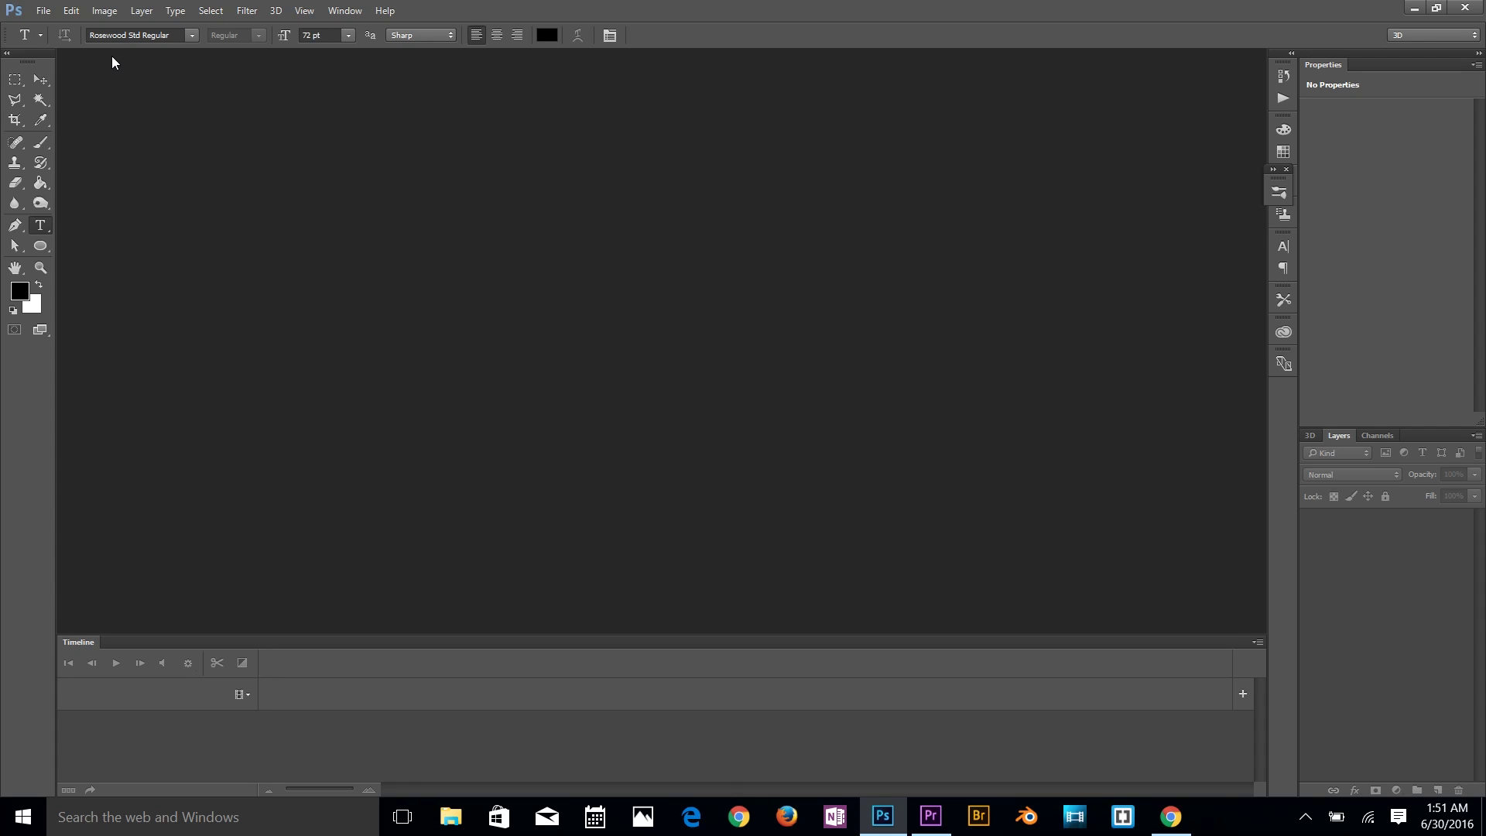
{"action": "mouse_move", "coordinate": [271, 310]}
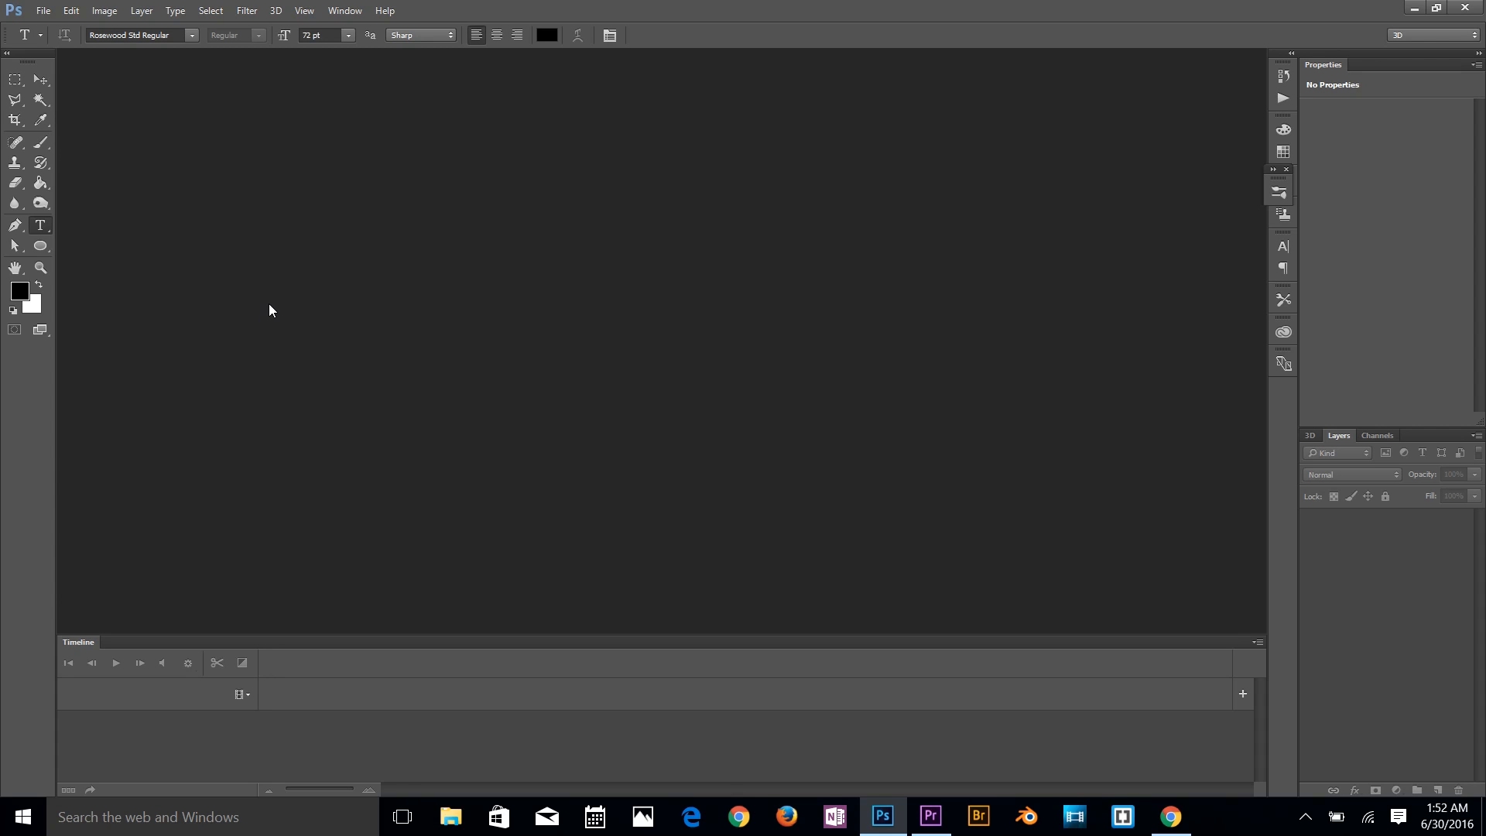
{"action": "mouse_move", "coordinate": [184, 129]}
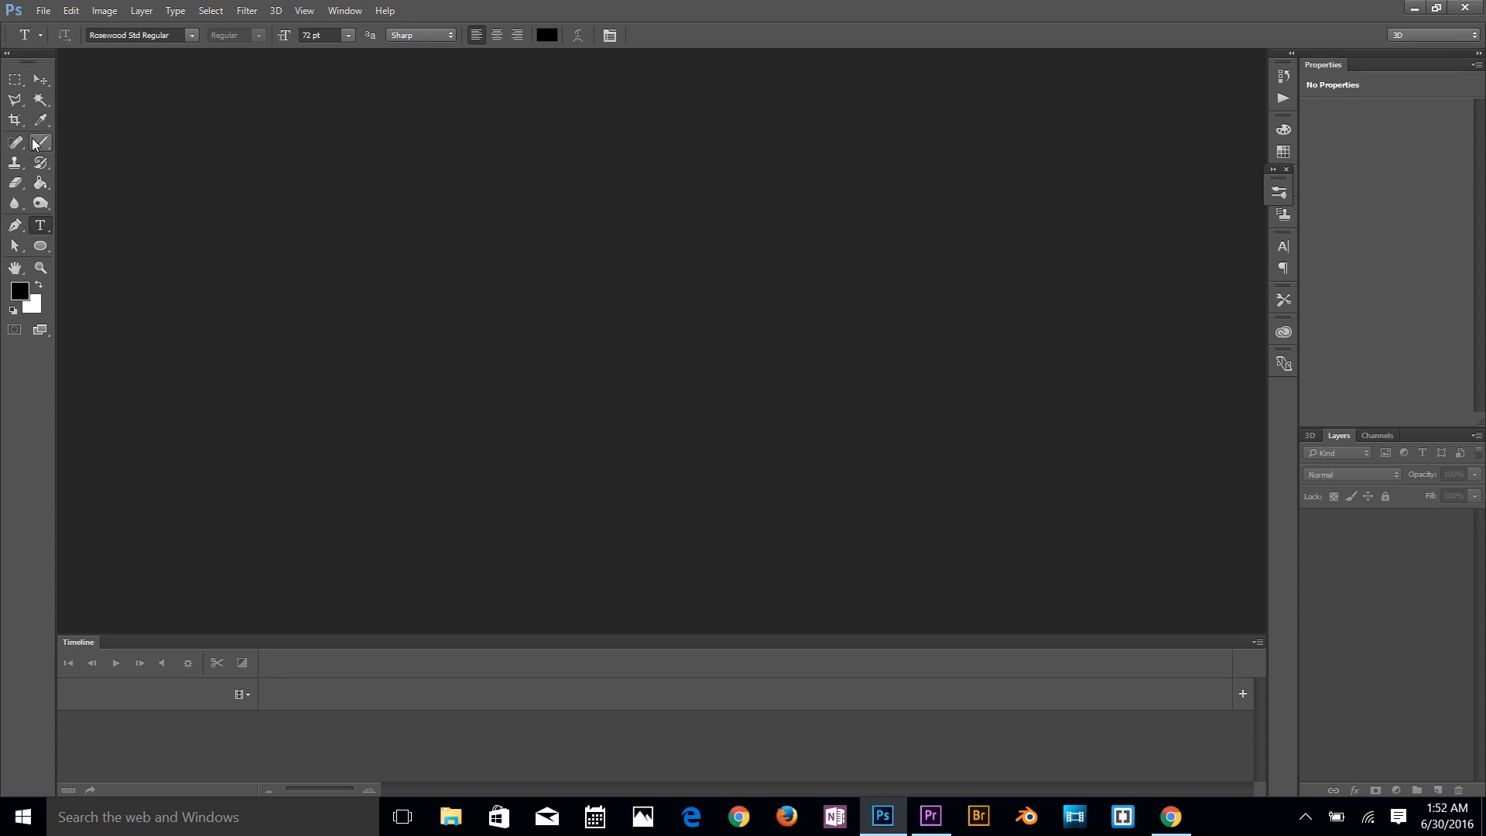
{"action": "mouse_move", "coordinate": [206, 164]}
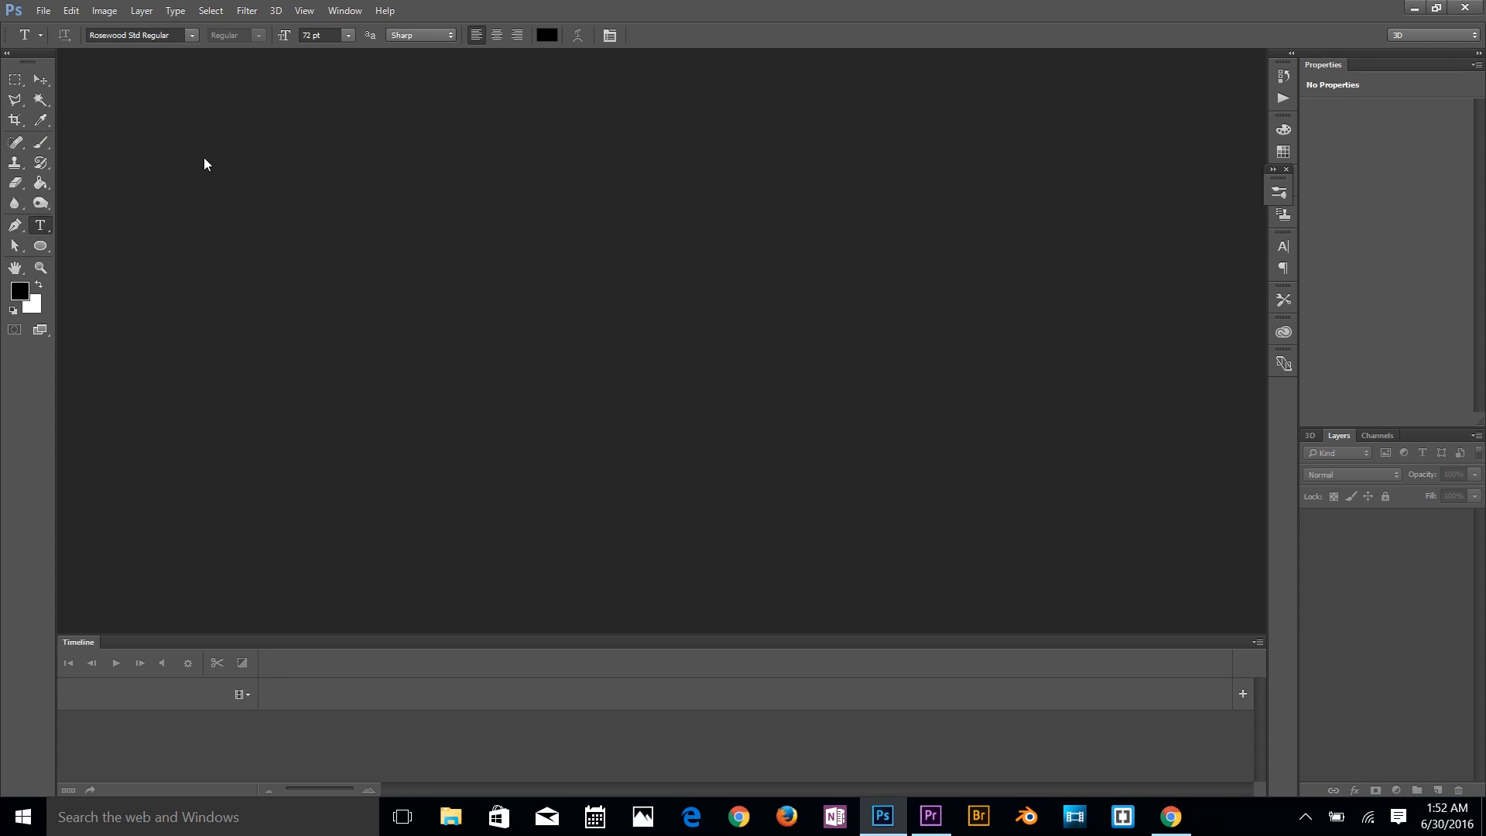
{"action": "mouse_move", "coordinate": [149, 257]}
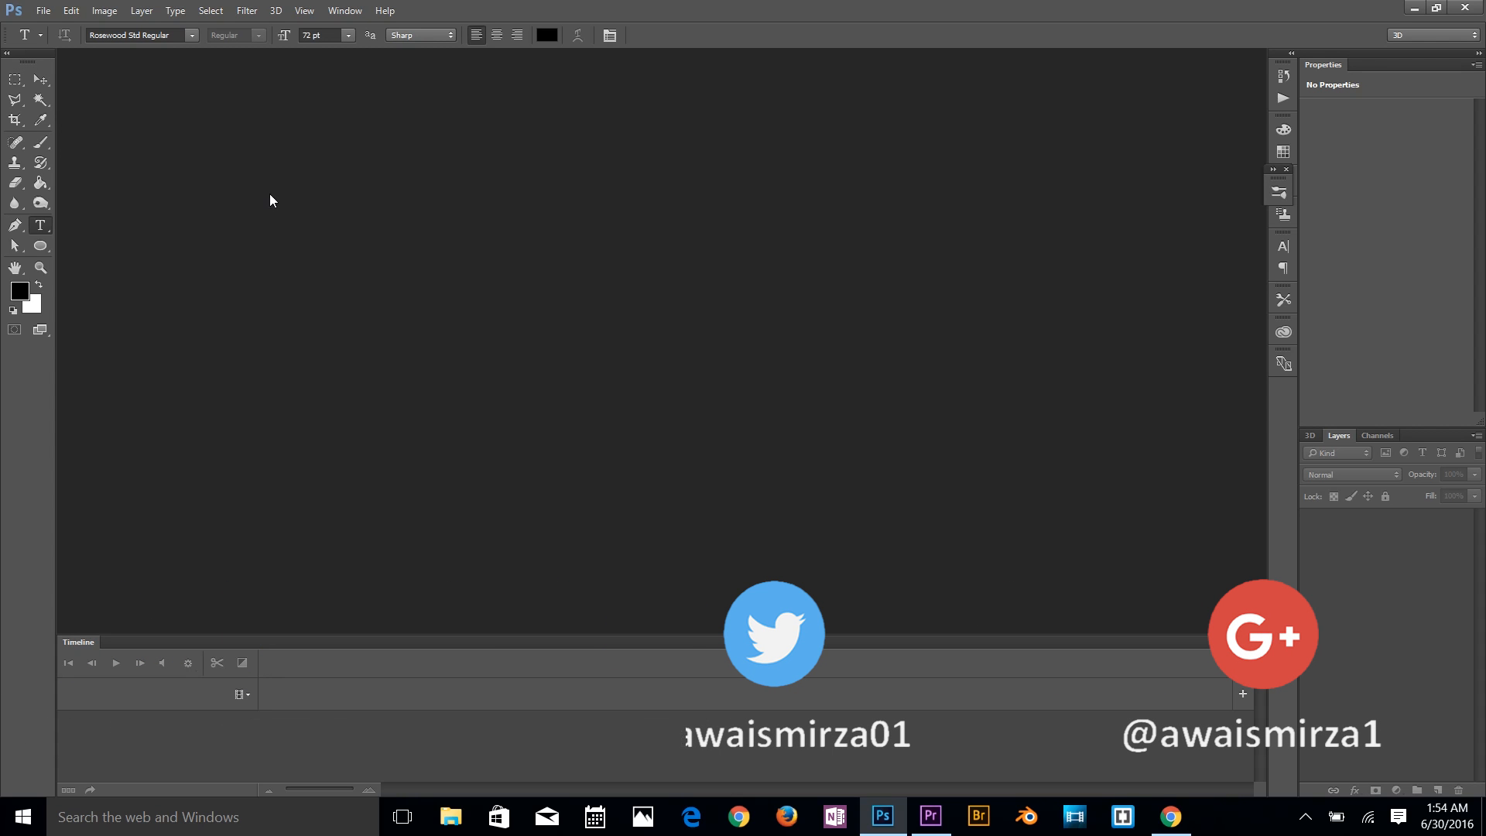
Step: Create a new white 7 by 5 inch, 300 ppi document via File > New
{"action": "left_click", "coordinate": [43, 8]}
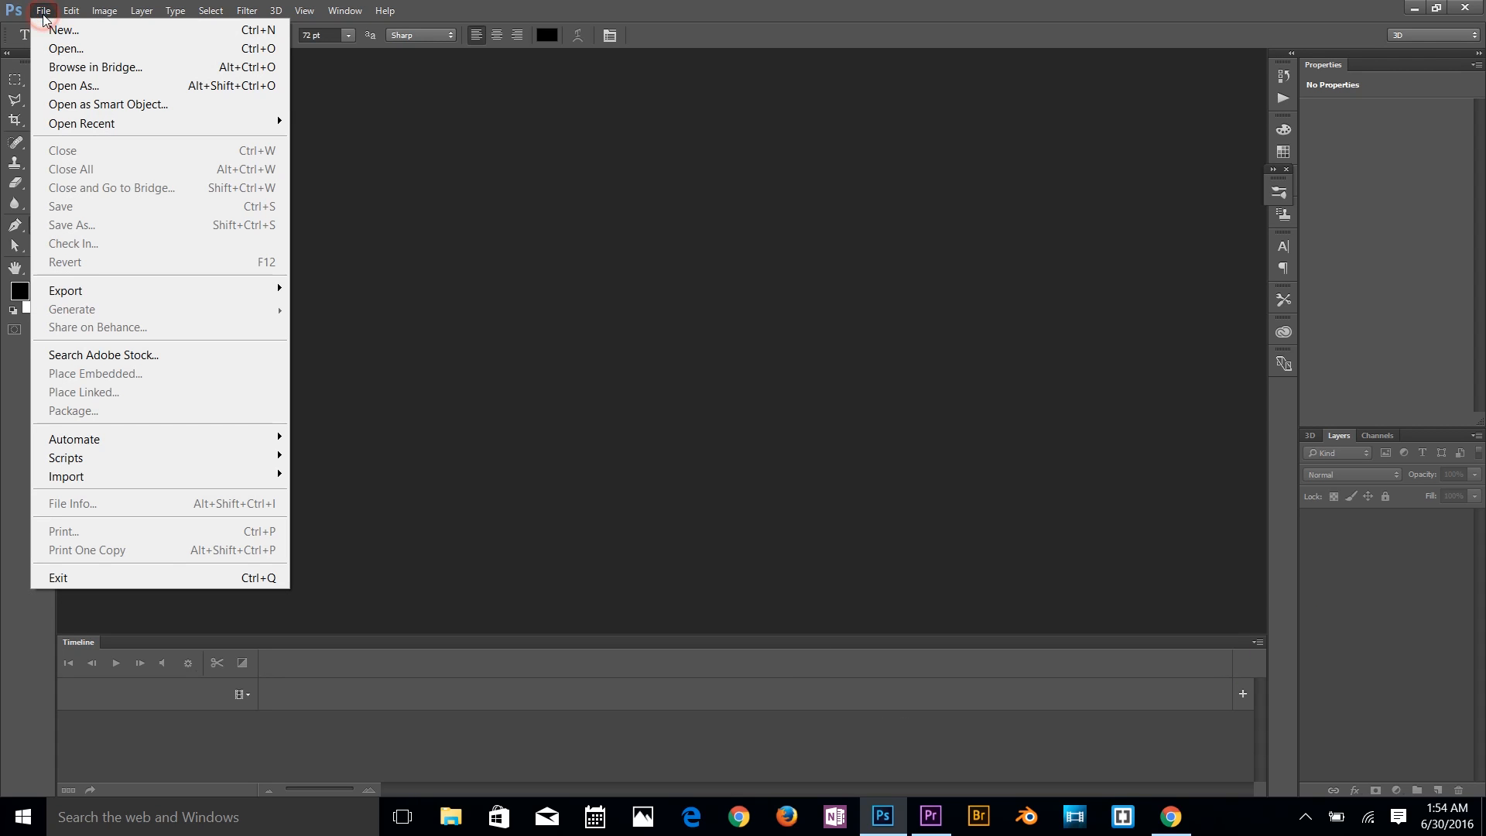
{"action": "mouse_move", "coordinate": [65, 32]}
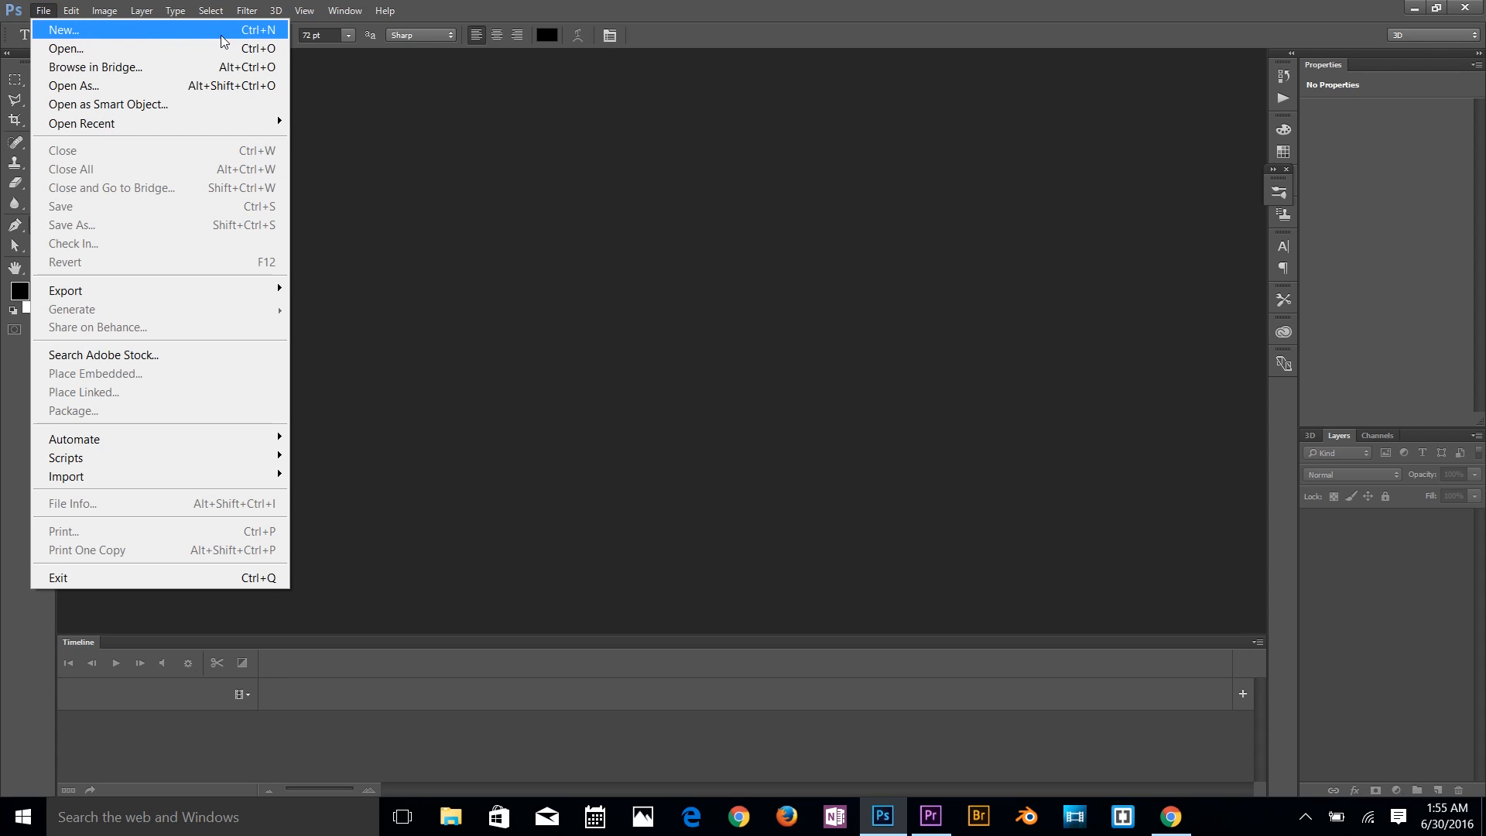
{"action": "left_click", "coordinate": [71, 31]}
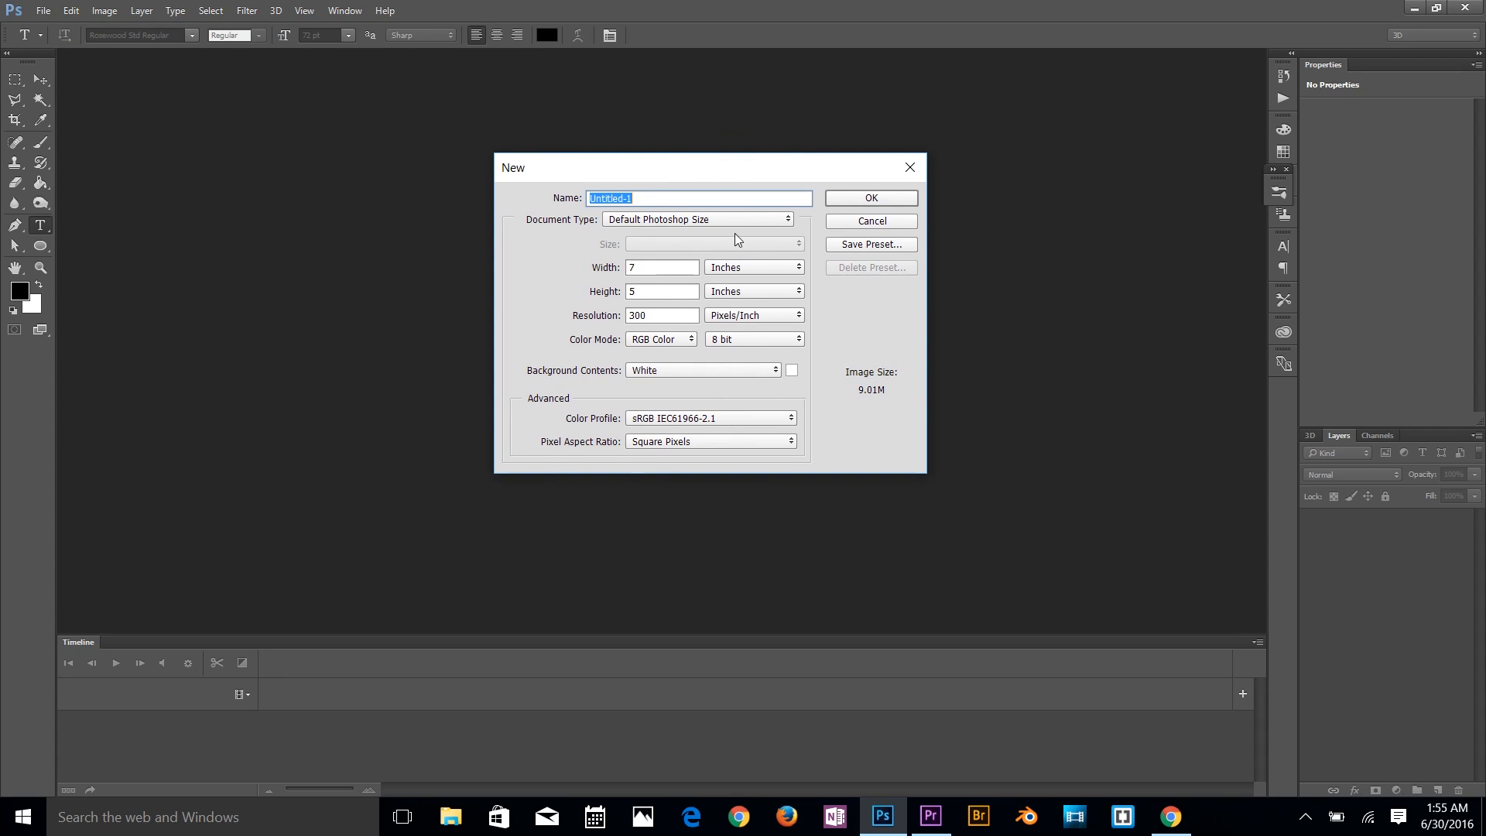
{"action": "left_click", "coordinate": [870, 198]}
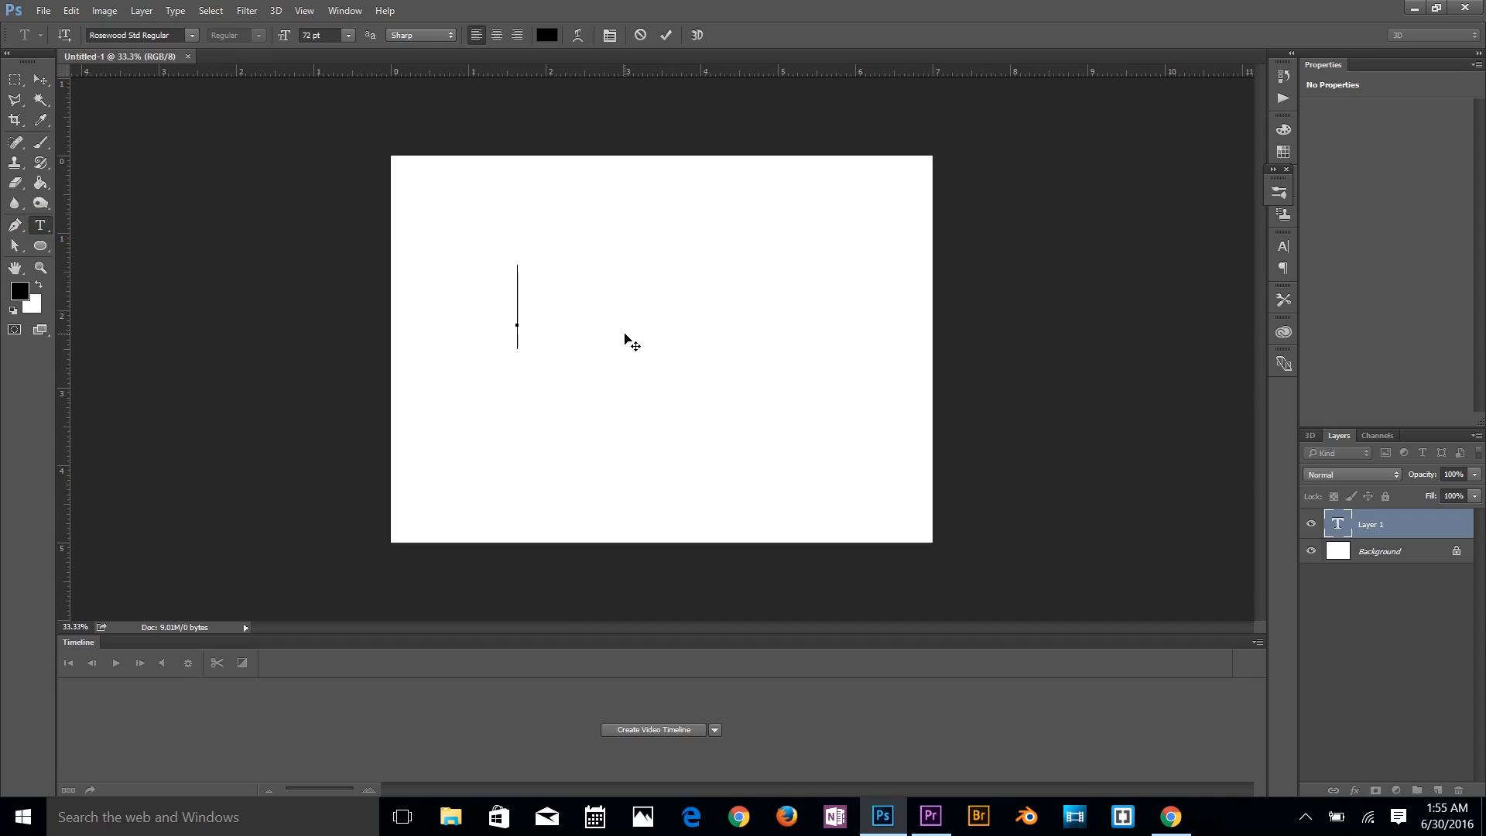
Step: Type a capital letter A, commit it and move it to the canvas centre
{"action": "type", "text": "A"}
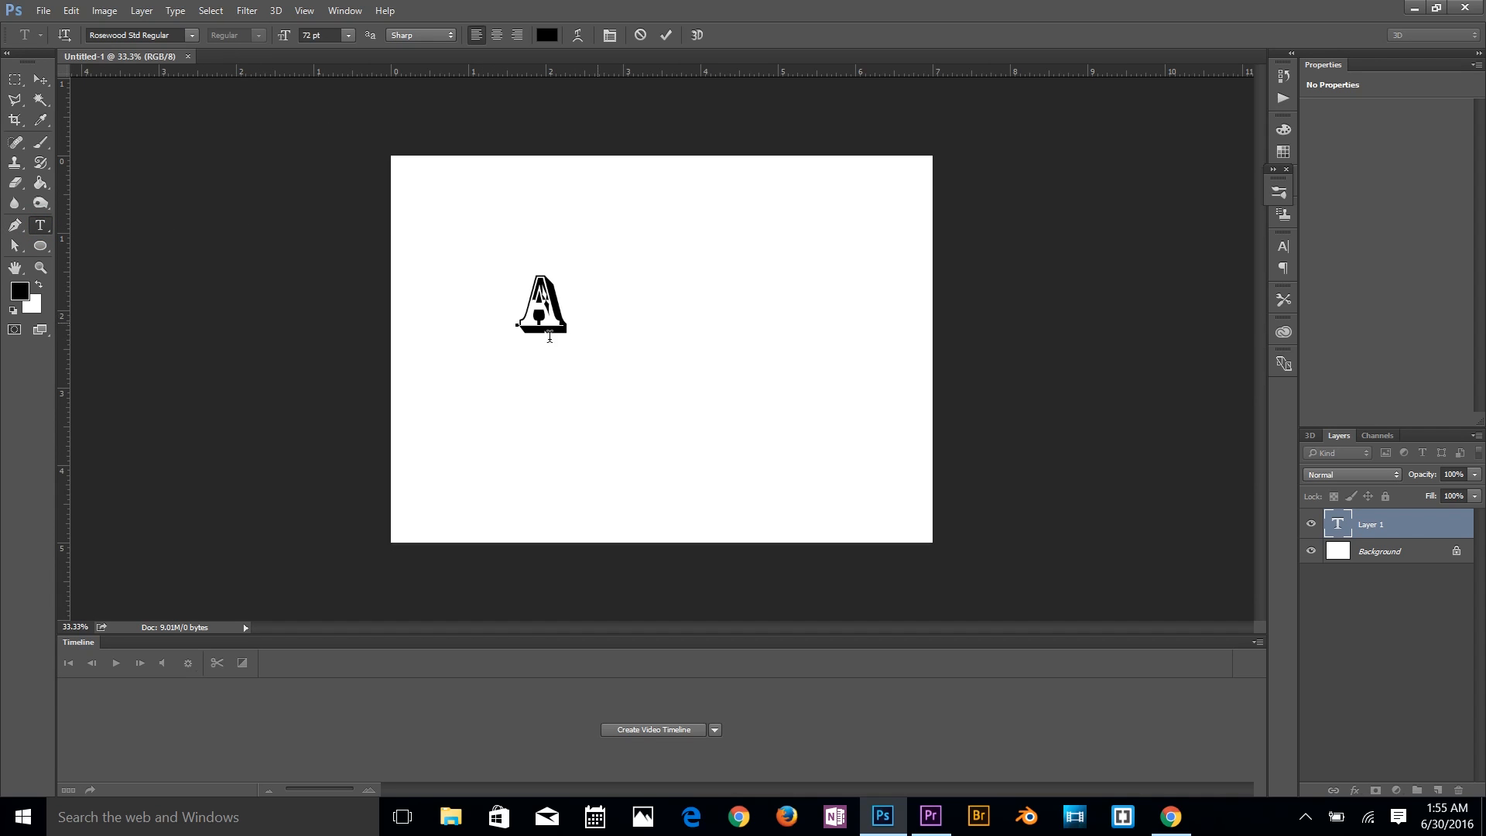
{"action": "left_click", "coordinate": [40, 77]}
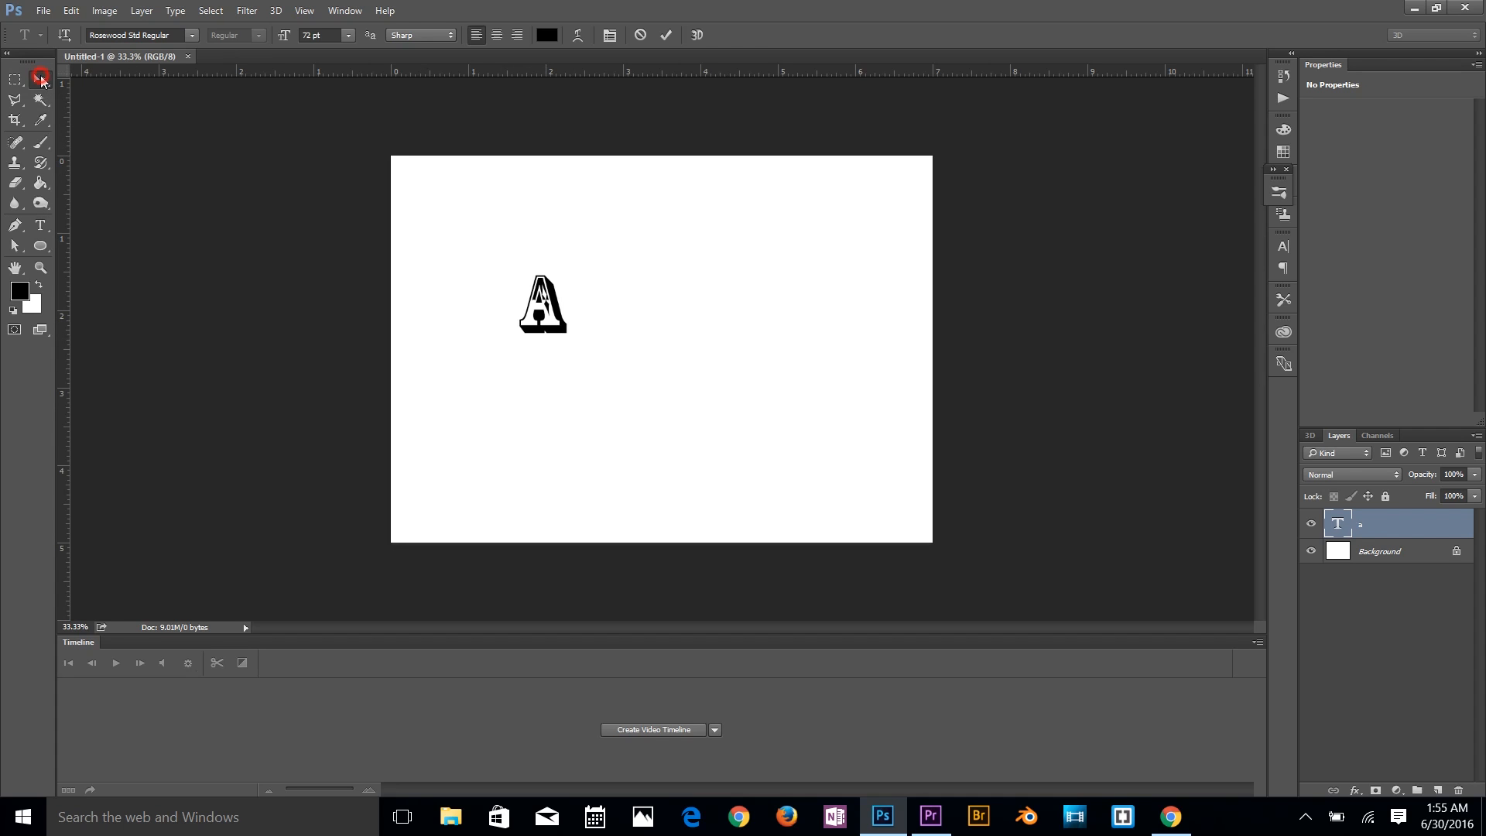
{"action": "left_click", "coordinate": [37, 78]}
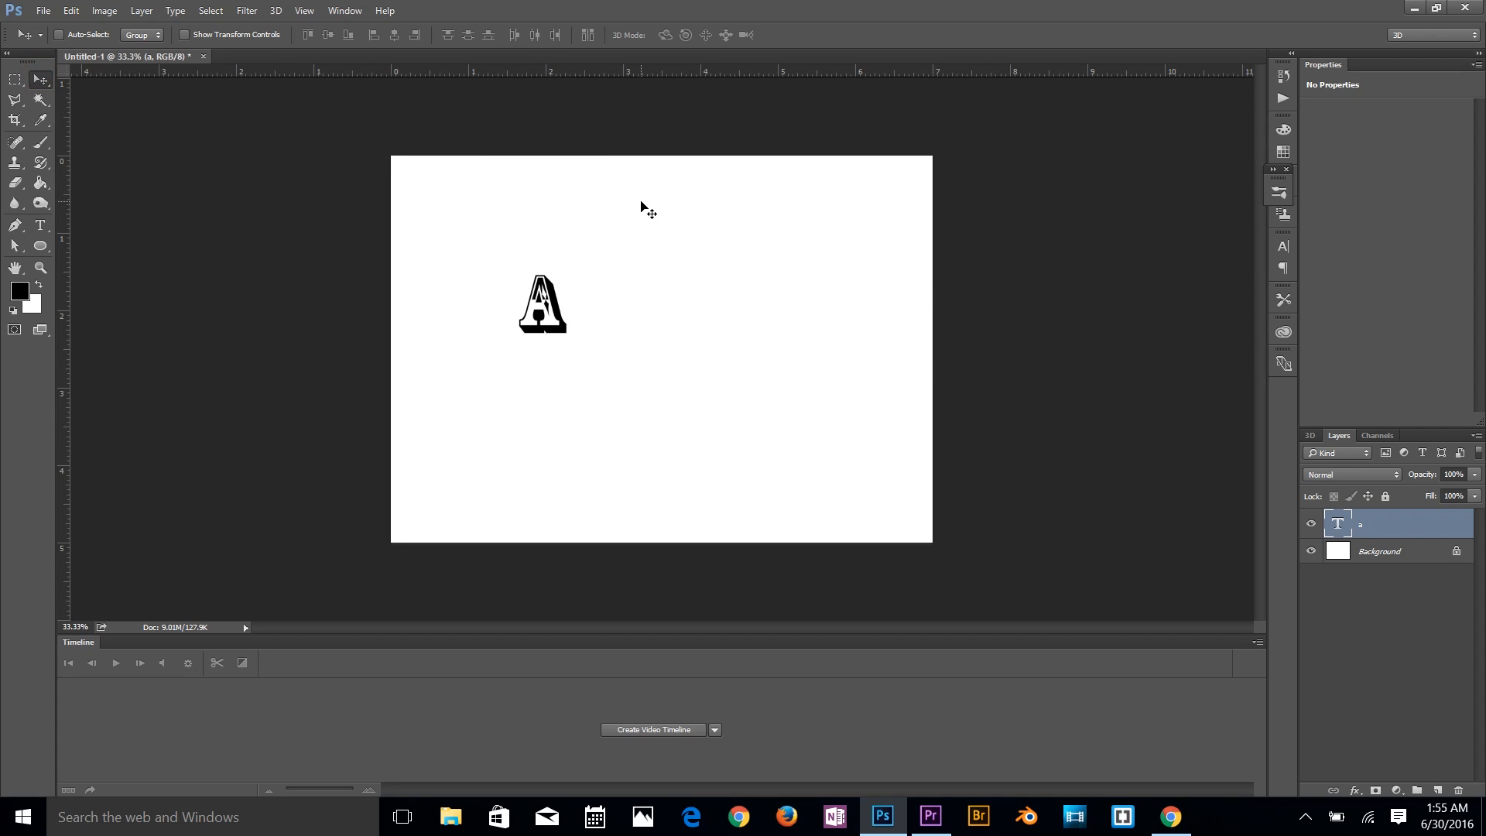
{"action": "mouse_move", "coordinate": [671, 211]}
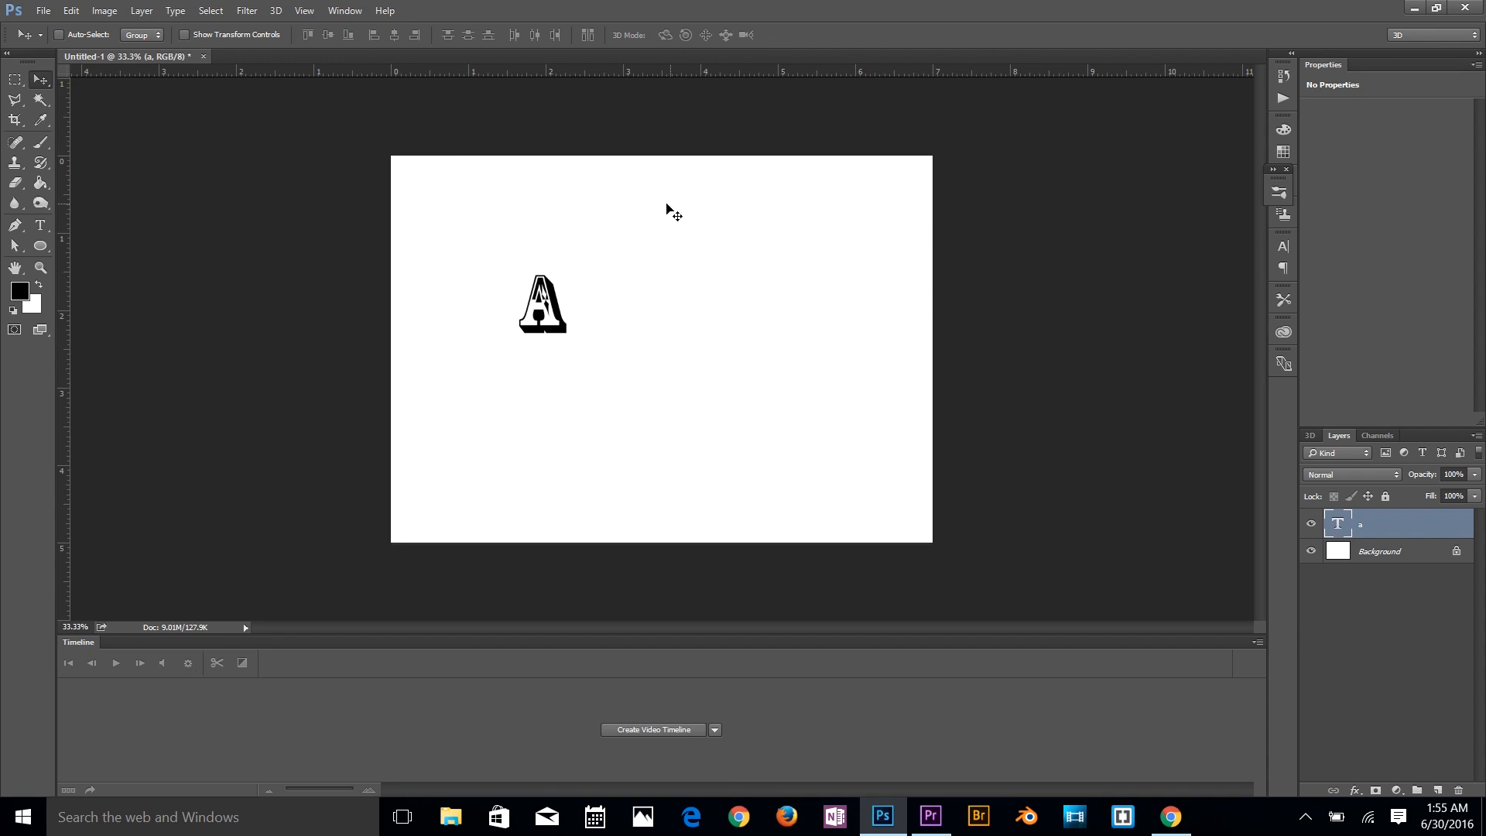
{"action": "mouse_move", "coordinate": [504, 294]}
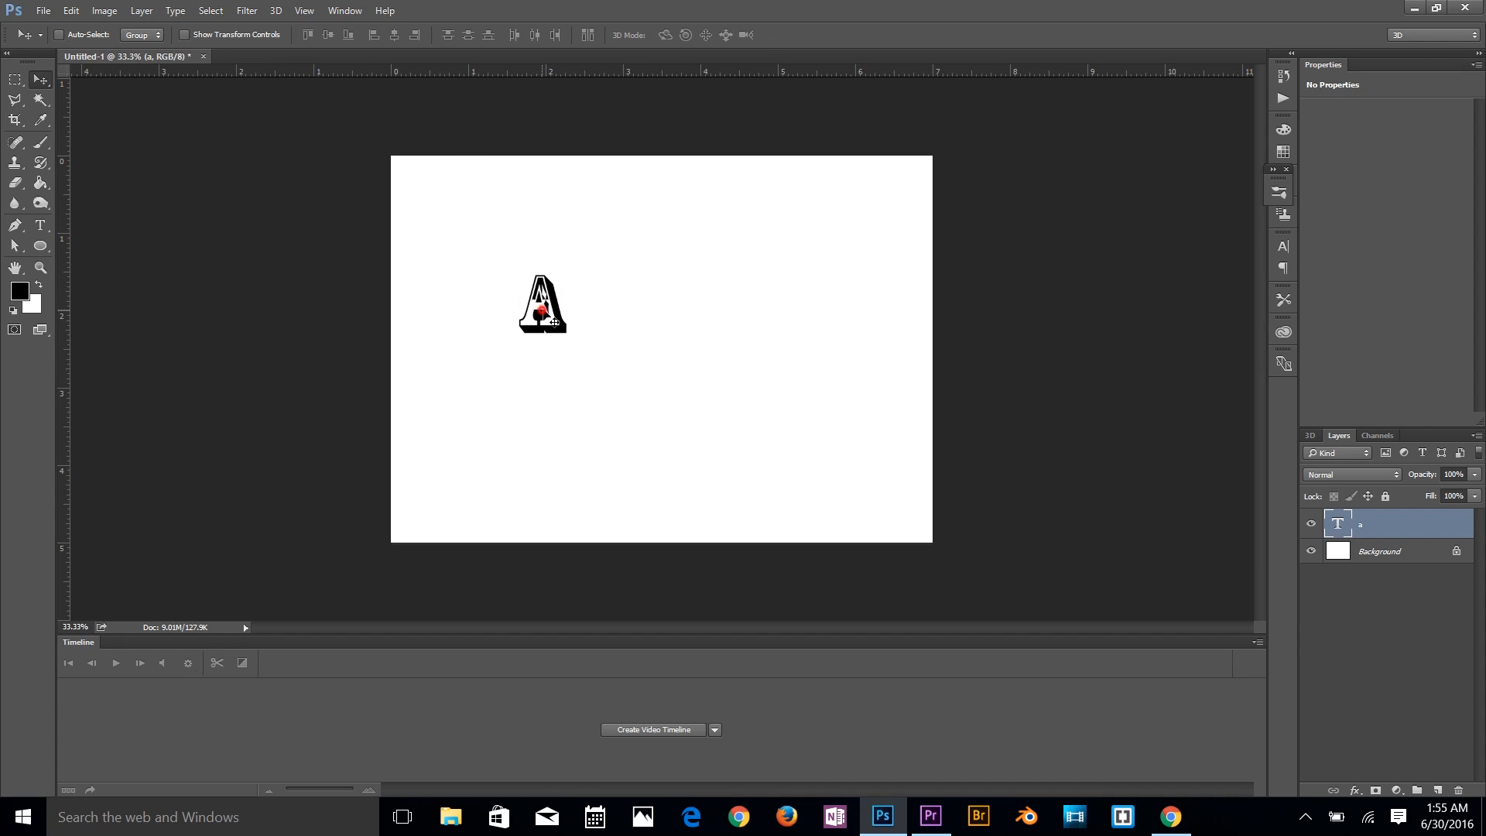
{"action": "left_click_drag", "start_coordinate": [542, 305], "coordinate": [641, 328]}
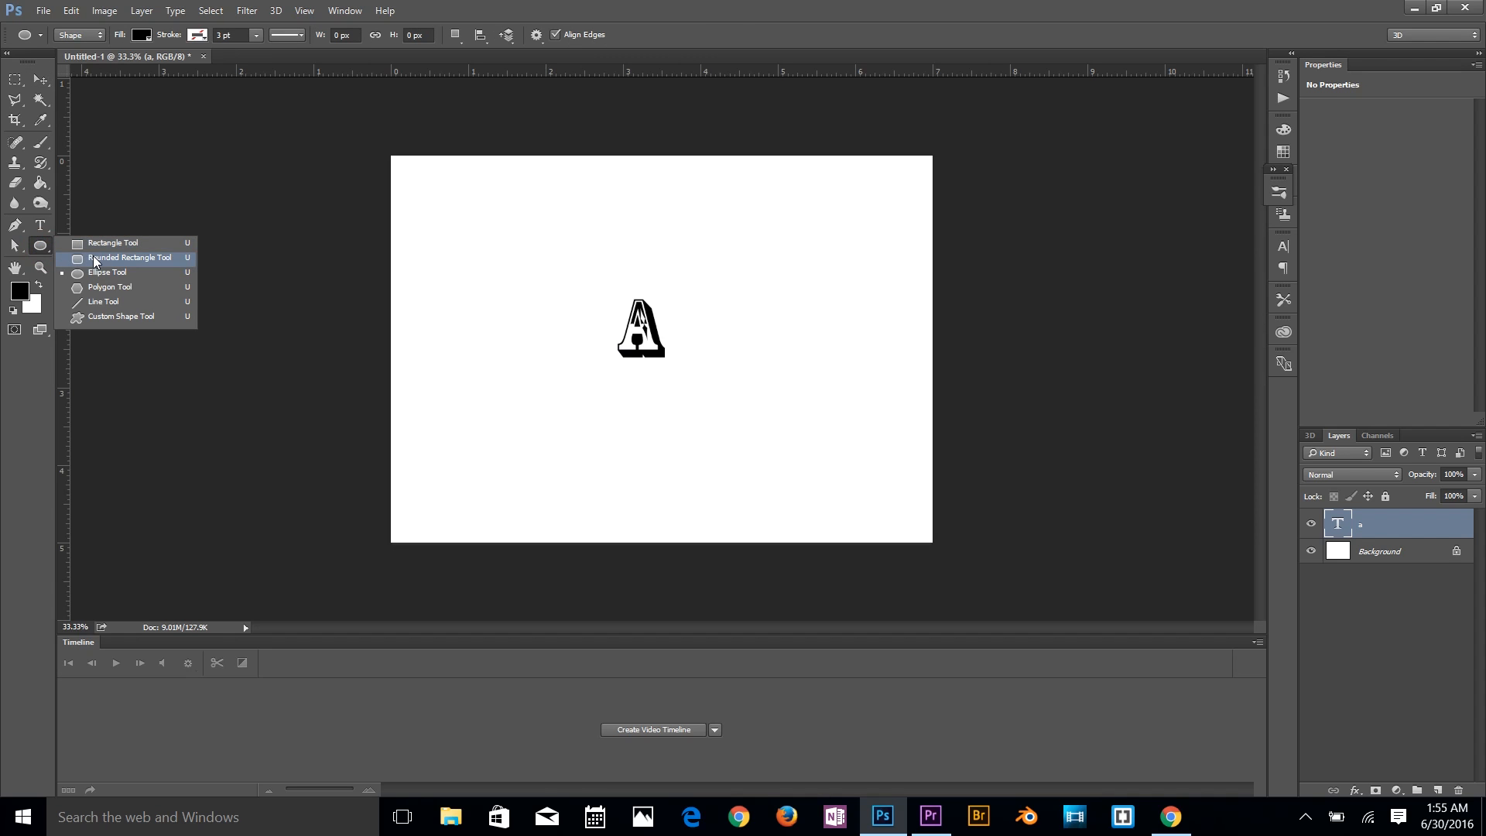
Step: Draw a circle around the A with Fill set to None and a thick black stroke
{"action": "left_click_drag", "start_coordinate": [598, 282], "coordinate": [724, 390]}
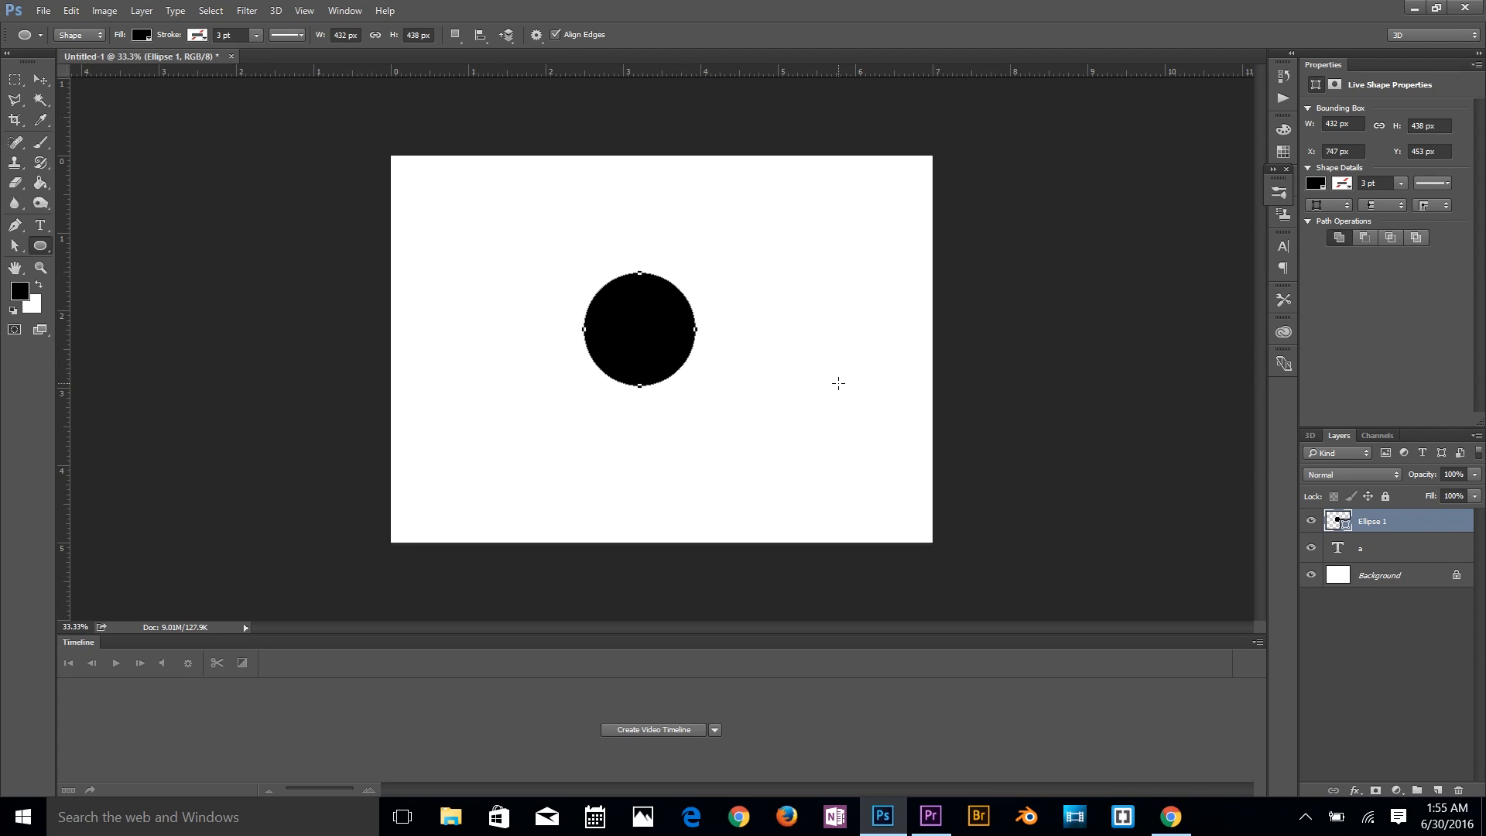
{"action": "left_click", "coordinate": [139, 36]}
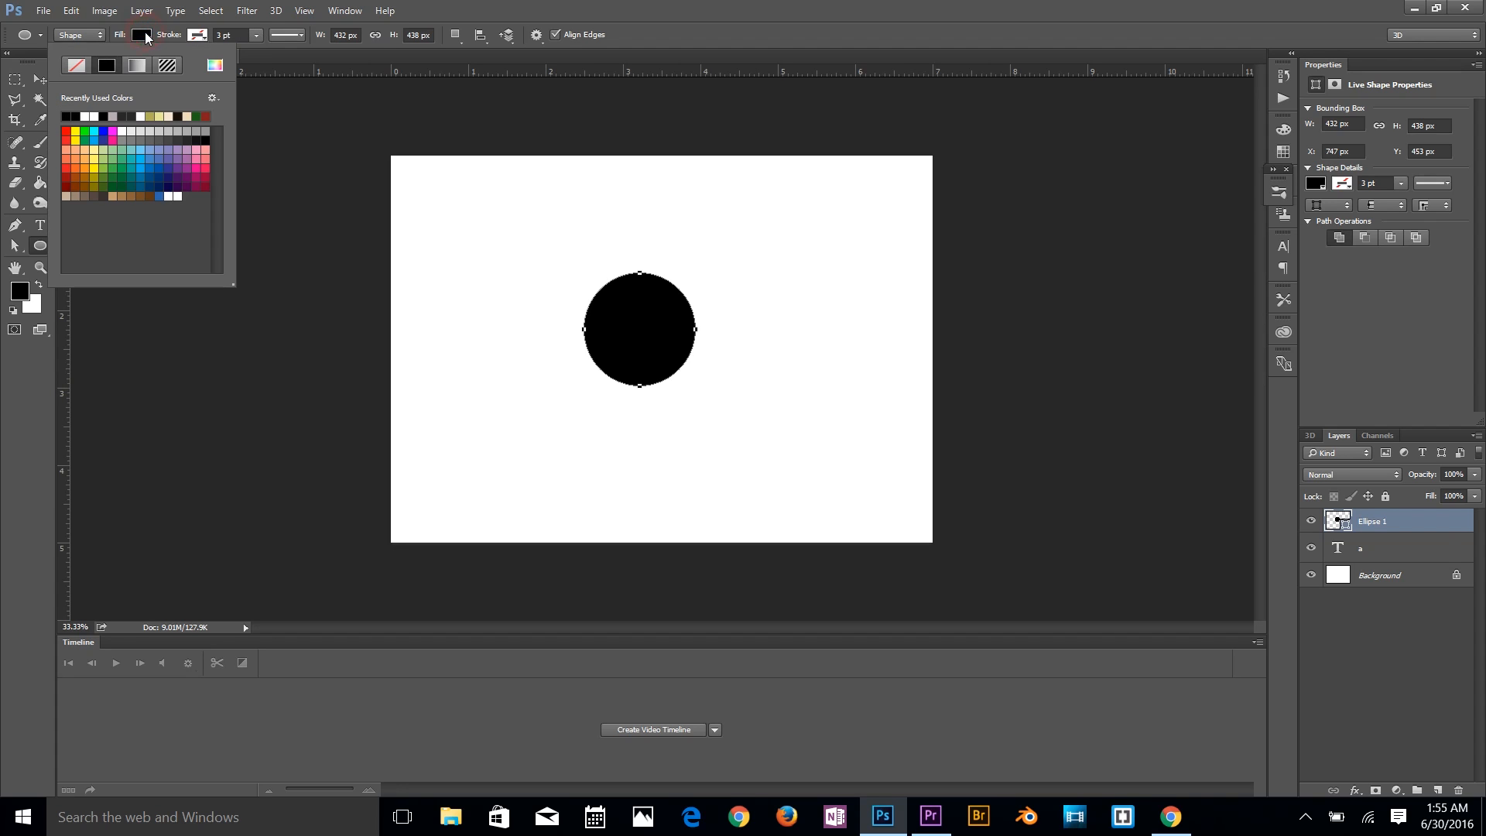
{"action": "left_click", "coordinate": [197, 36]}
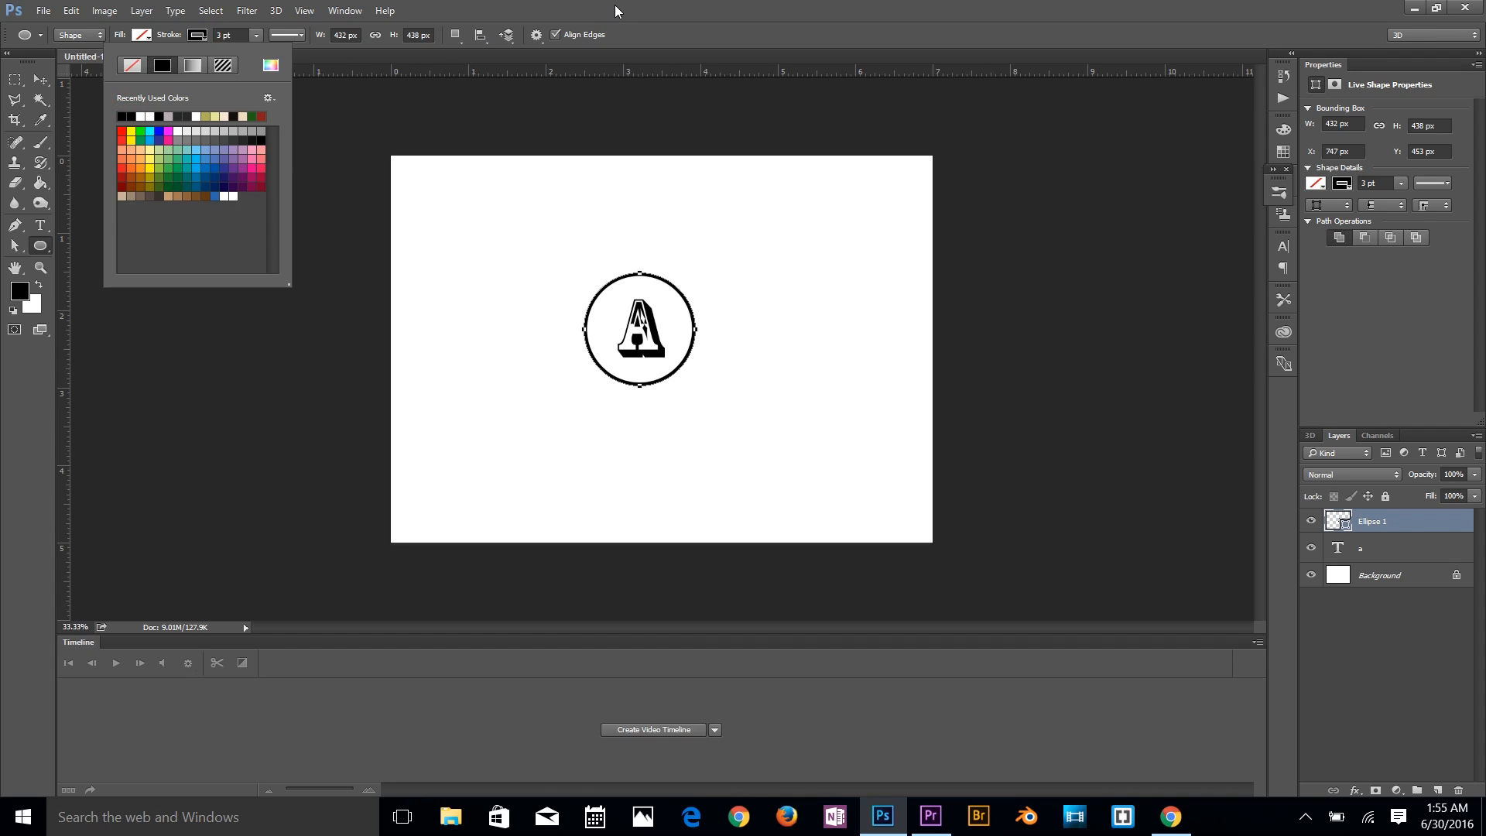
{"action": "left_click", "coordinate": [683, 342]}
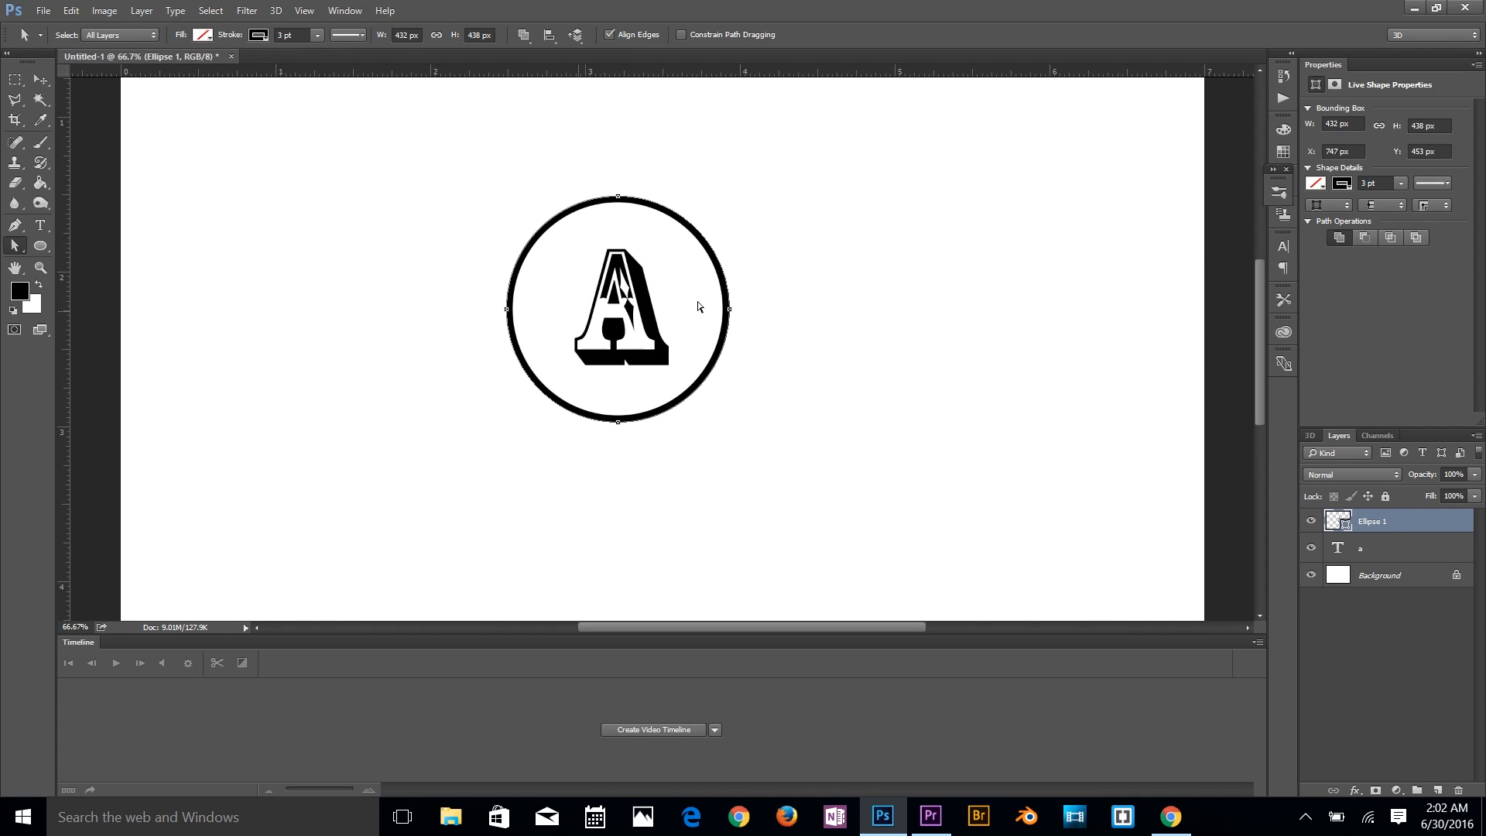
{"action": "mouse_move", "coordinate": [447, 265]}
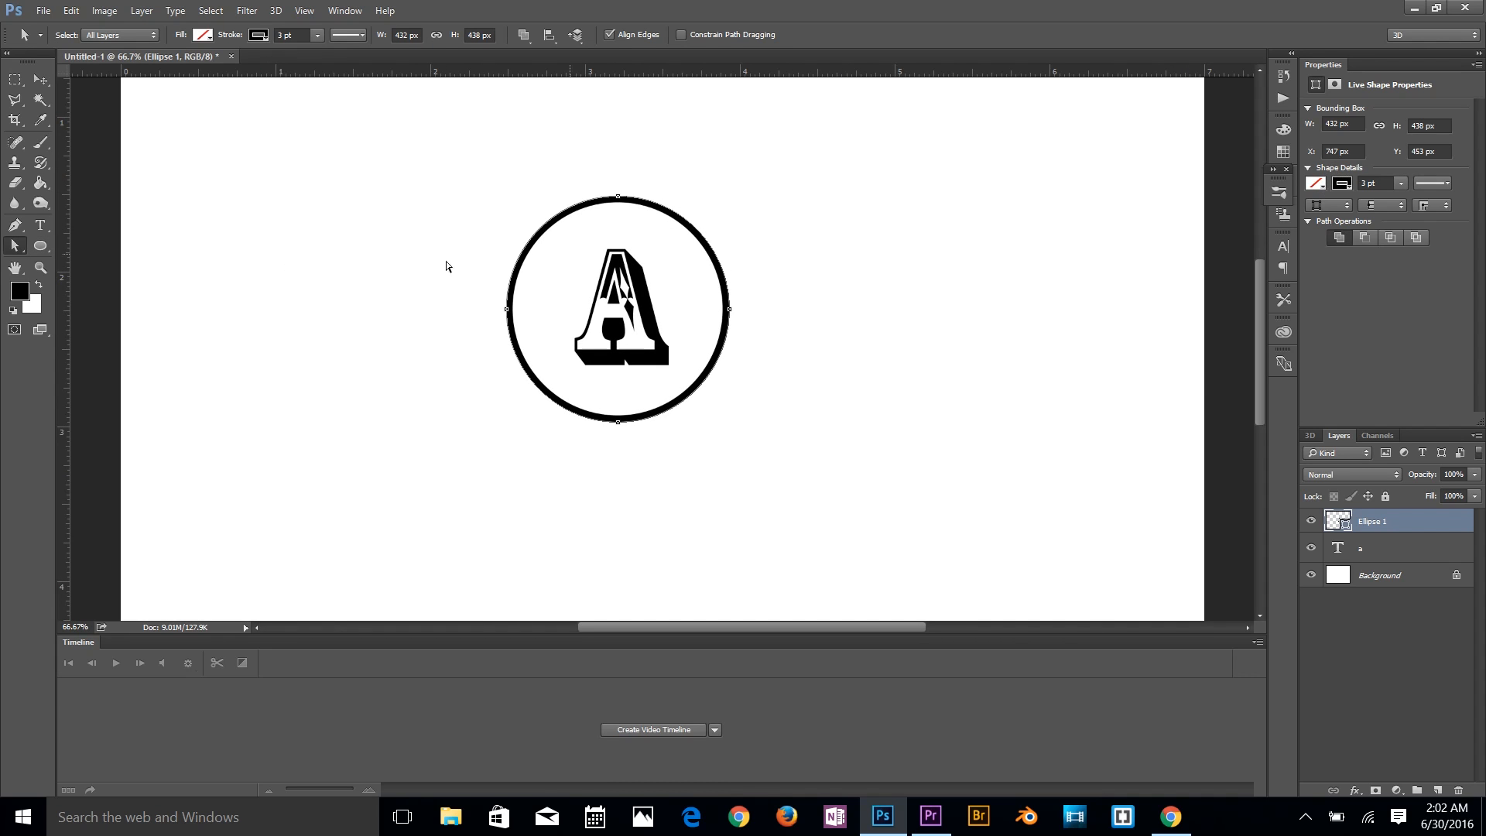
{"action": "mouse_move", "coordinate": [16, 245]}
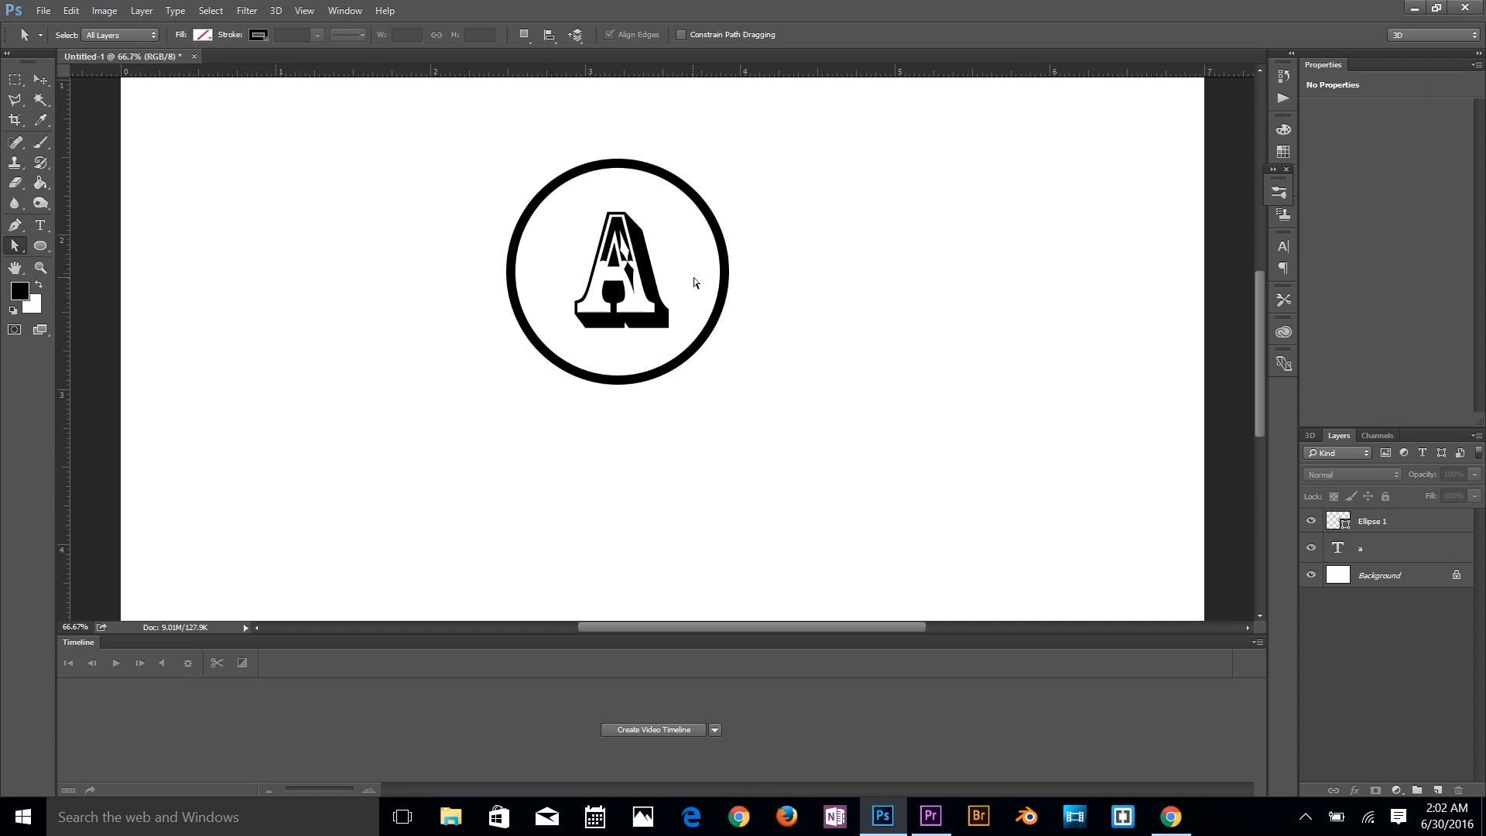
{"action": "mouse_move", "coordinate": [716, 288]}
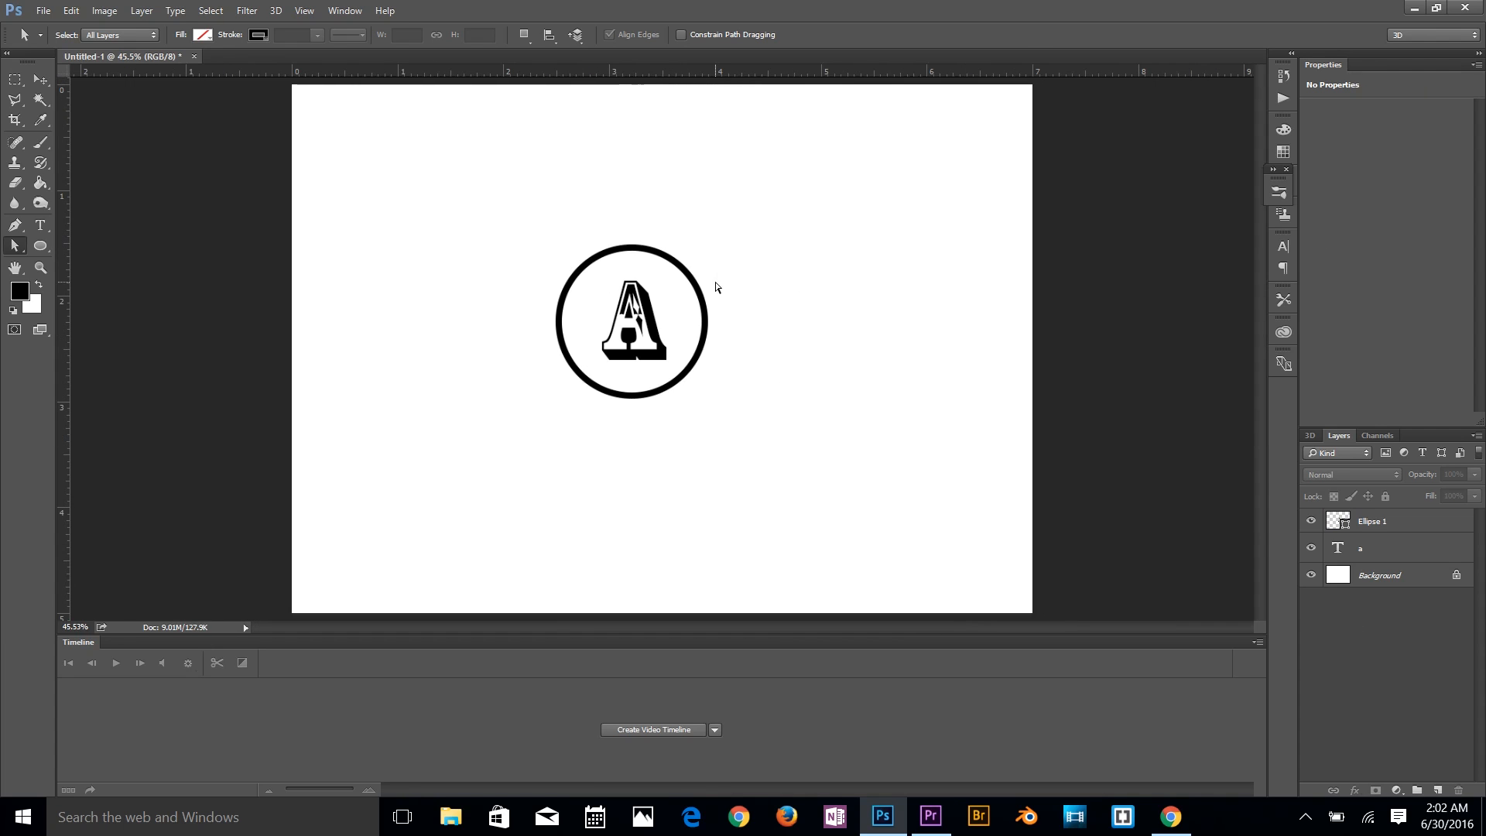
Step: Delete the white Background layer so the circled A sits on transparency
{"action": "left_click", "coordinate": [1401, 574]}
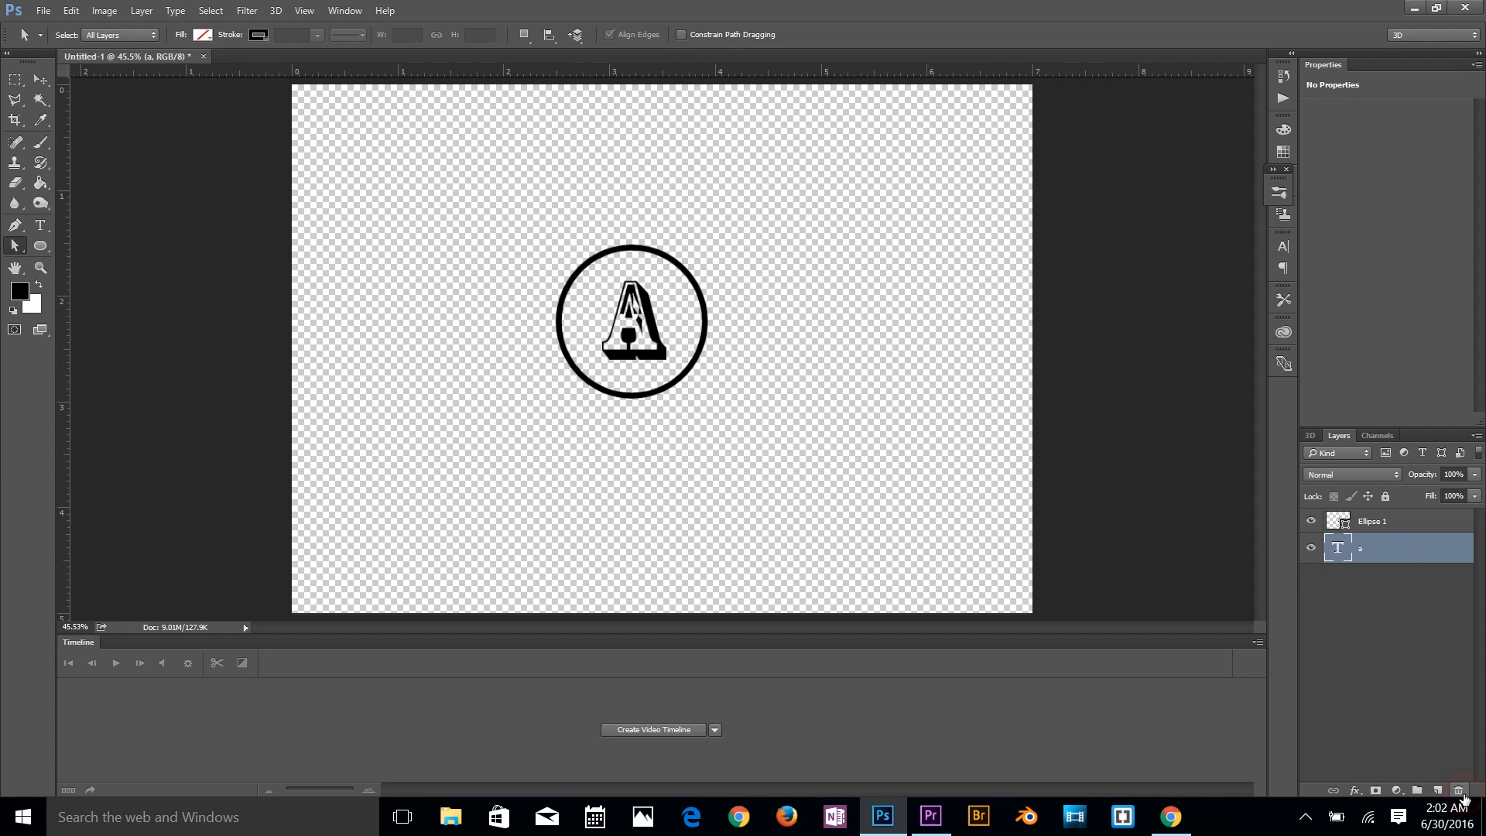
{"action": "mouse_move", "coordinate": [437, 279]}
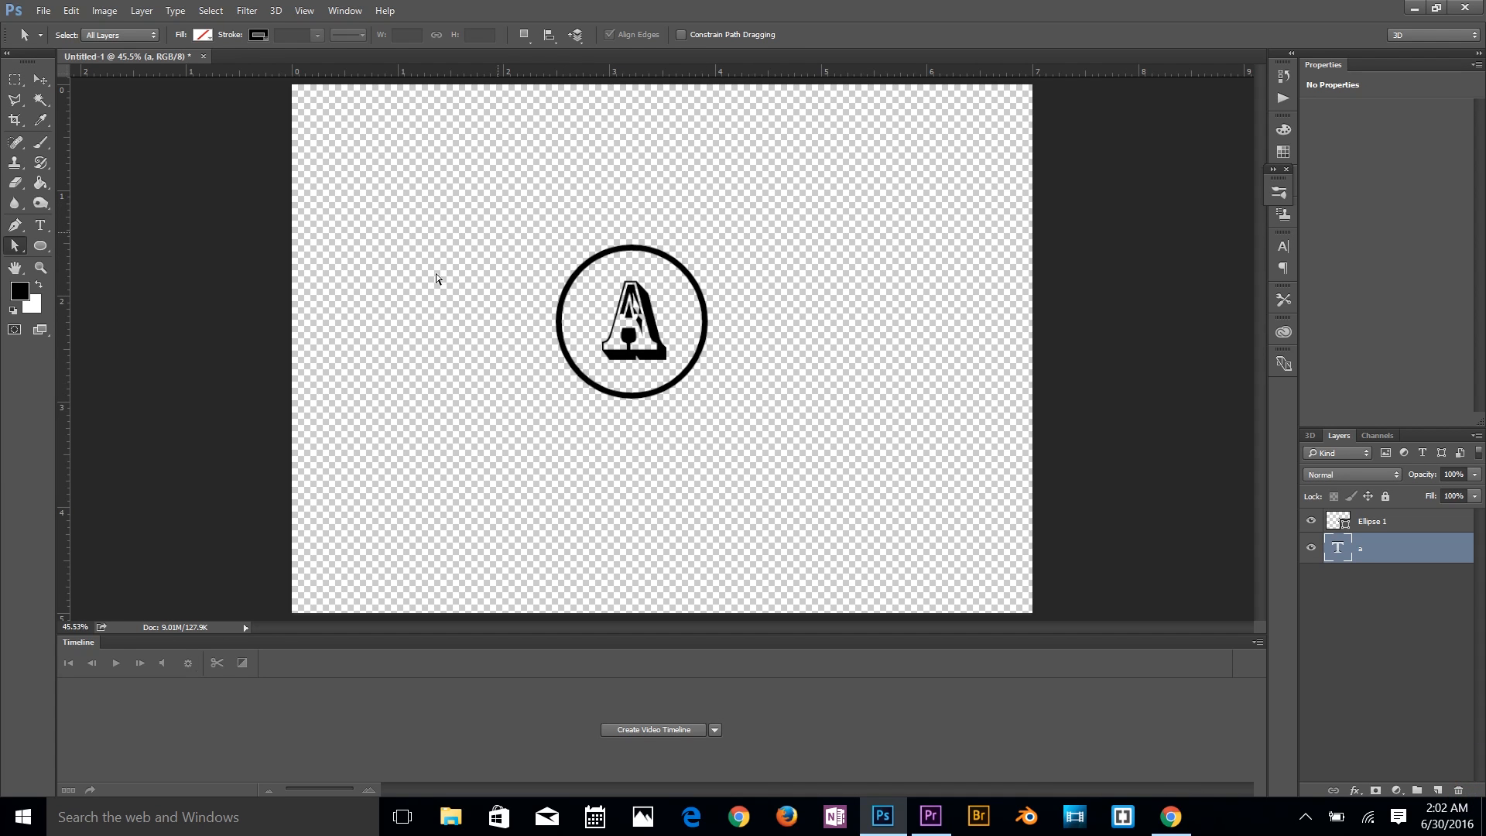
{"action": "mouse_move", "coordinate": [522, 308]}
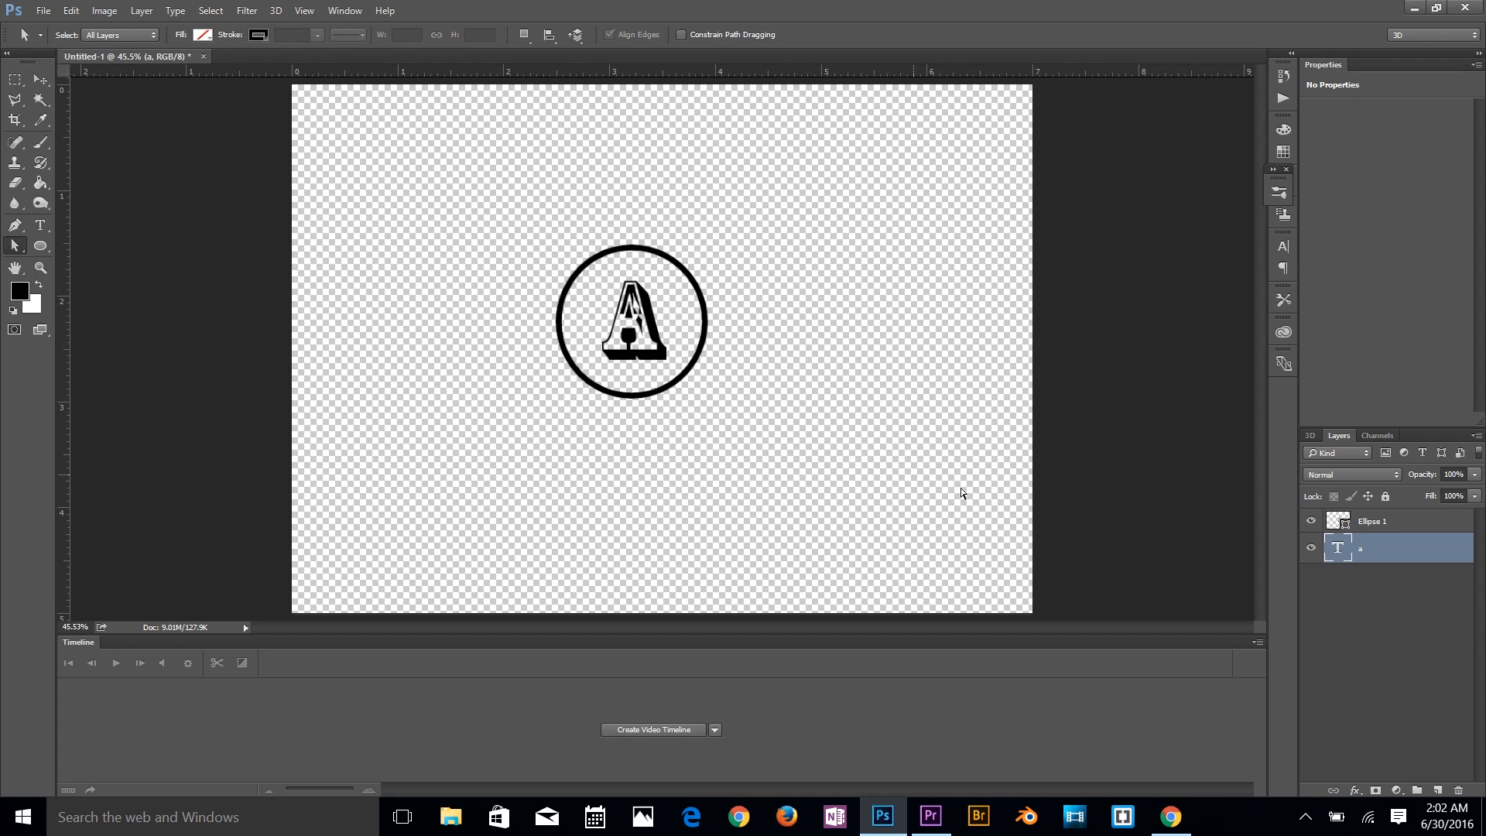
{"action": "mouse_move", "coordinate": [585, 377]}
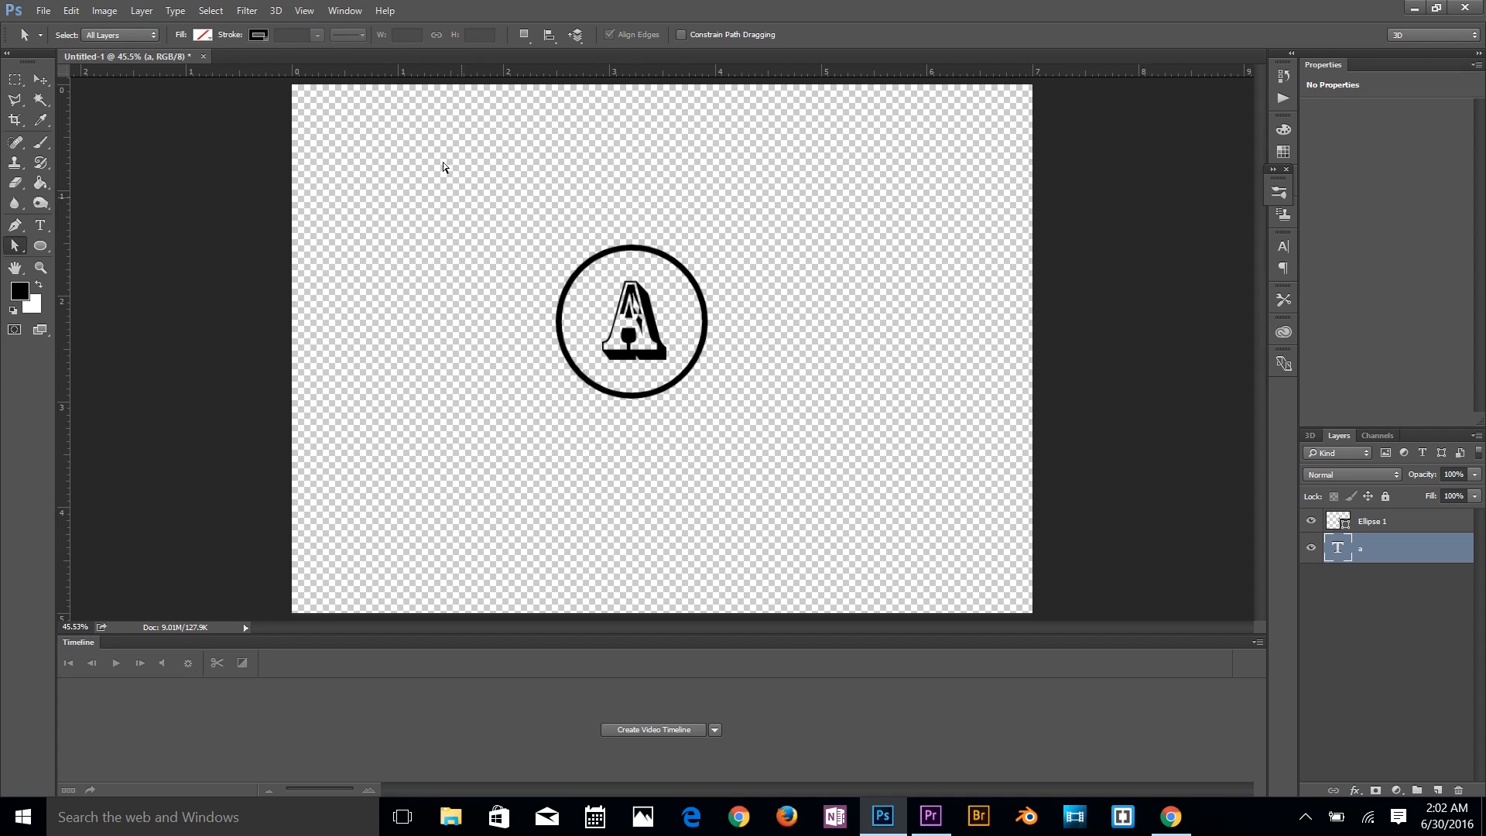
Step: Define the circled A logo as a brush preset named 'watermark' and select the Brush tool
{"action": "left_click", "coordinate": [66, 9]}
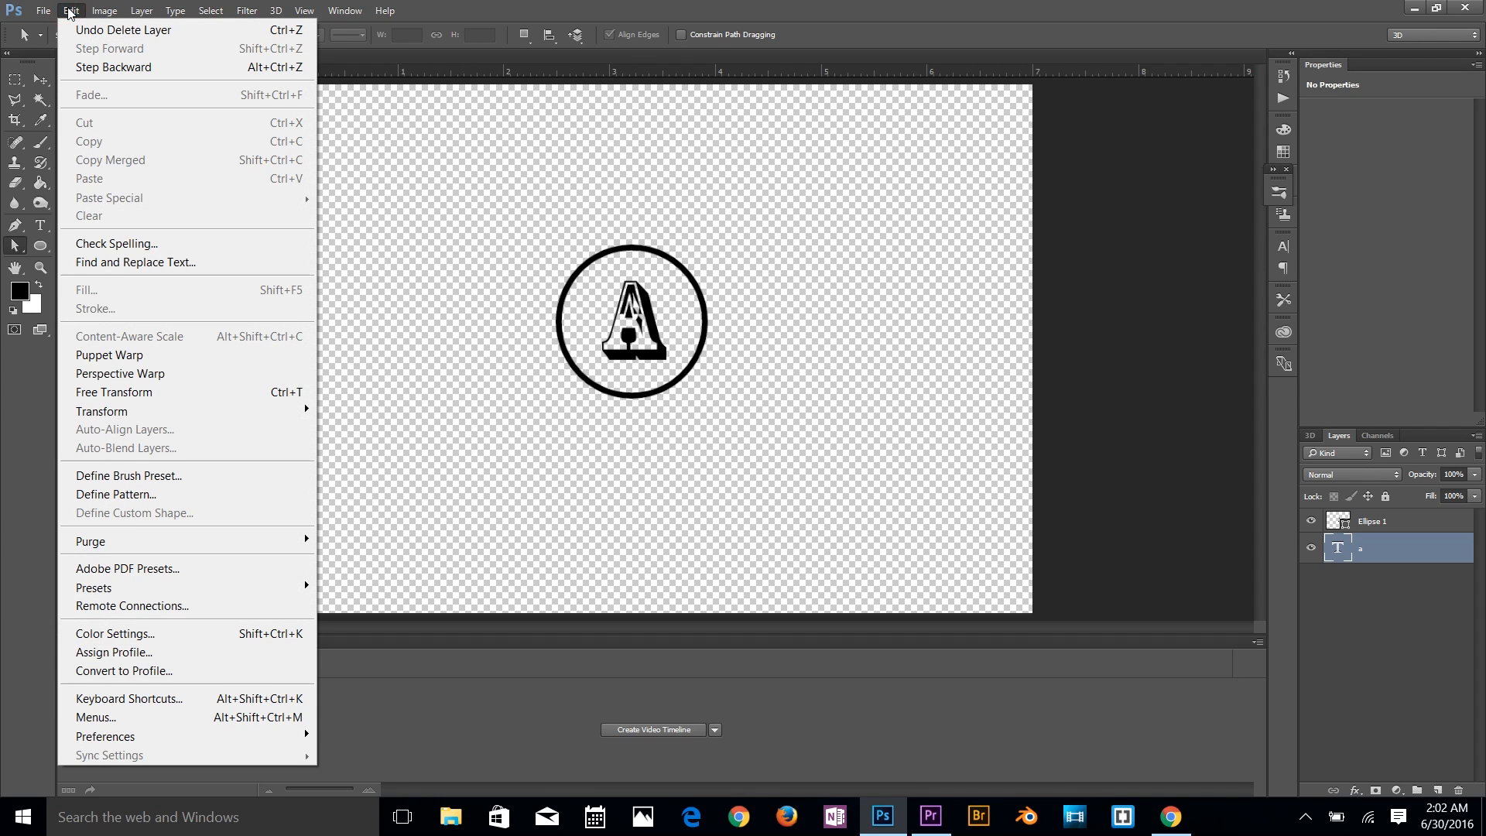
{"action": "mouse_move", "coordinate": [162, 478]}
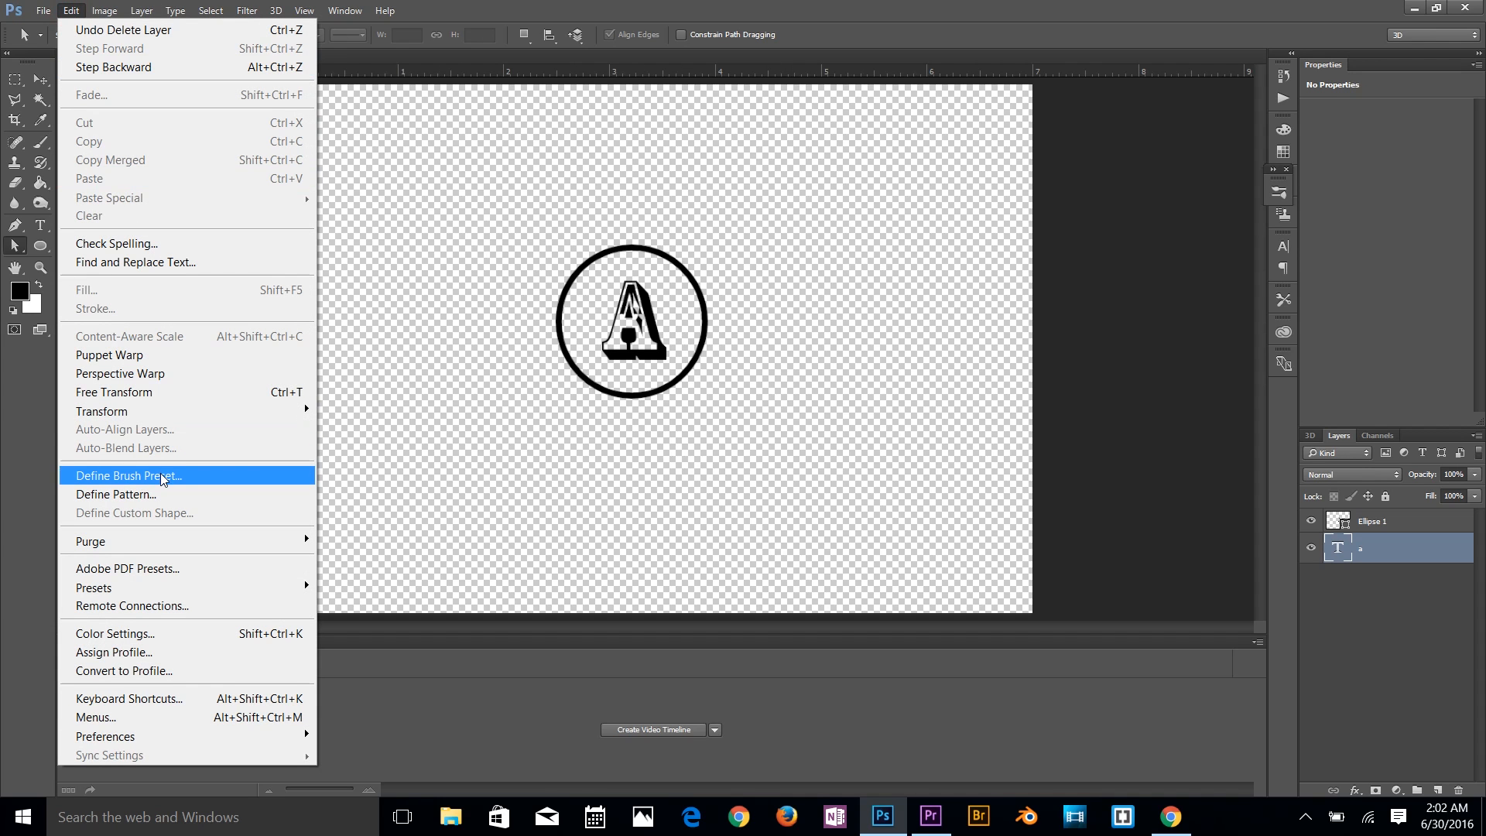
{"action": "left_click", "coordinate": [126, 477]}
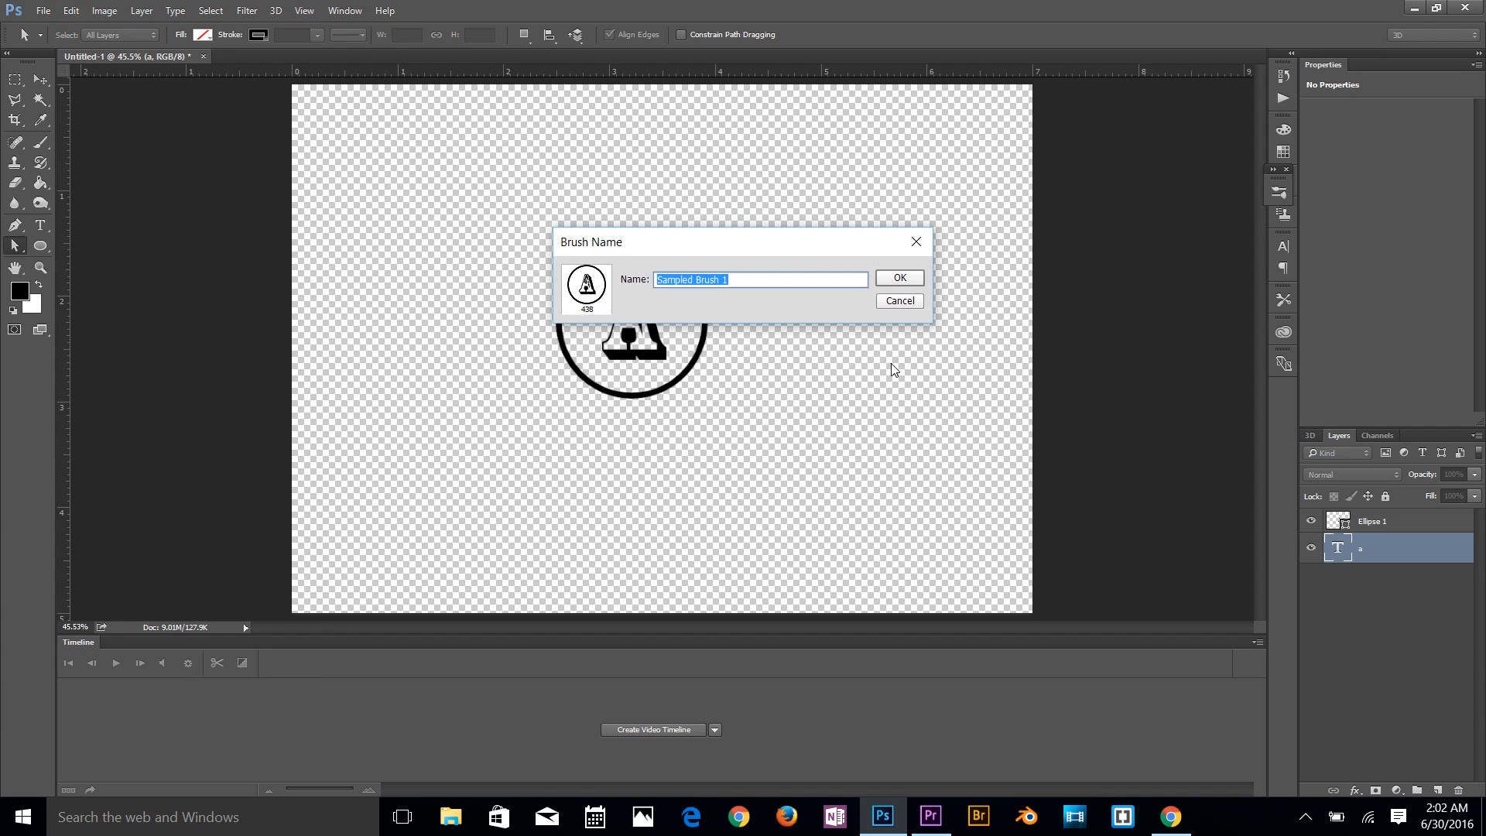
{"action": "type", "text": "watermar"}
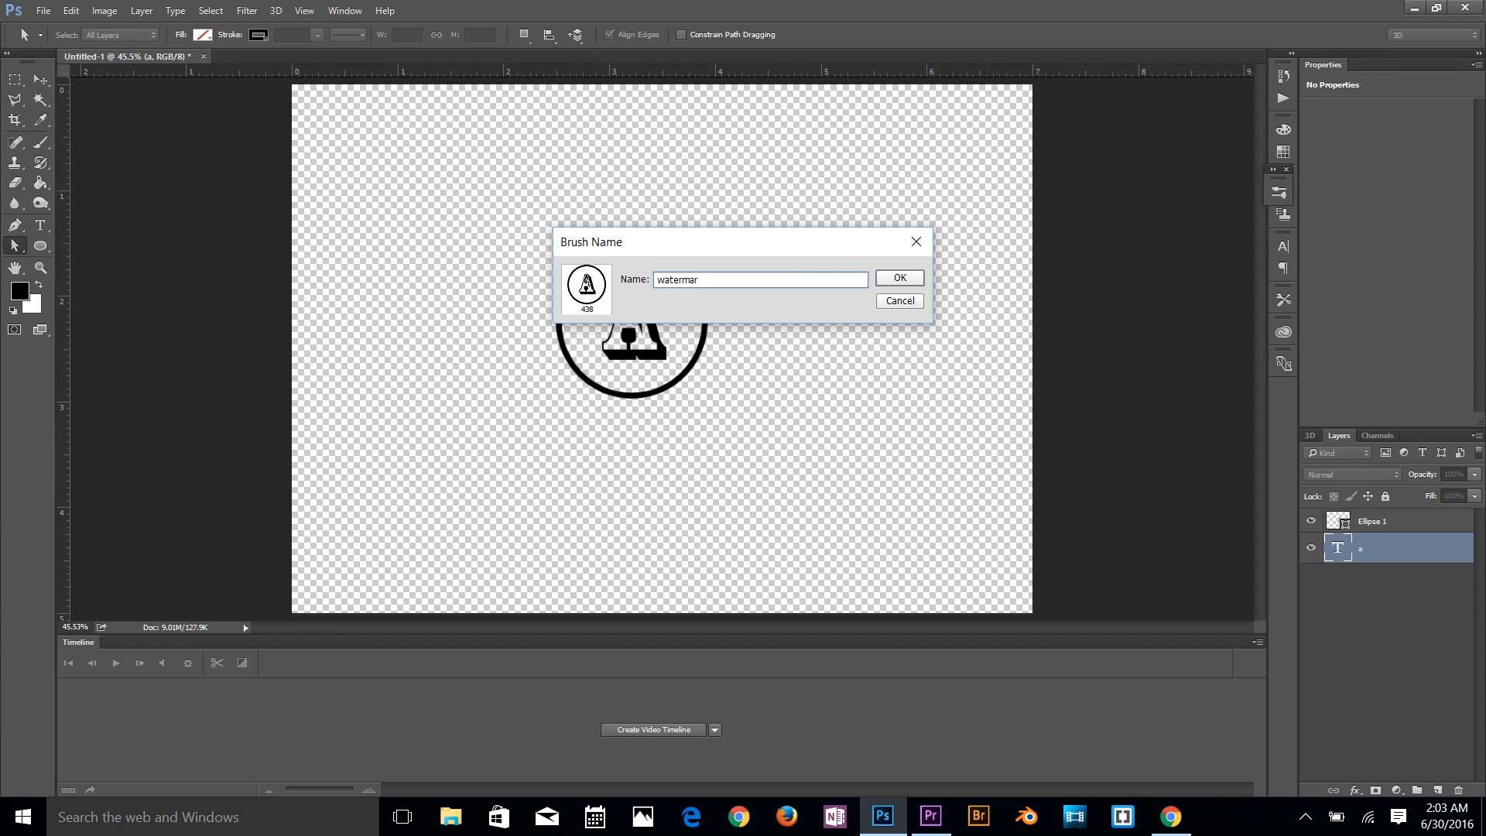
{"action": "left_click", "coordinate": [899, 278]}
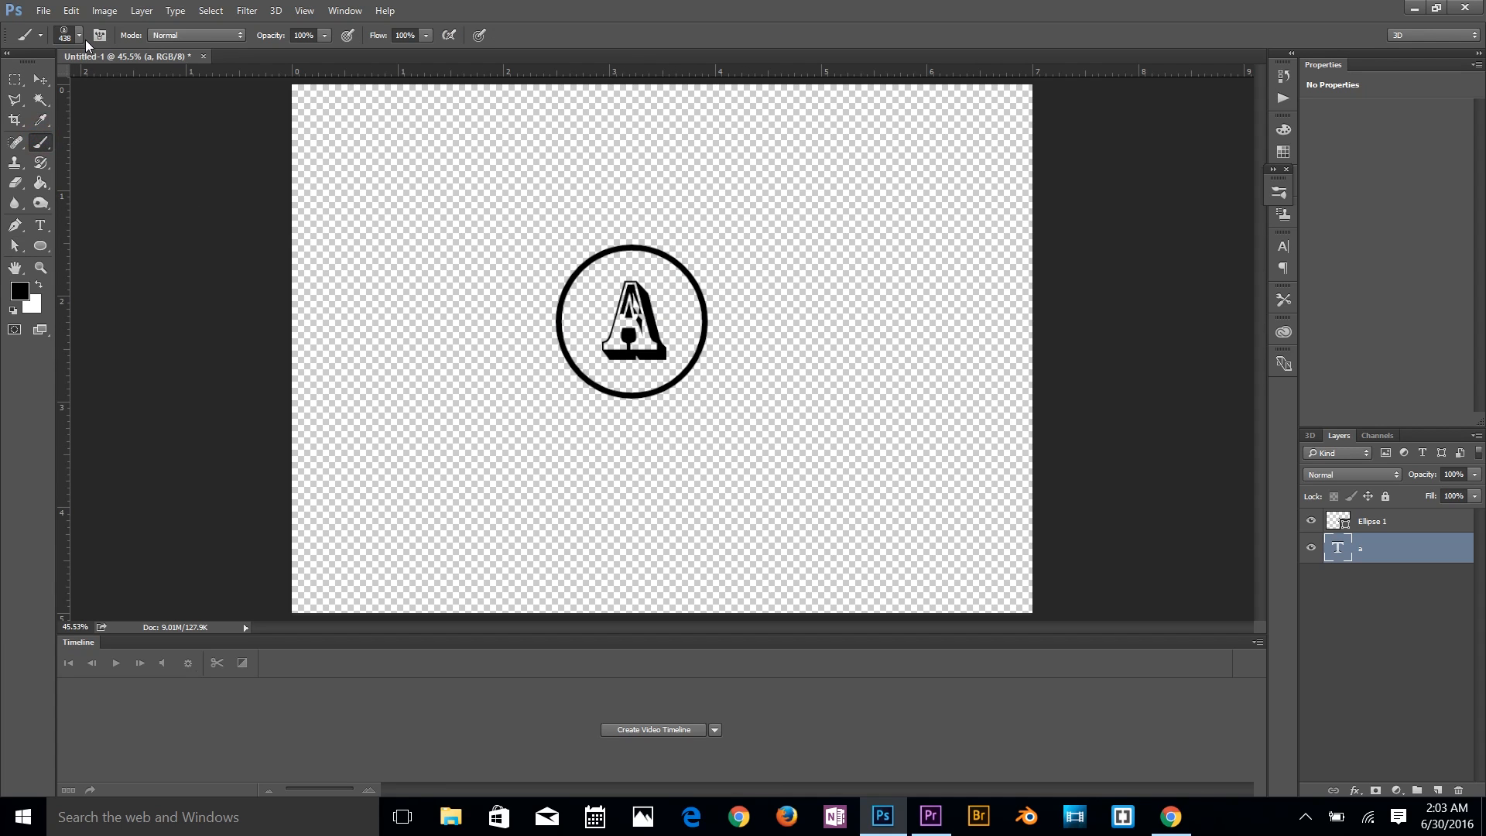
{"action": "left_click", "coordinate": [68, 36]}
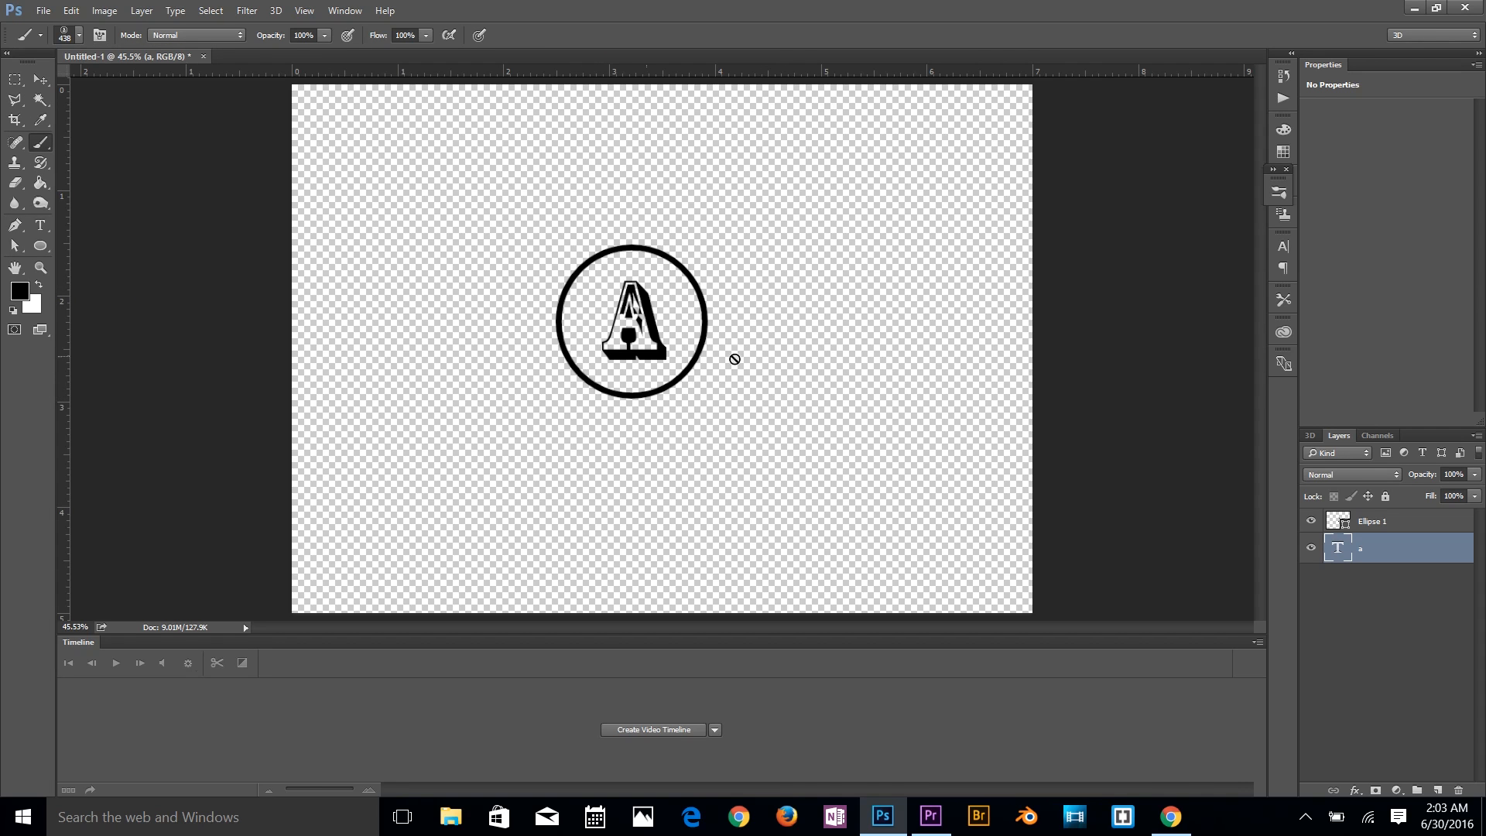
Step: Save the logo as watermark.png in the Creating WaterMark Brush folder
{"action": "left_click", "coordinate": [62, 10]}
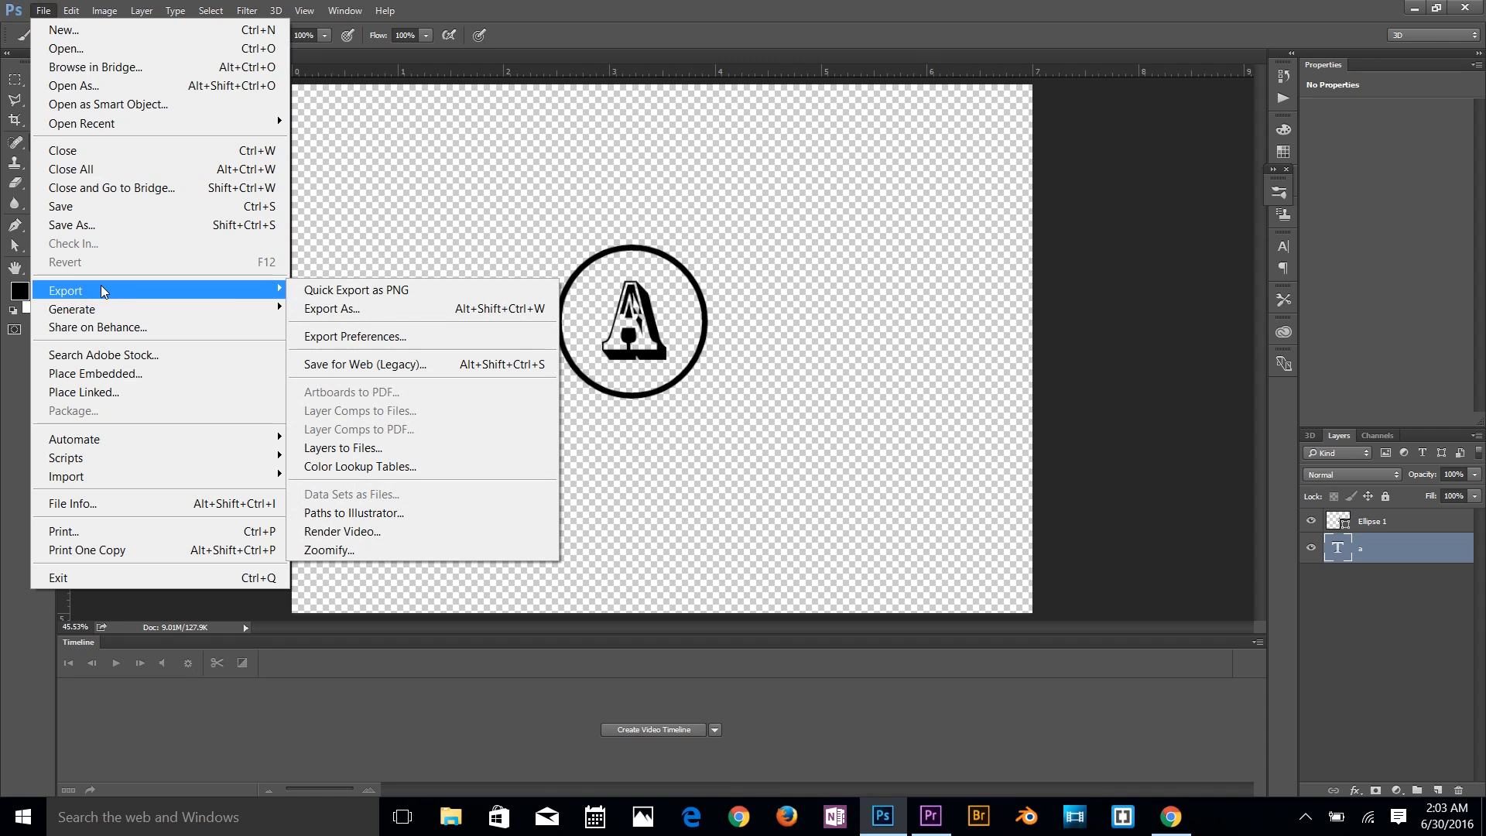
{"action": "key", "text": "Escape"}
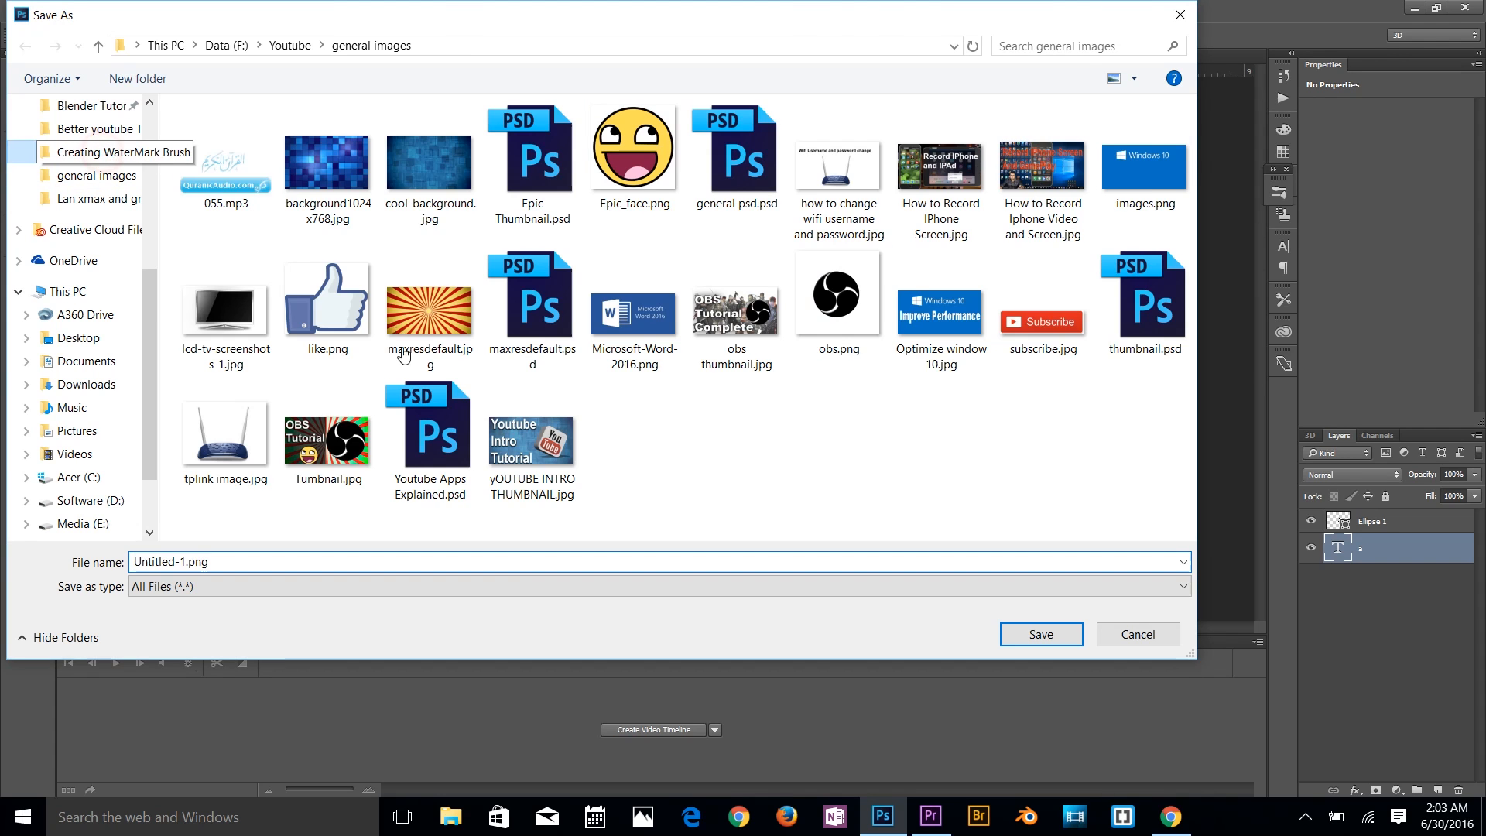
{"action": "double_click", "coordinate": [108, 152]}
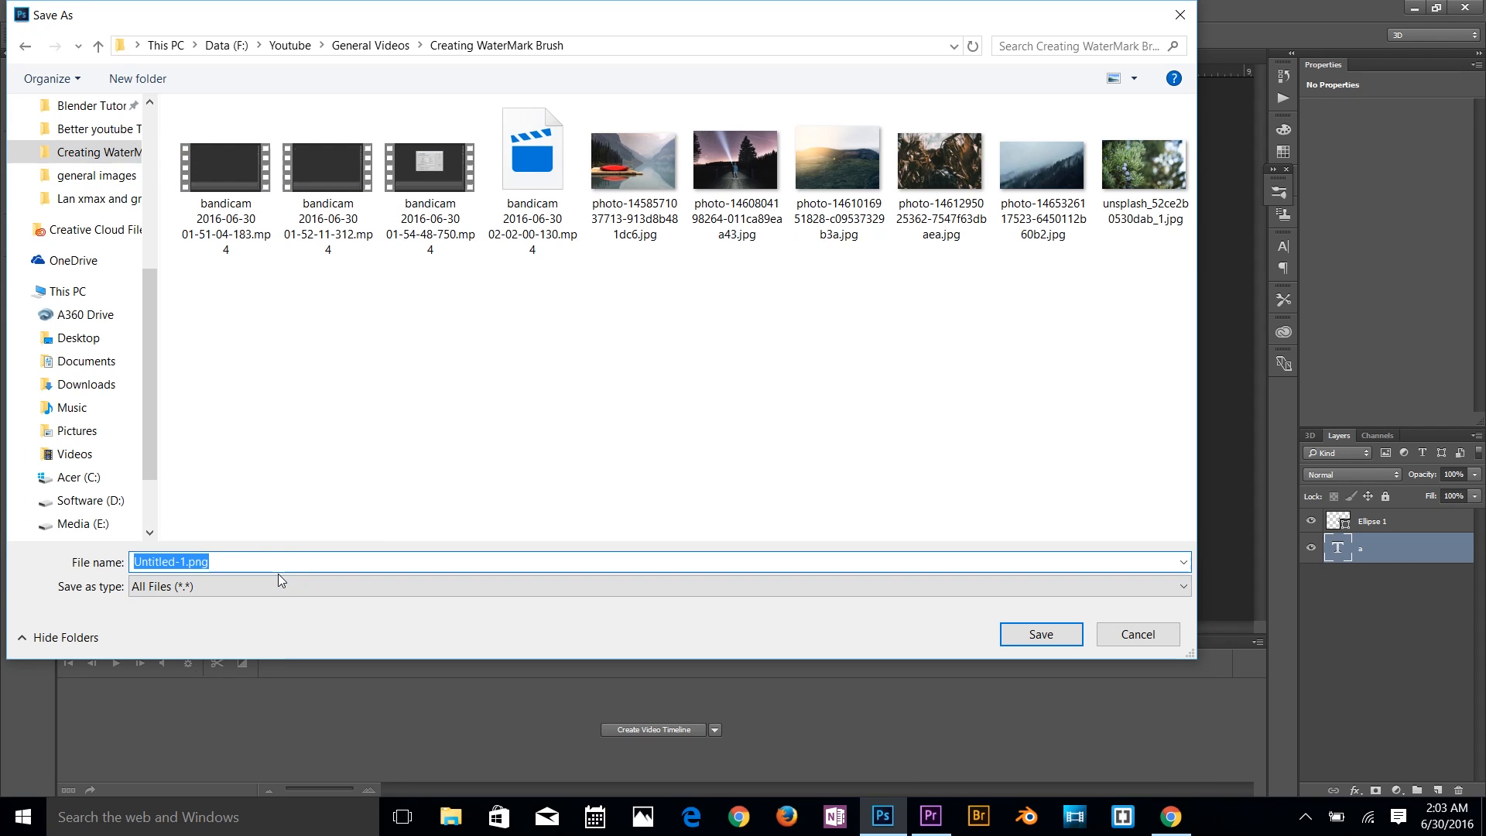
{"action": "type", "text": "water"}
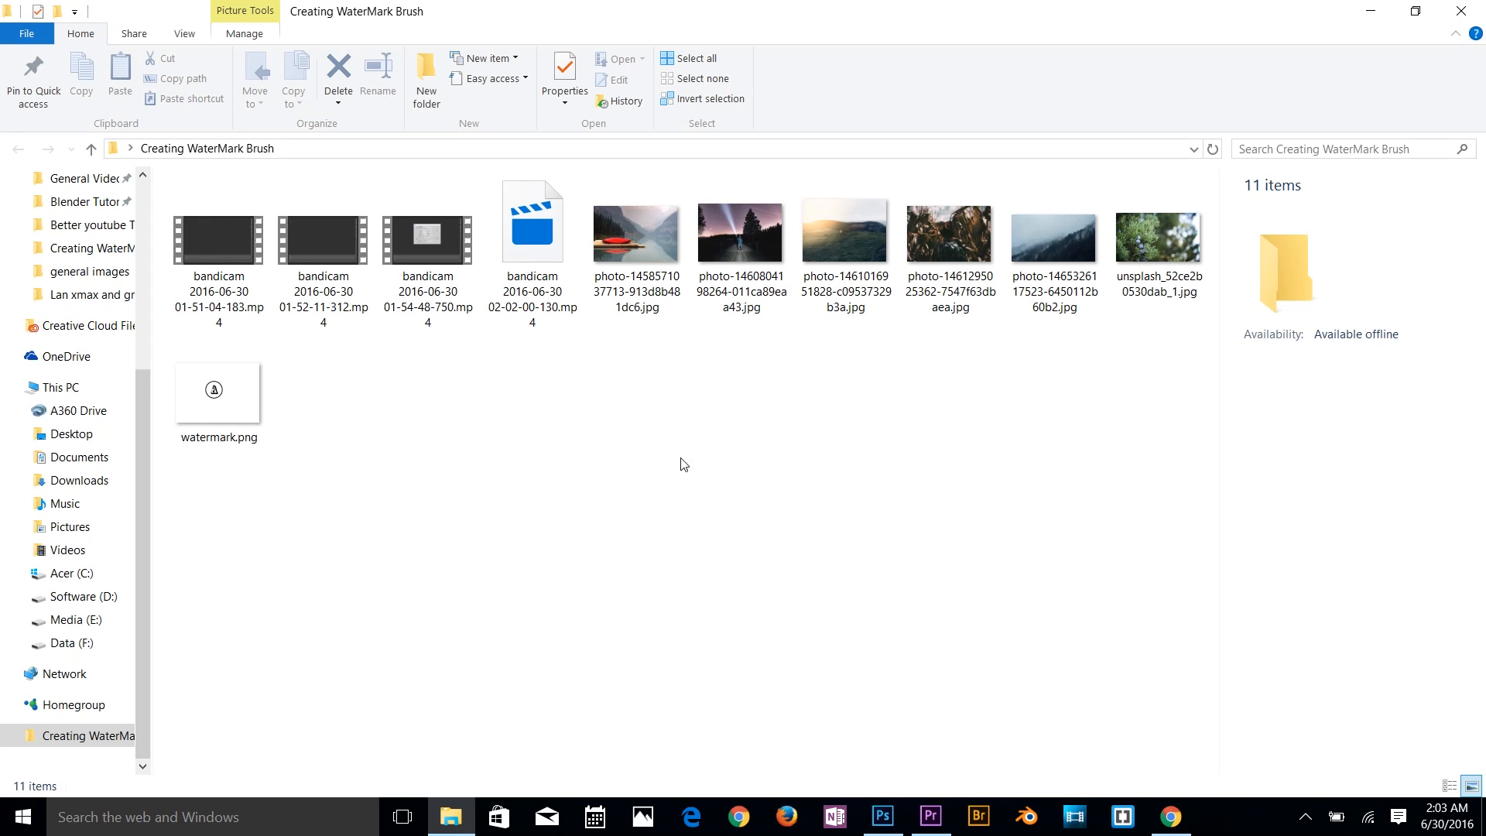
Step: Browse the Creating WaterMark Brush folder to confirm watermark.png exists
{"action": "left_click", "coordinate": [219, 394]}
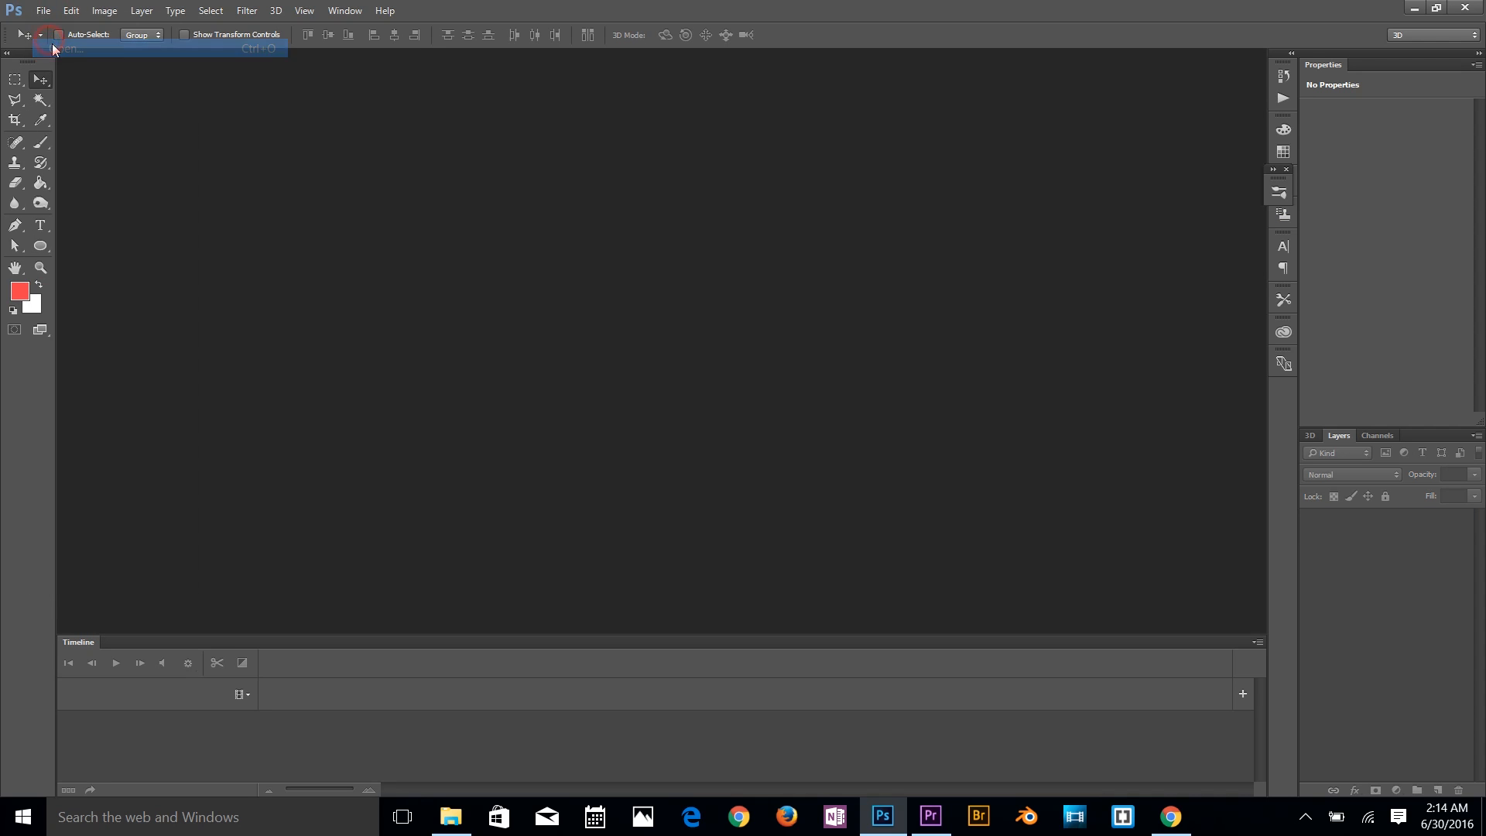
Step: Open the hillside landscape photo and select the watermark brush
{"action": "left_click", "coordinate": [59, 45]}
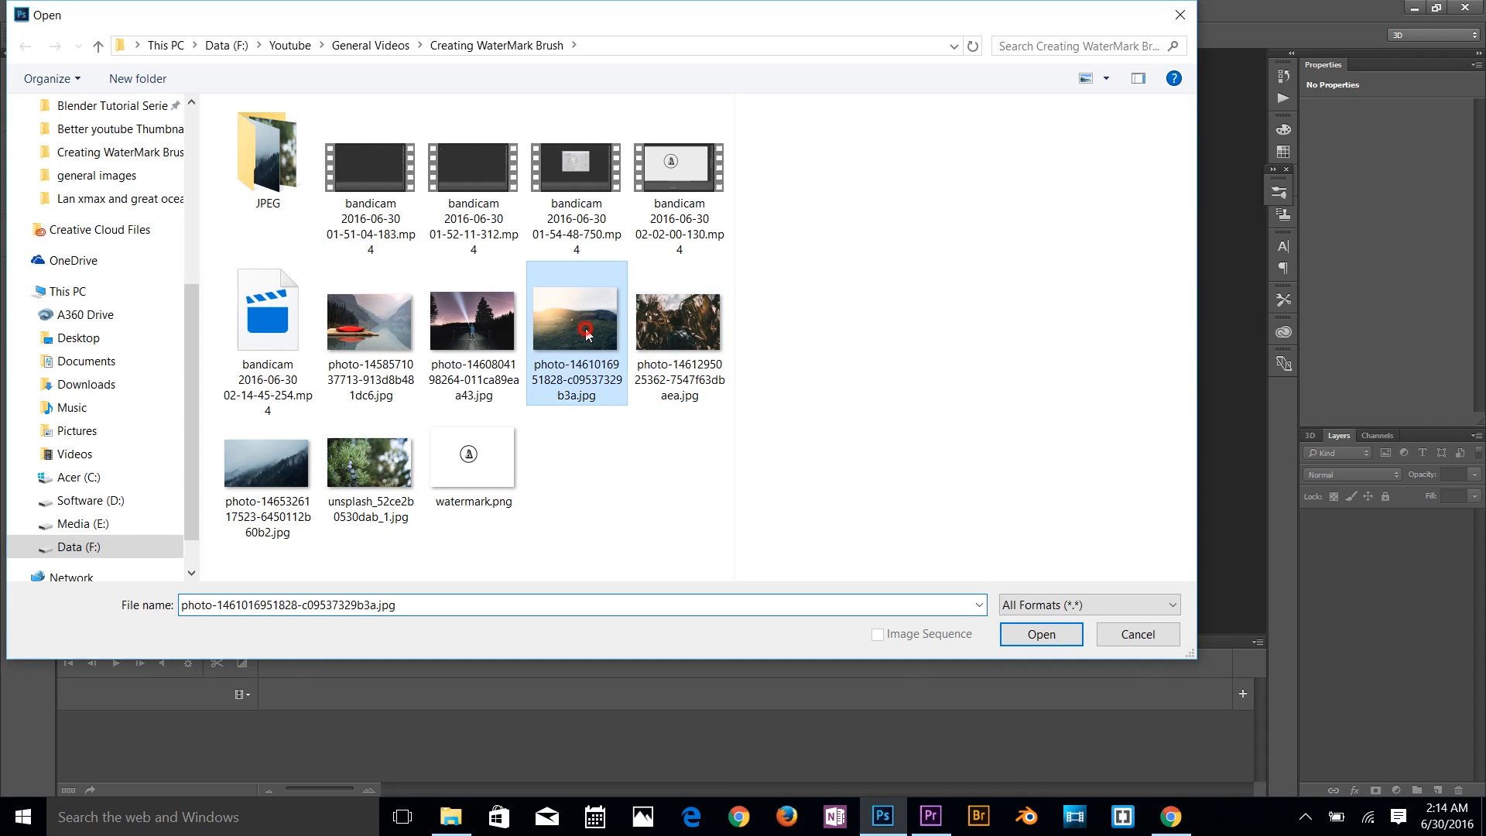
{"action": "left_click", "coordinate": [1040, 635]}
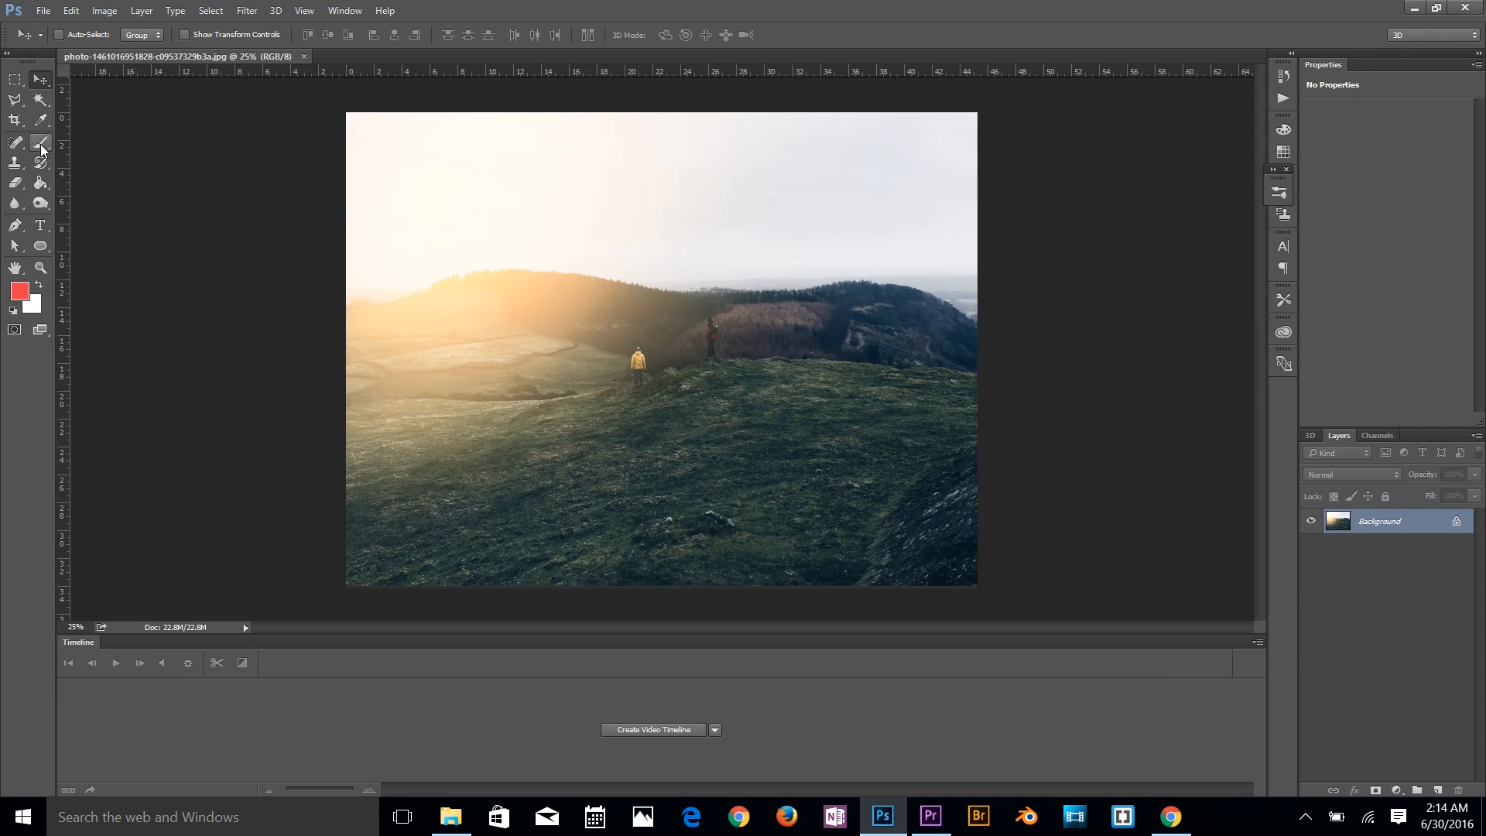
{"action": "left_click", "coordinate": [40, 145]}
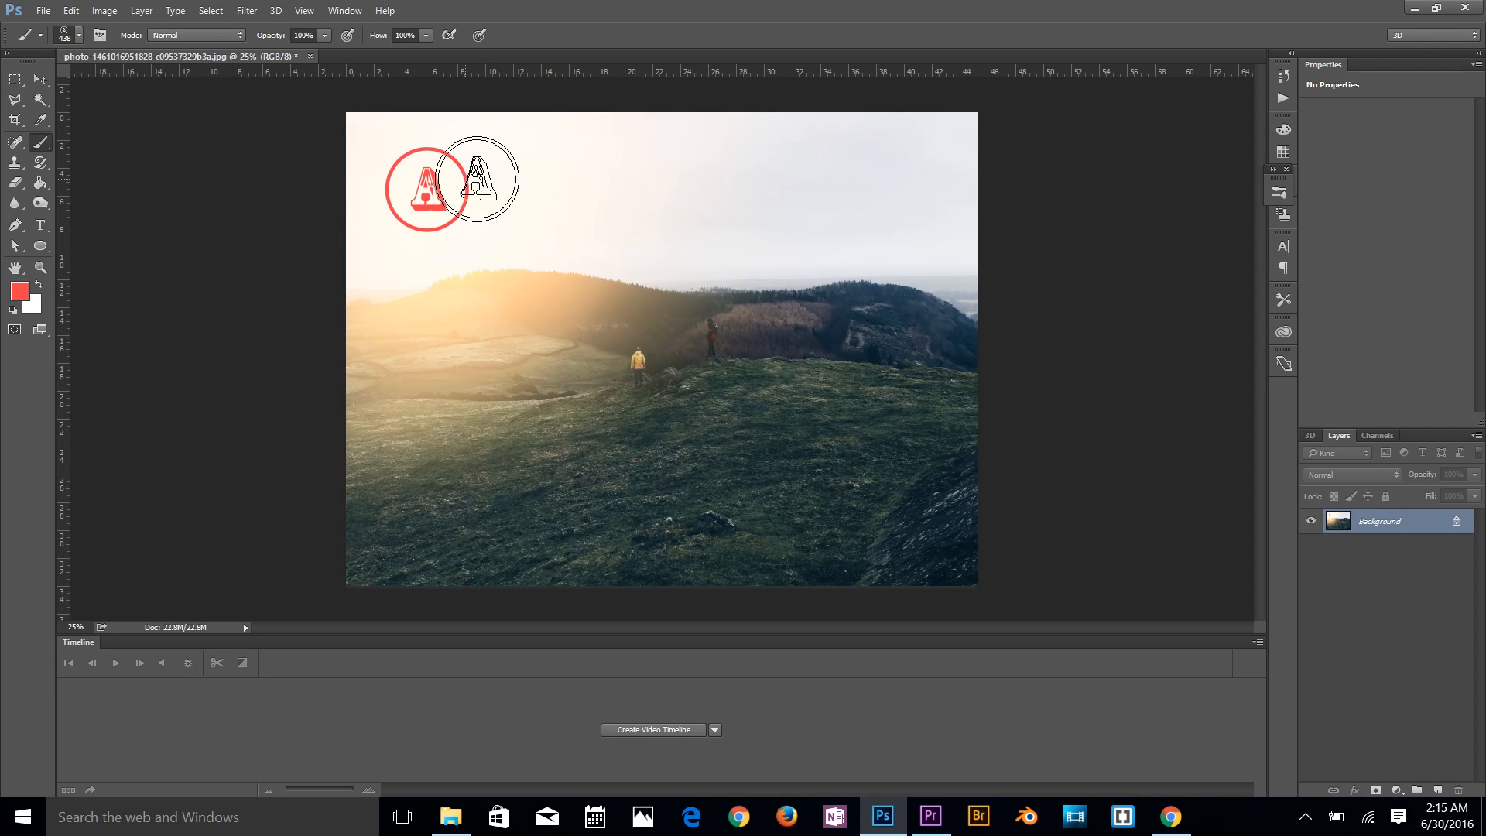
Step: Stamp a red circled A watermark near the photo's top-left corner
{"action": "left_click_drag", "start_coordinate": [474, 184], "coordinate": [560, 247]}
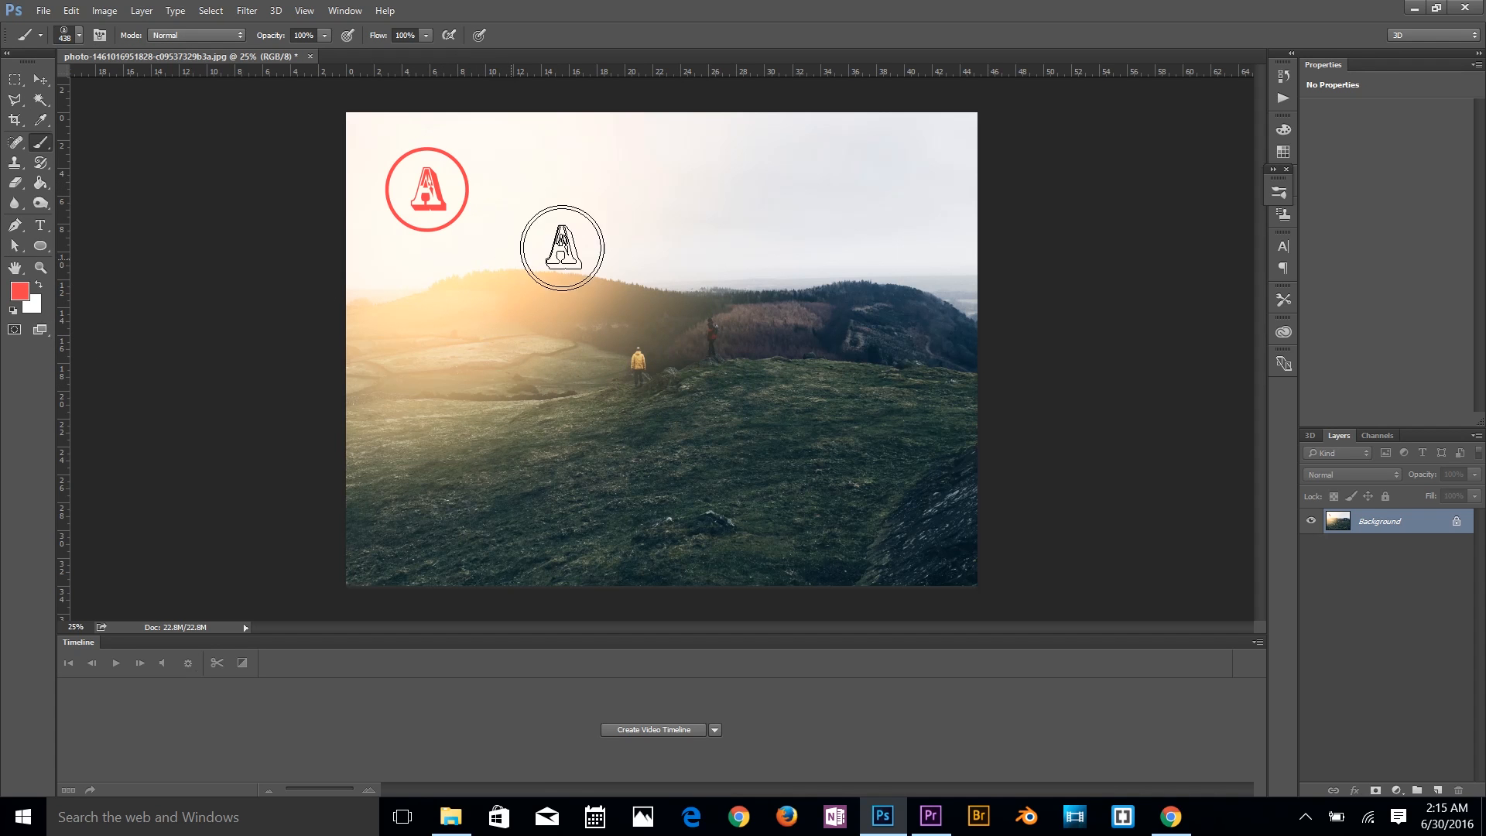
{"action": "left_click_drag", "start_coordinate": [562, 247], "coordinate": [544, 206]}
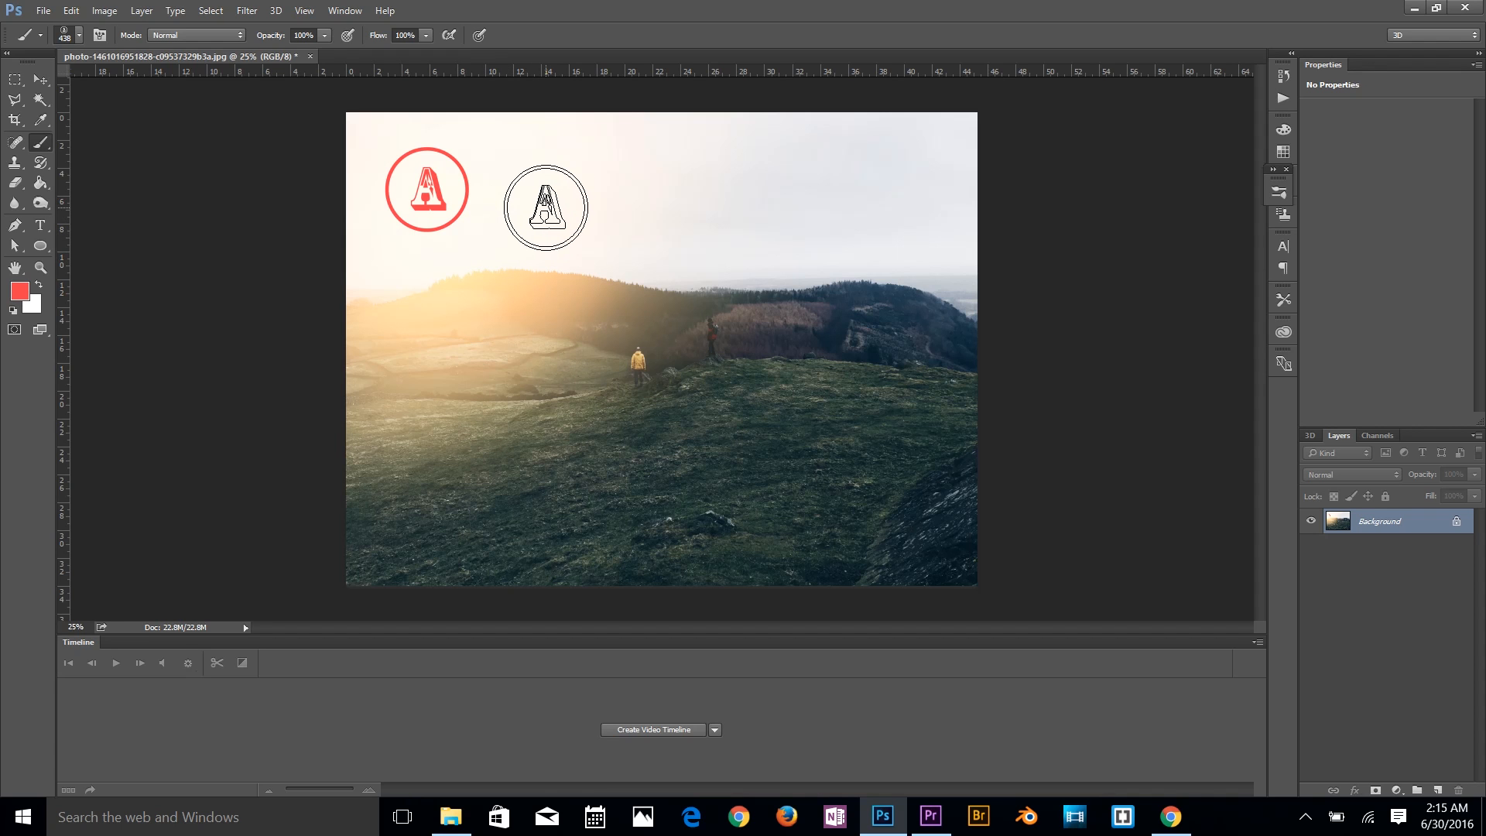
{"action": "left_click_drag", "start_coordinate": [545, 206], "coordinate": [429, 351]}
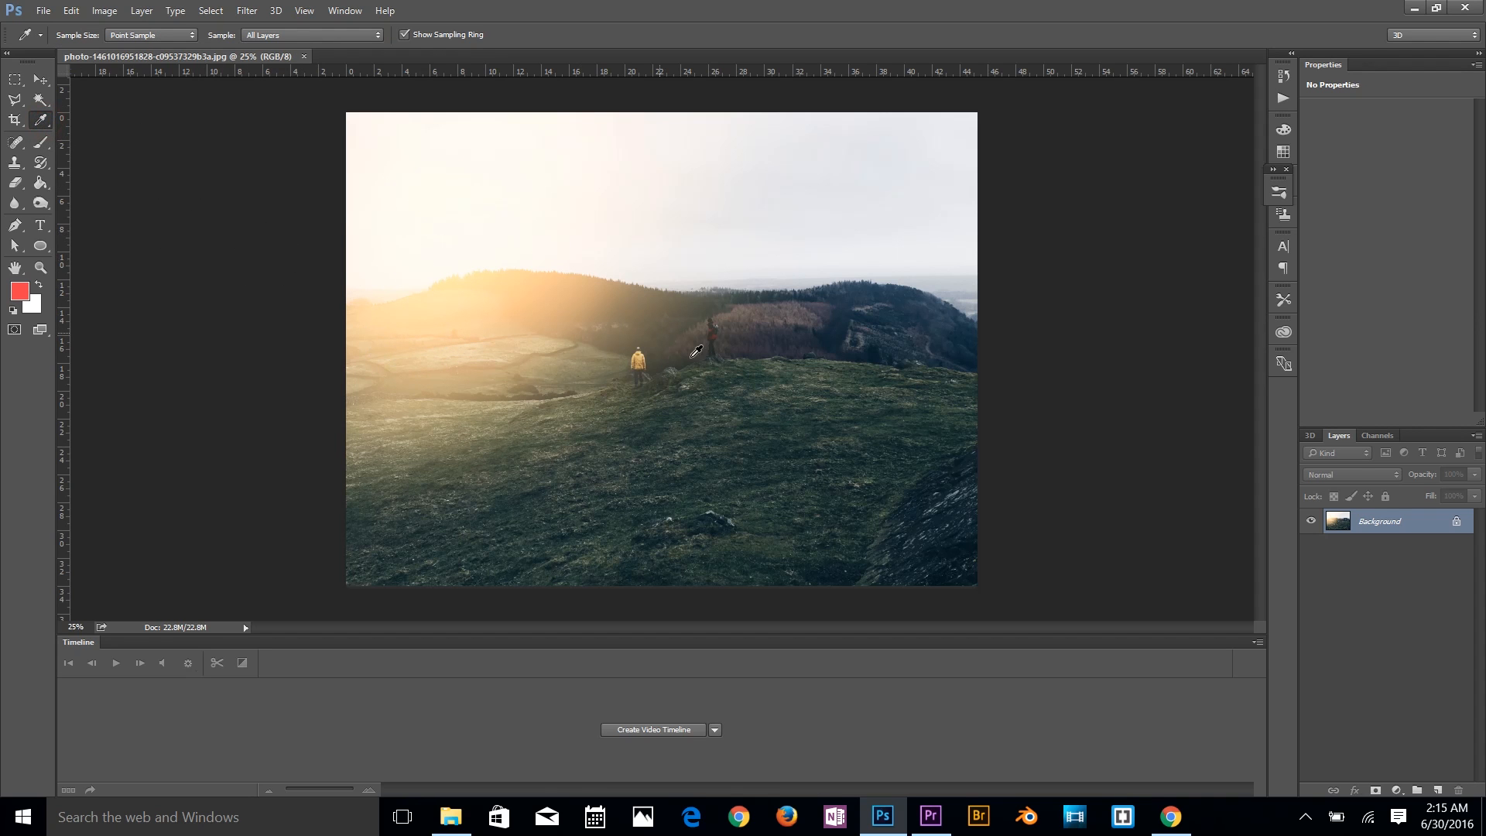
{"action": "mouse_move", "coordinate": [455, 373]}
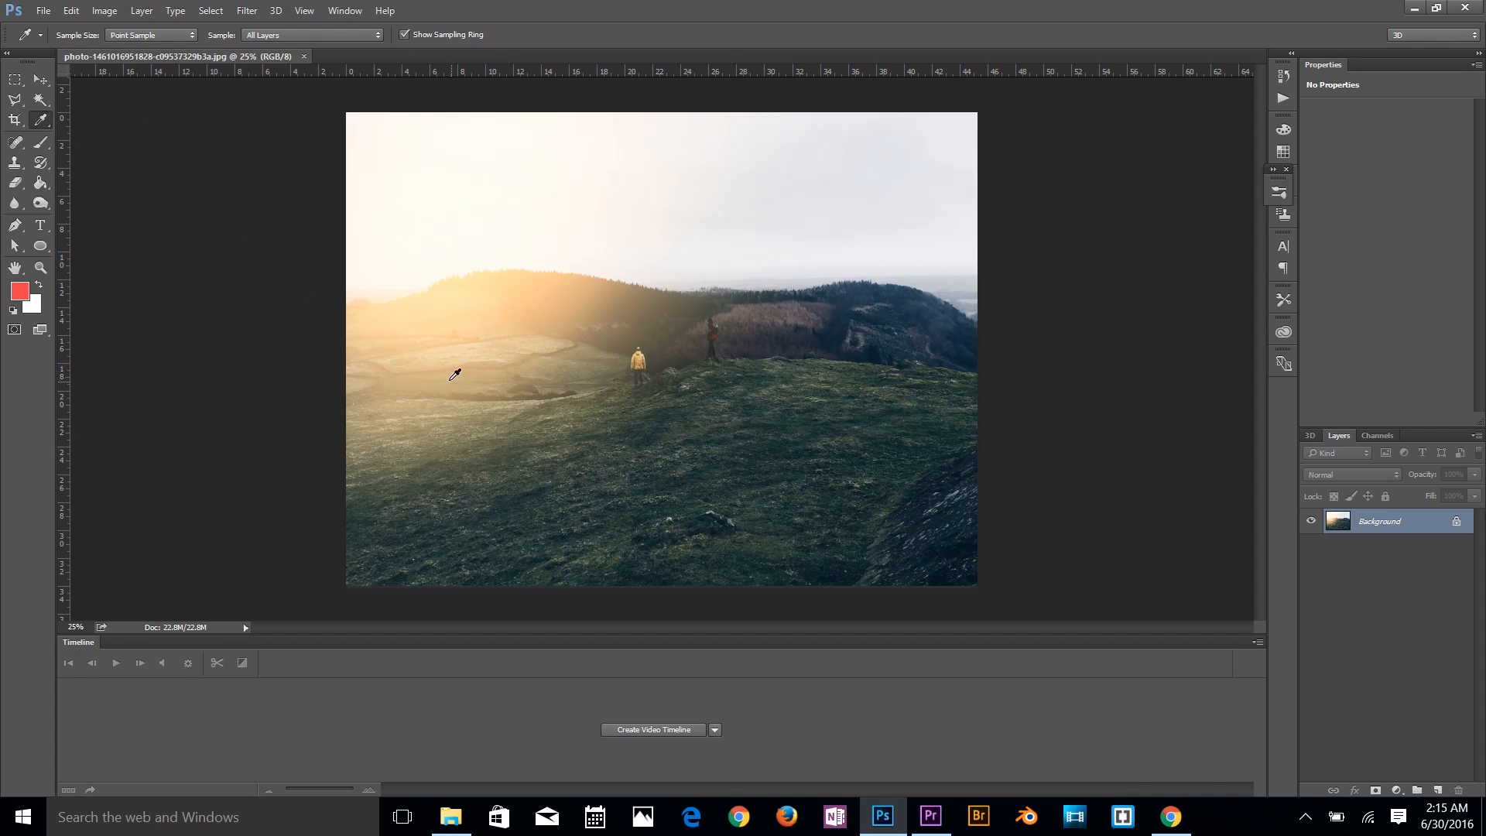
{"action": "mouse_move", "coordinate": [712, 192]}
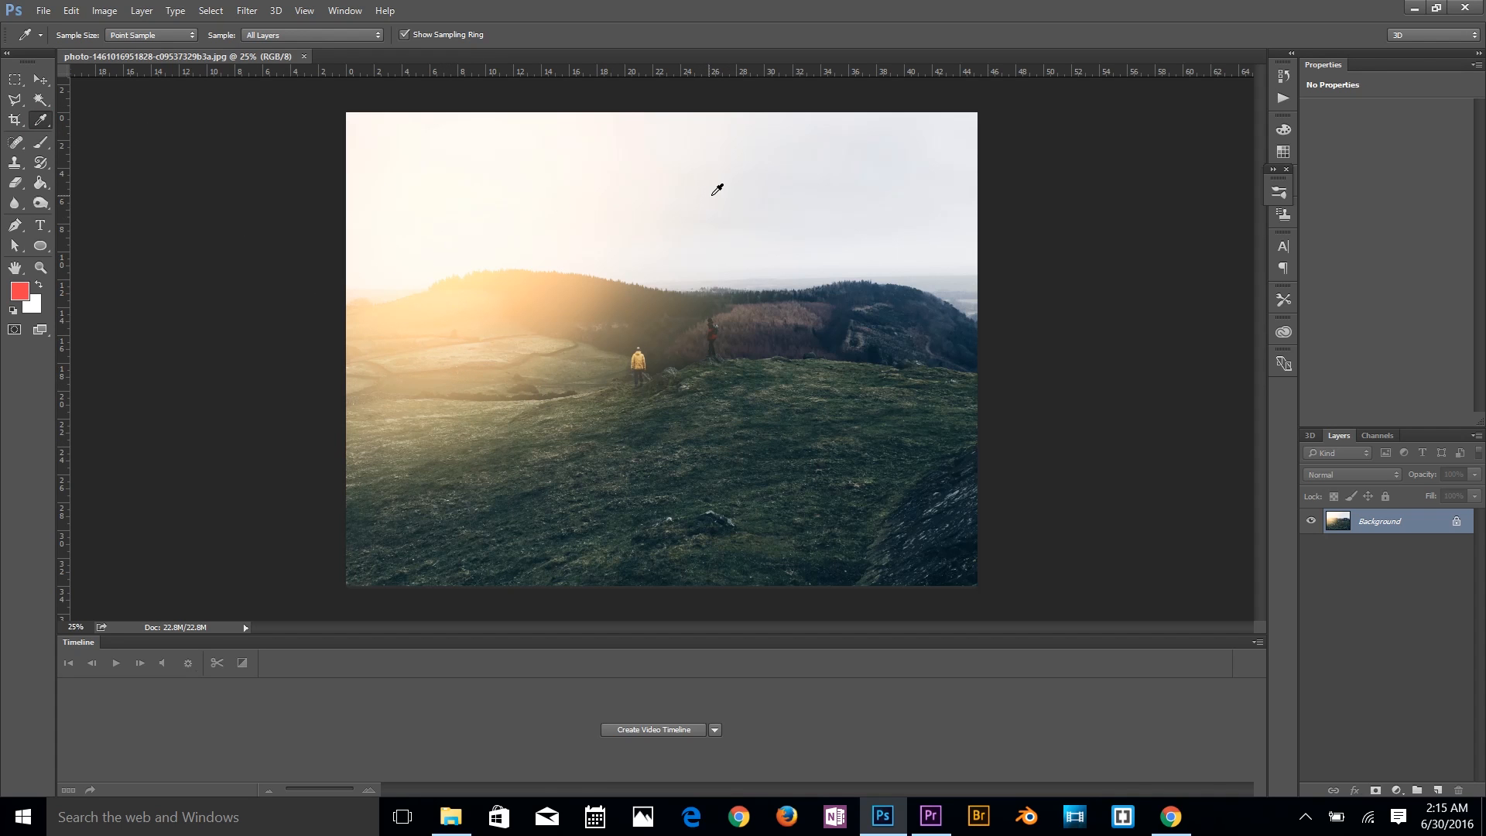
Step: Sample a pale orange from the photo and stamp a large watermark in its centre
{"action": "left_click", "coordinate": [521, 287]}
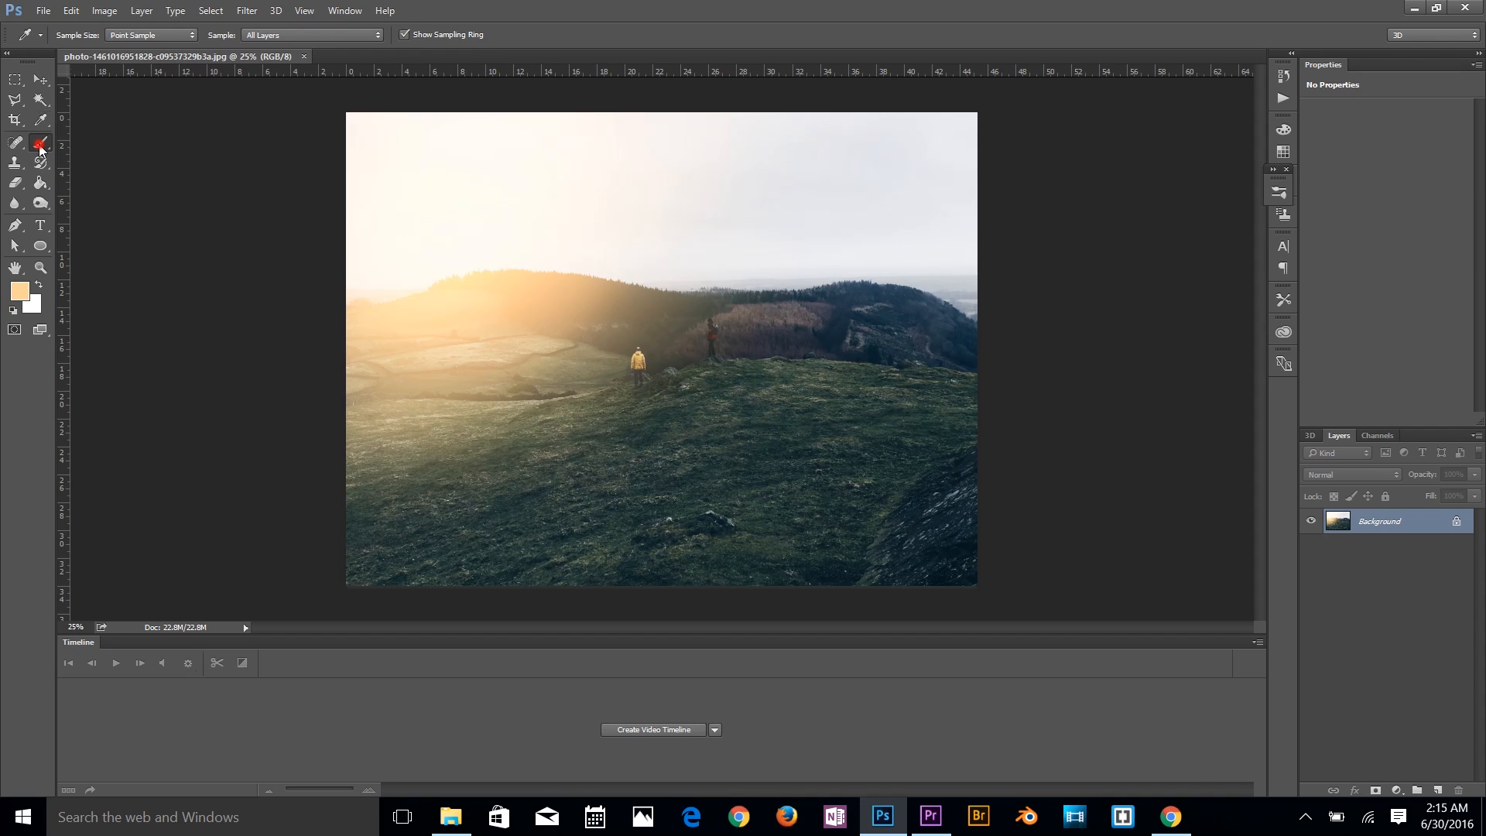
{"action": "left_click", "coordinate": [12, 142]}
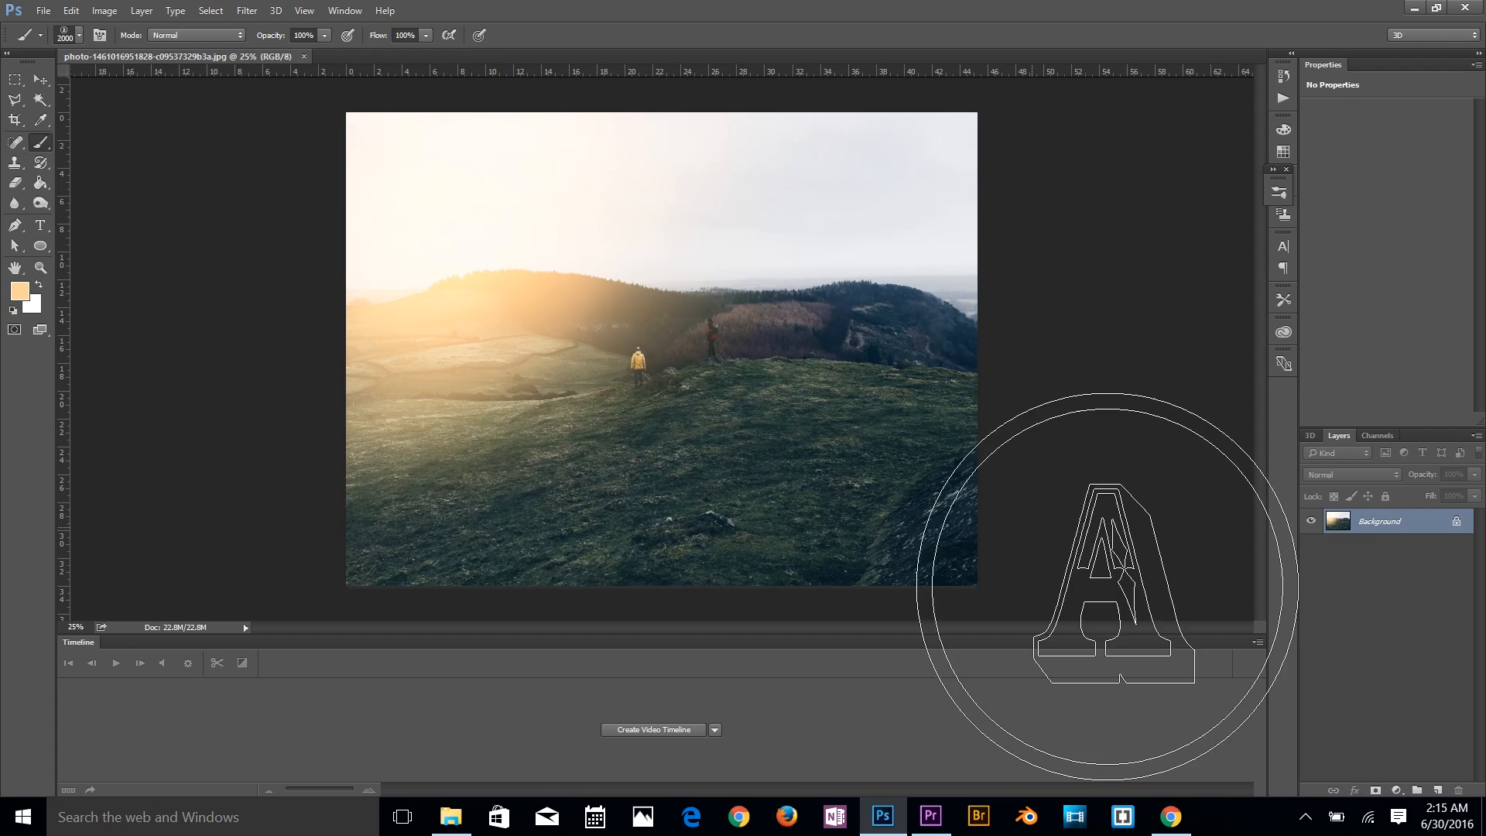
{"action": "left_click_drag", "start_coordinate": [1094, 584], "coordinate": [661, 345]}
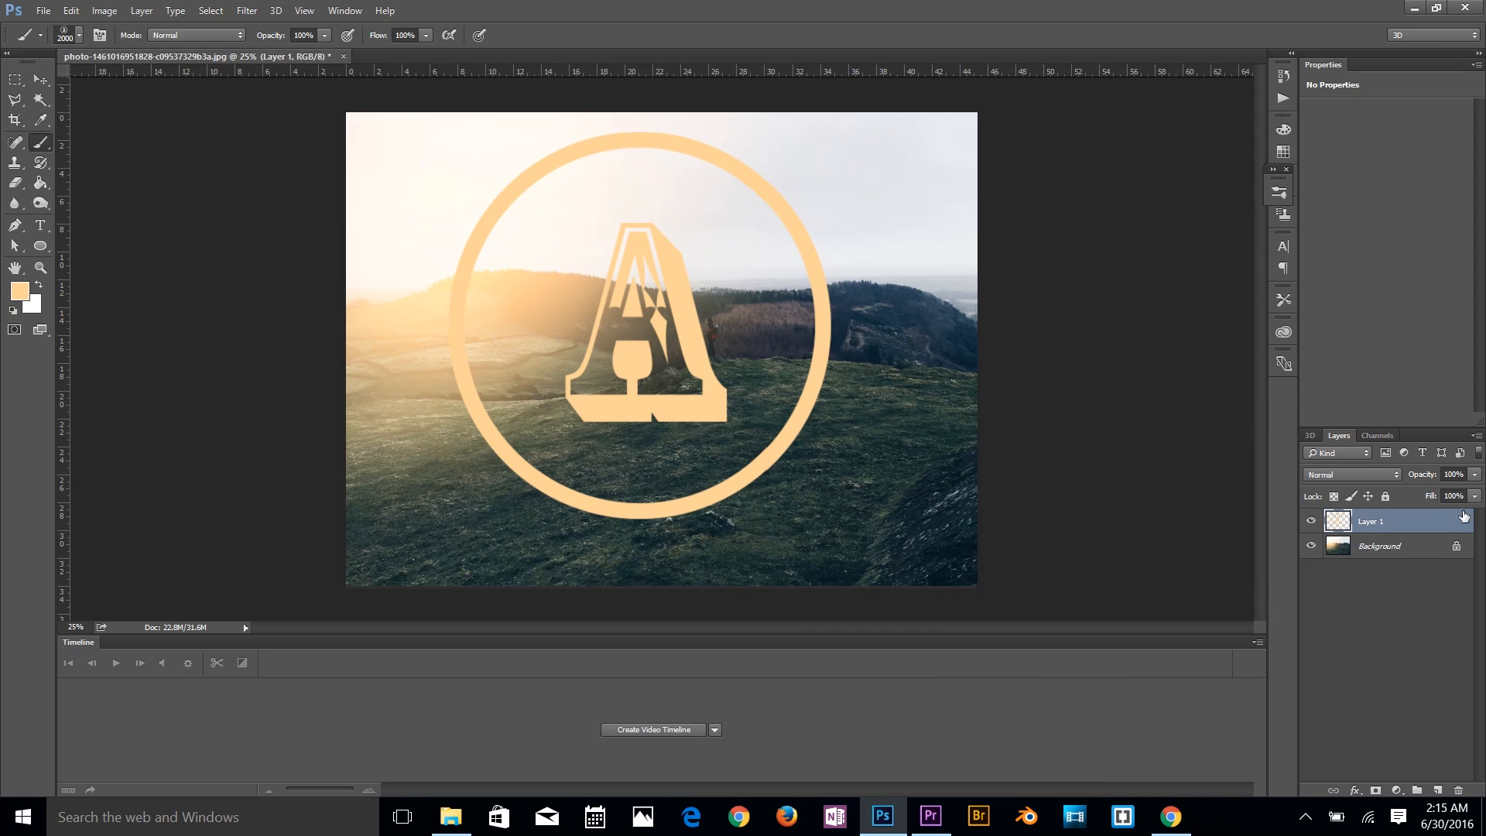
Step: Lower the watermark layer's opacity to about 25% and adjust its placement
{"action": "left_click_drag", "start_coordinate": [1468, 496], "coordinate": [1421, 495]}
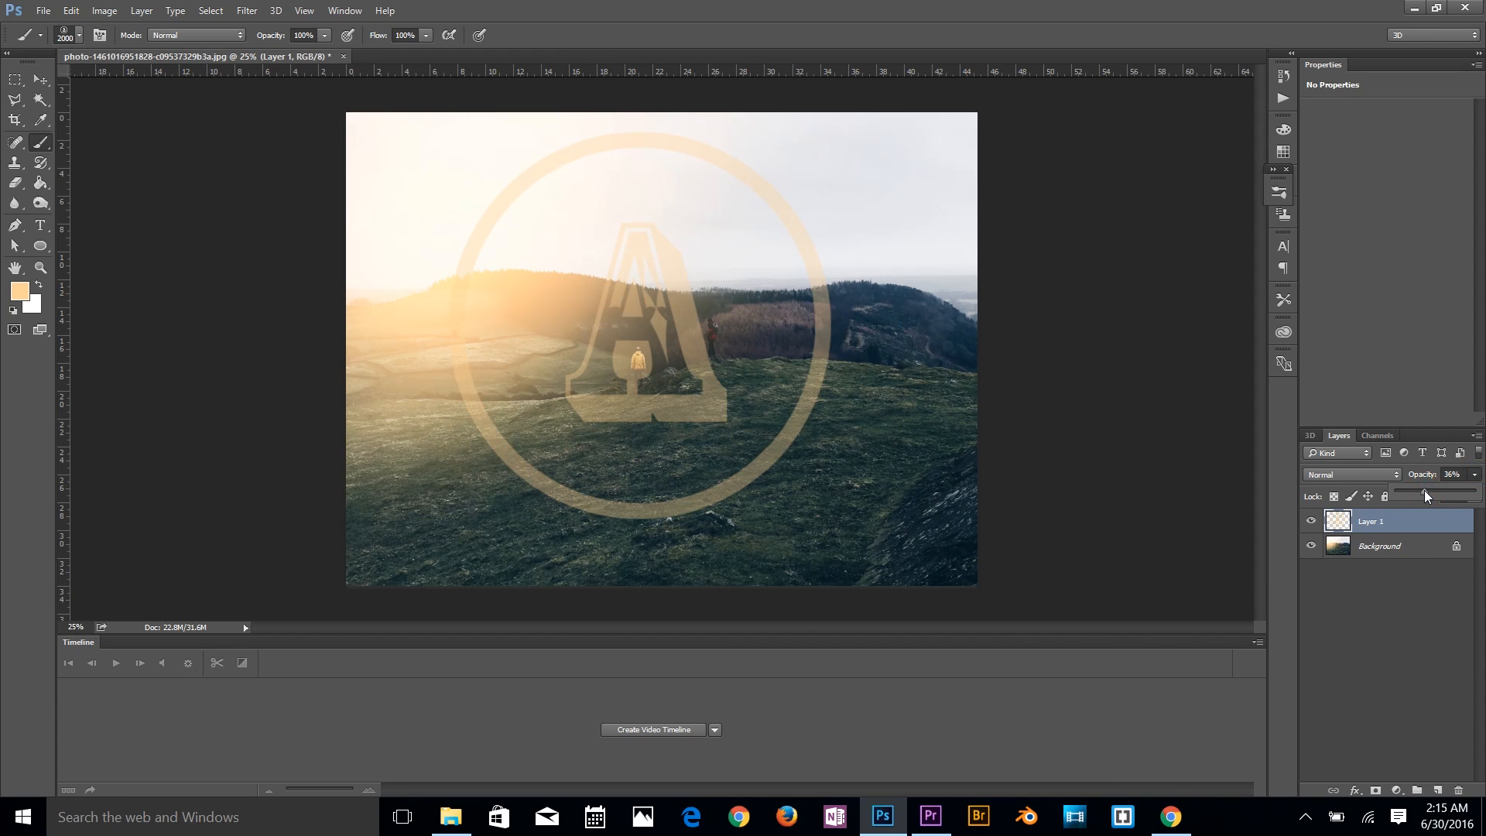
{"action": "left_click_drag", "start_coordinate": [1424, 495], "coordinate": [1410, 495]}
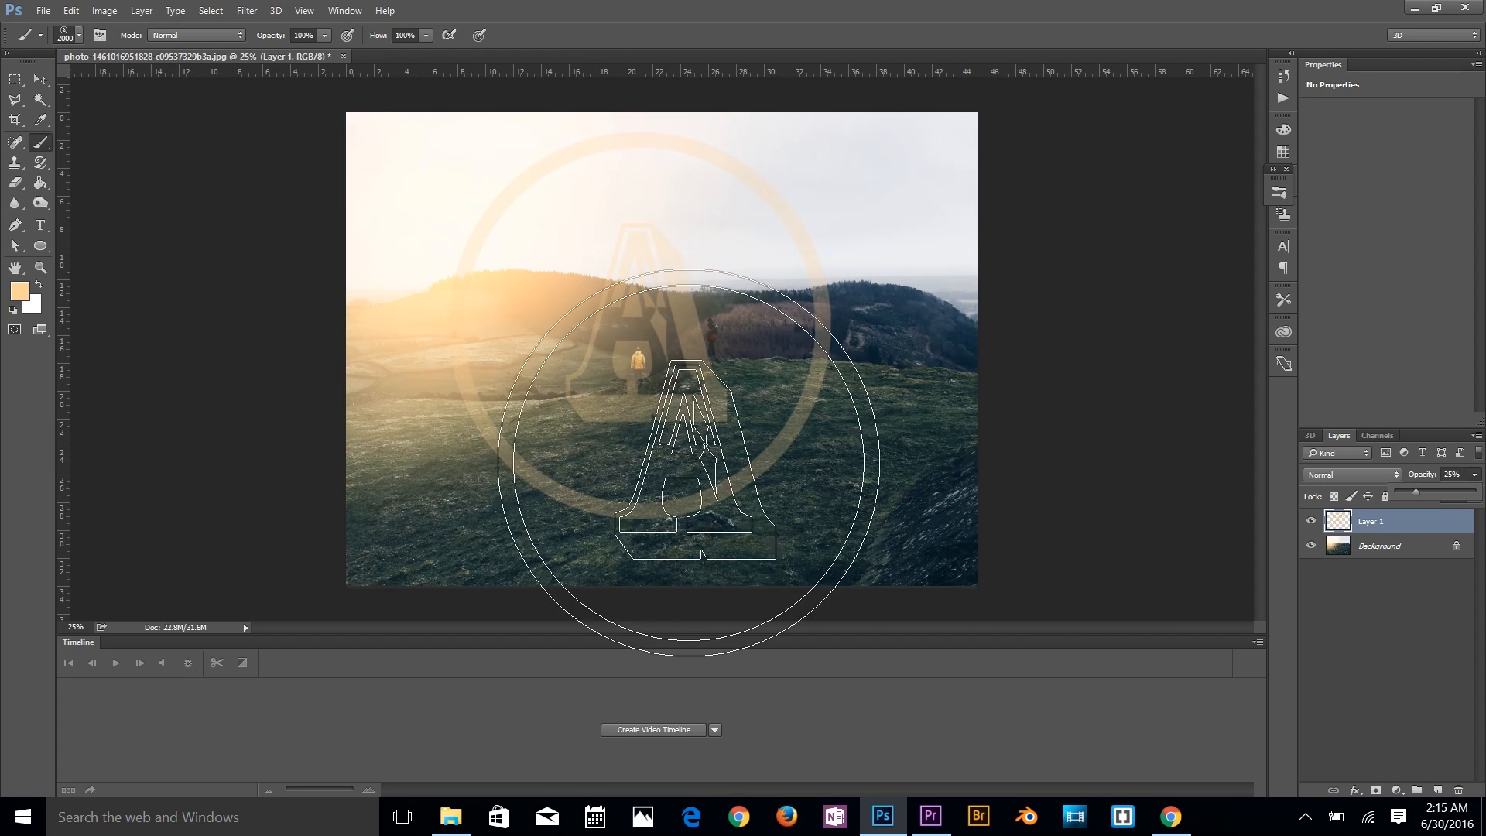
{"action": "left_click_drag", "start_coordinate": [697, 455], "coordinate": [512, 276]}
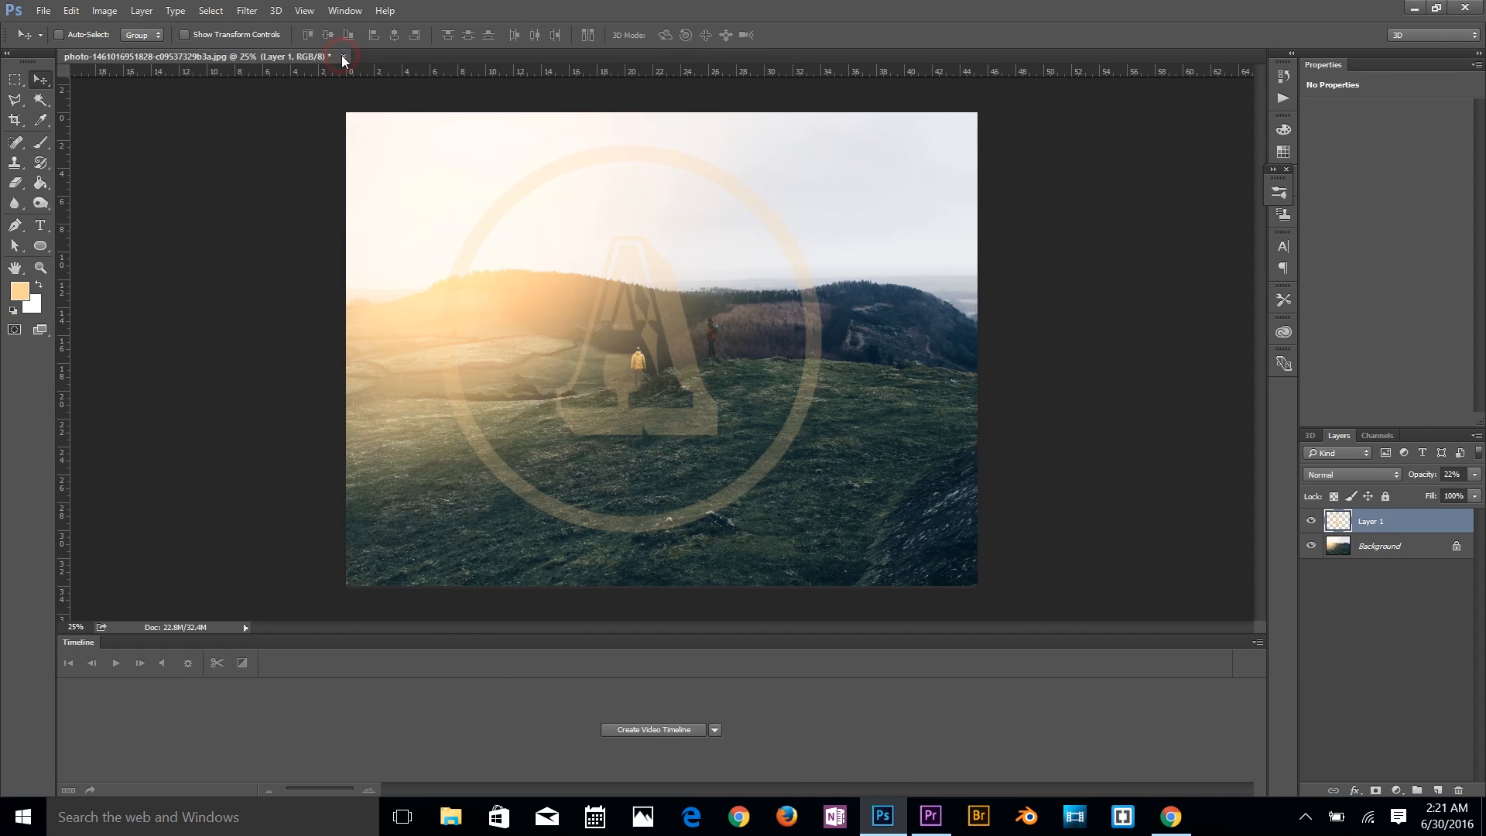
Step: Close the hillside photo without saving and open the juniper berries photo
{"action": "left_click", "coordinate": [342, 59]}
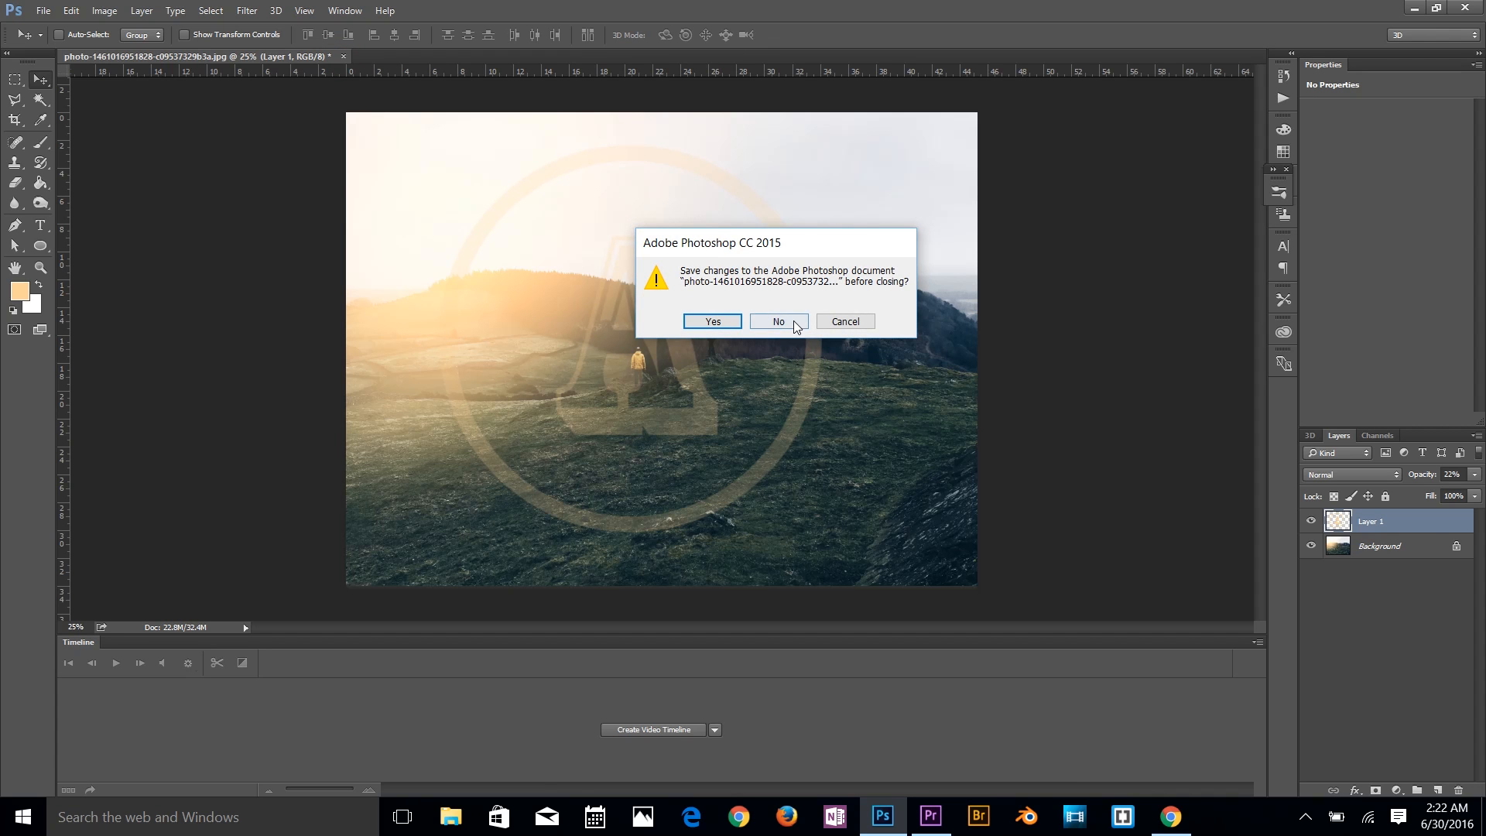
{"action": "left_click", "coordinate": [778, 322]}
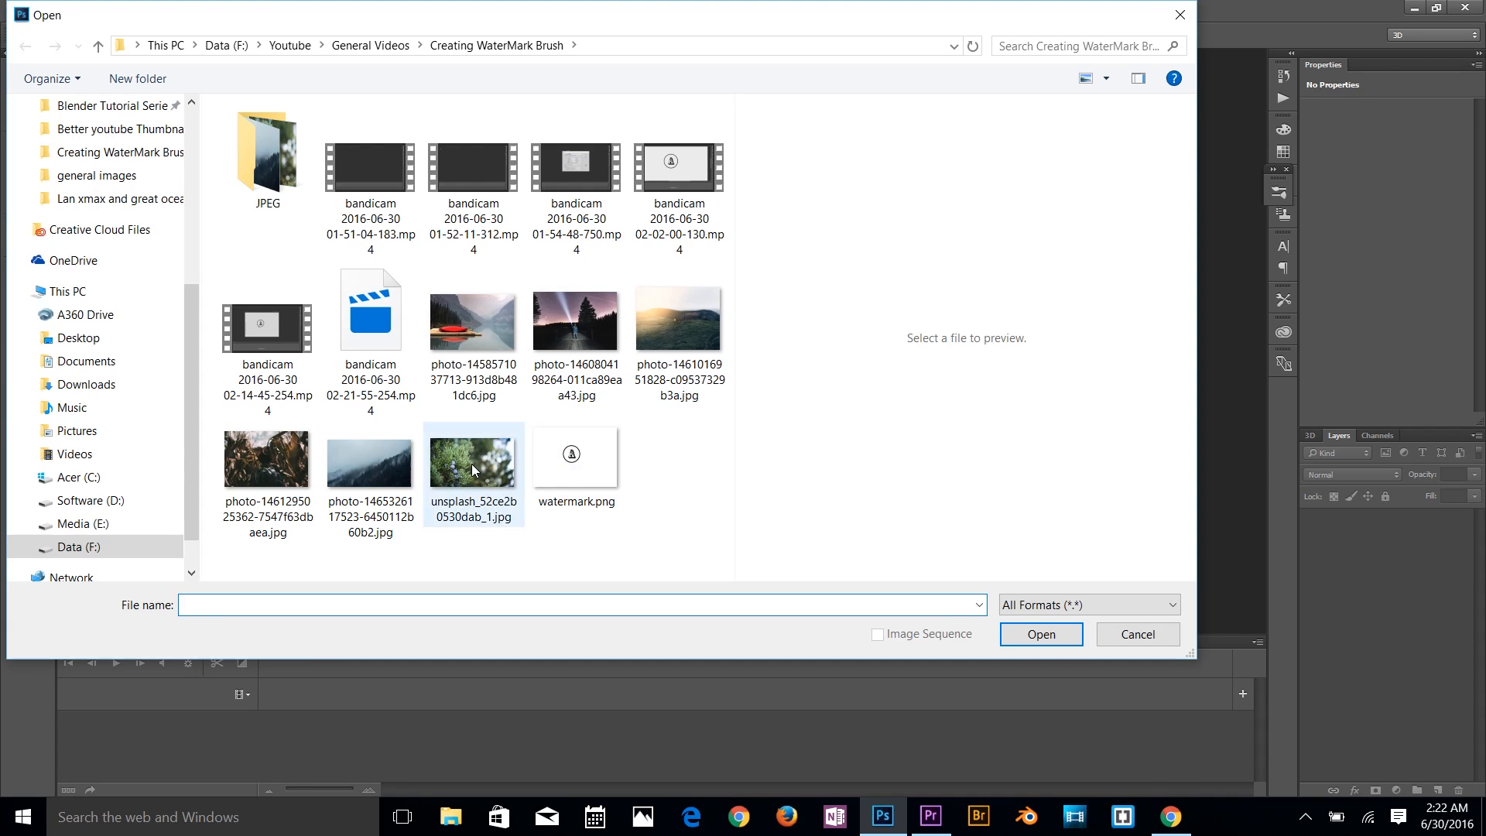
{"action": "left_click", "coordinate": [1040, 635]}
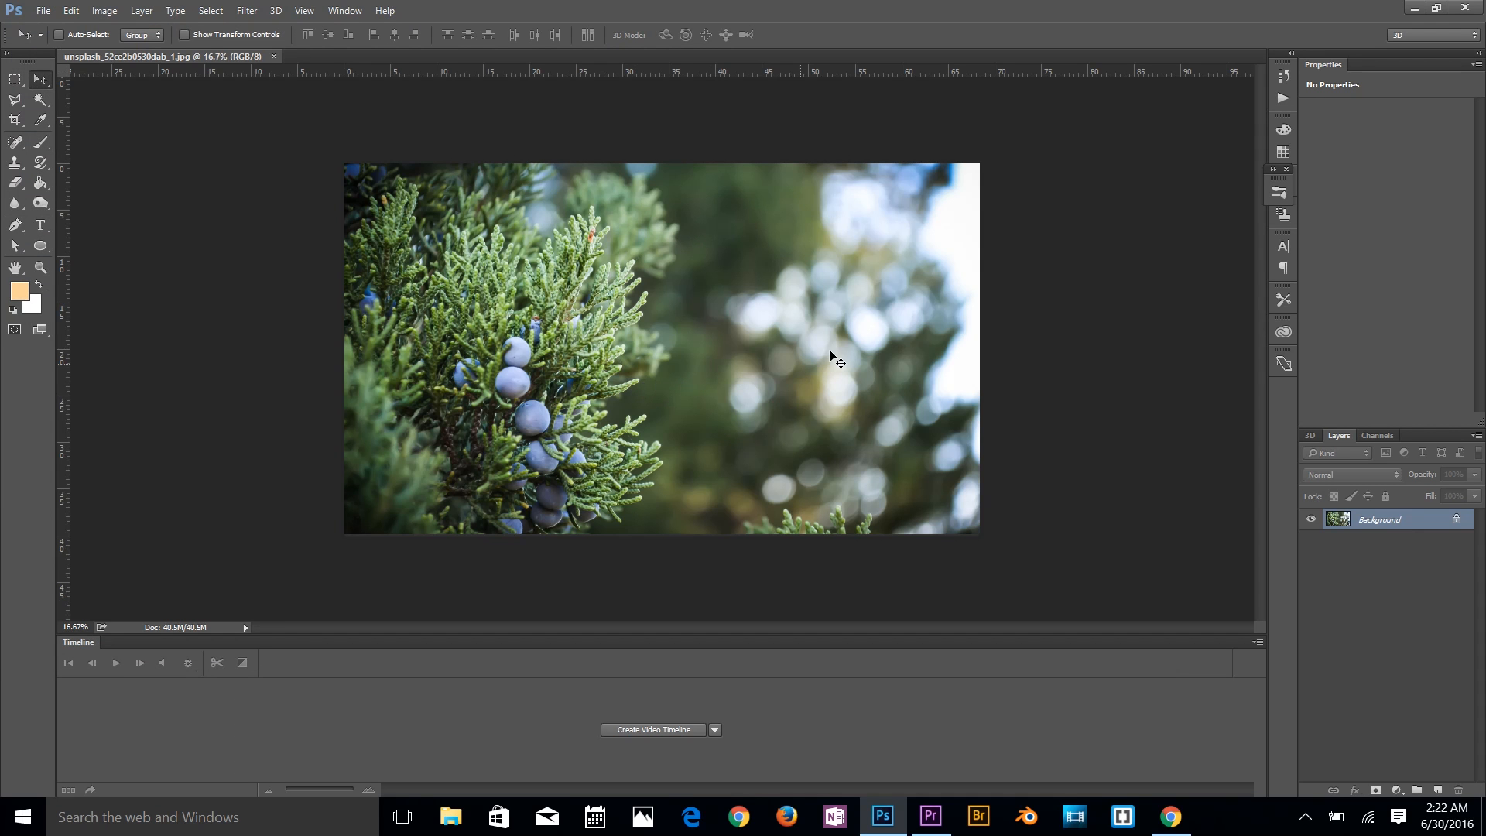
{"action": "mouse_move", "coordinate": [761, 263]}
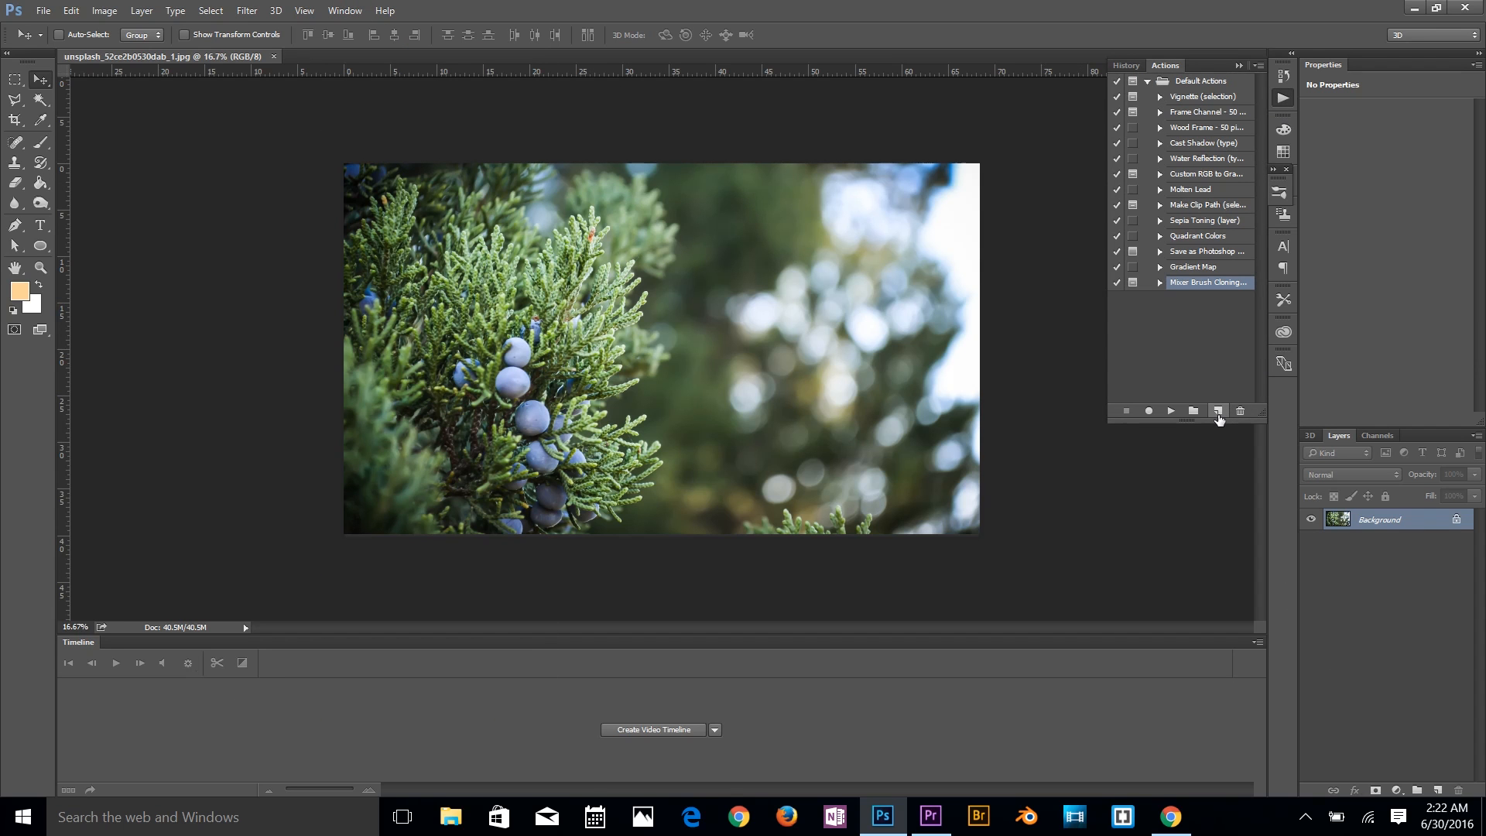
Step: Start recording a new action named 'watermark' from the Actions panel
{"action": "left_click", "coordinate": [1216, 412]}
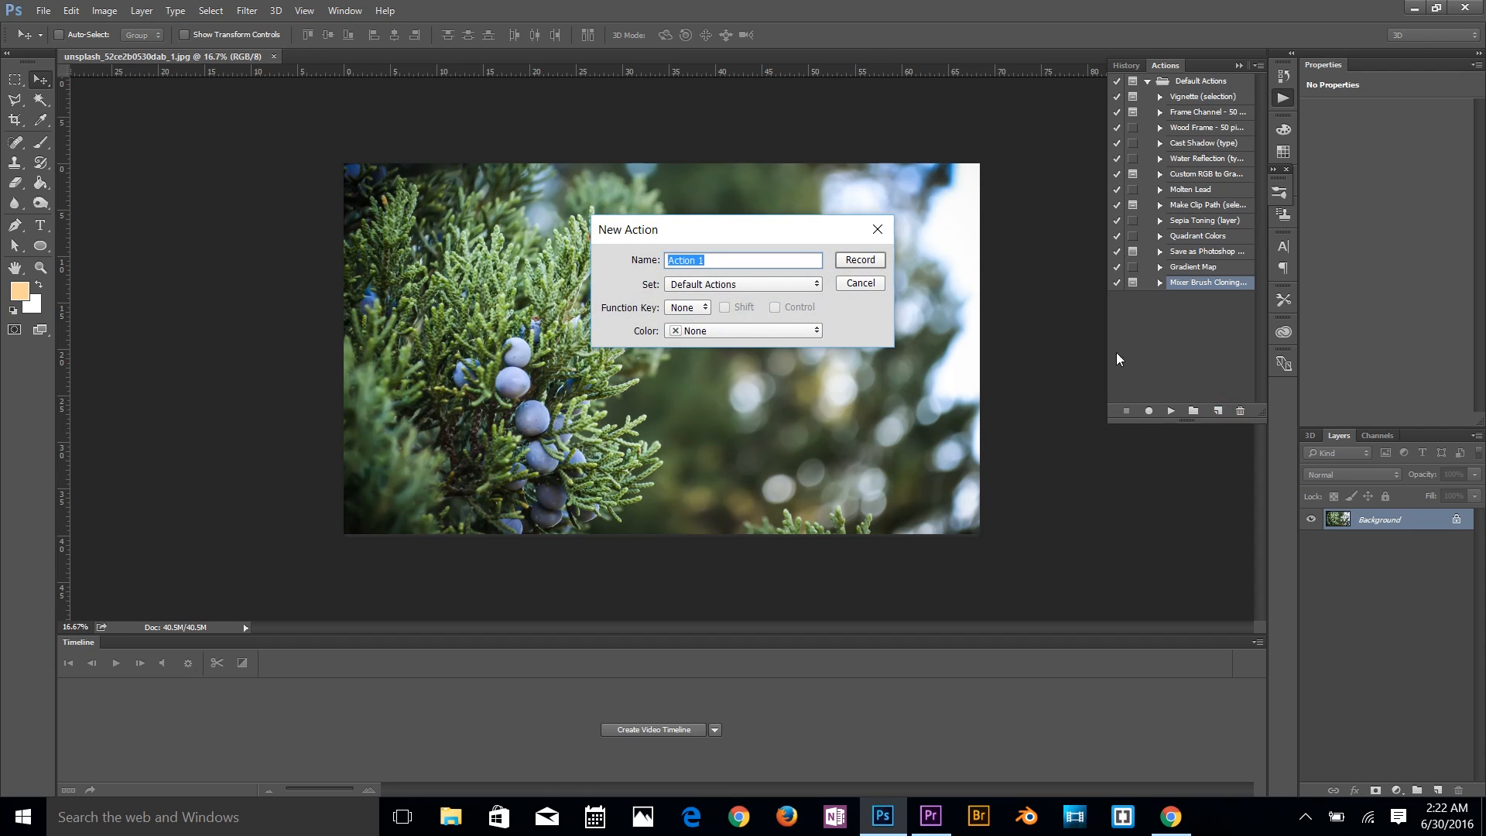
{"action": "type", "text": "watermark"}
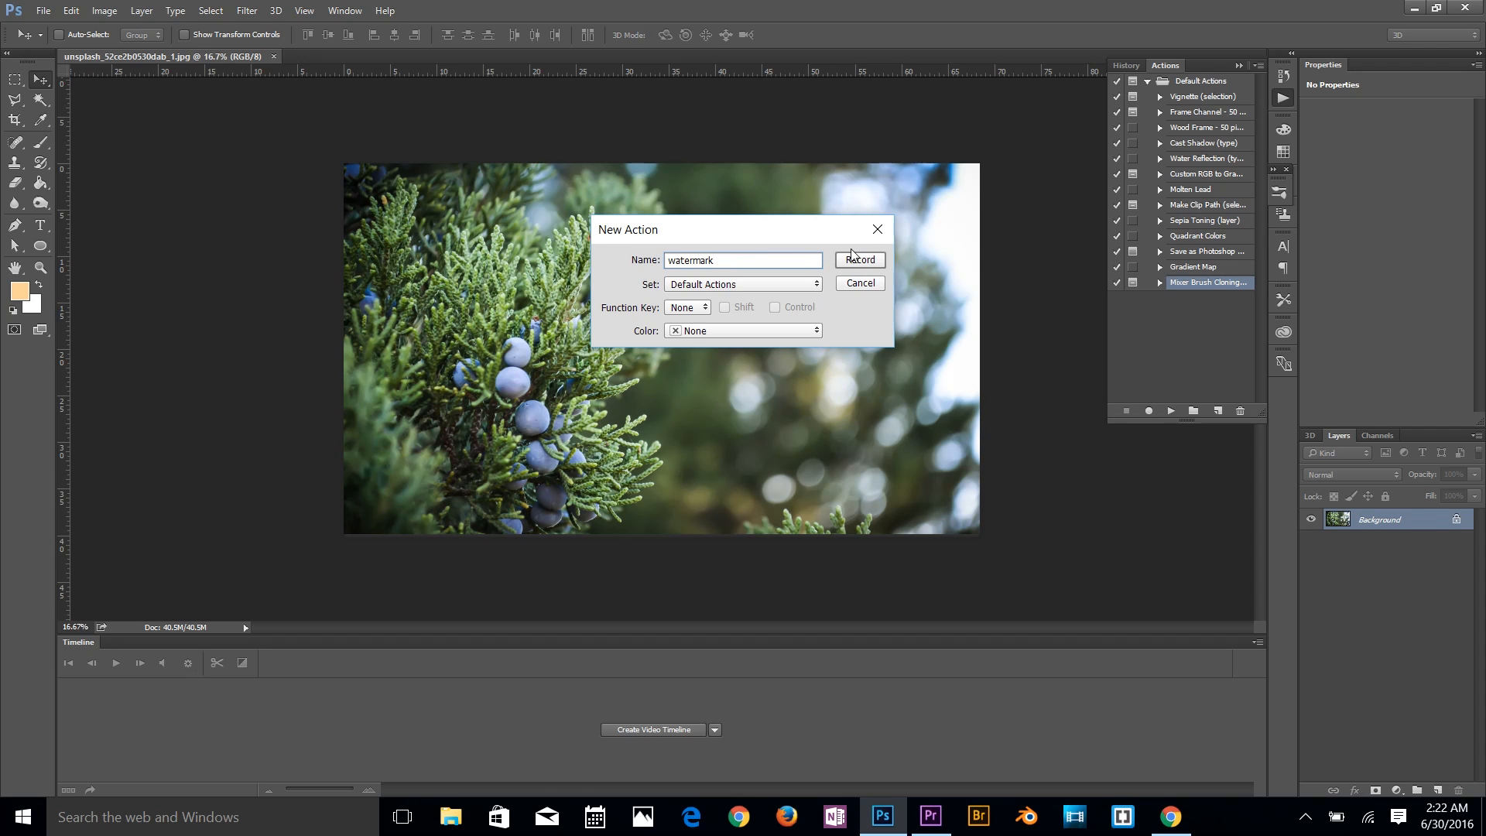
{"action": "left_click", "coordinate": [861, 260]}
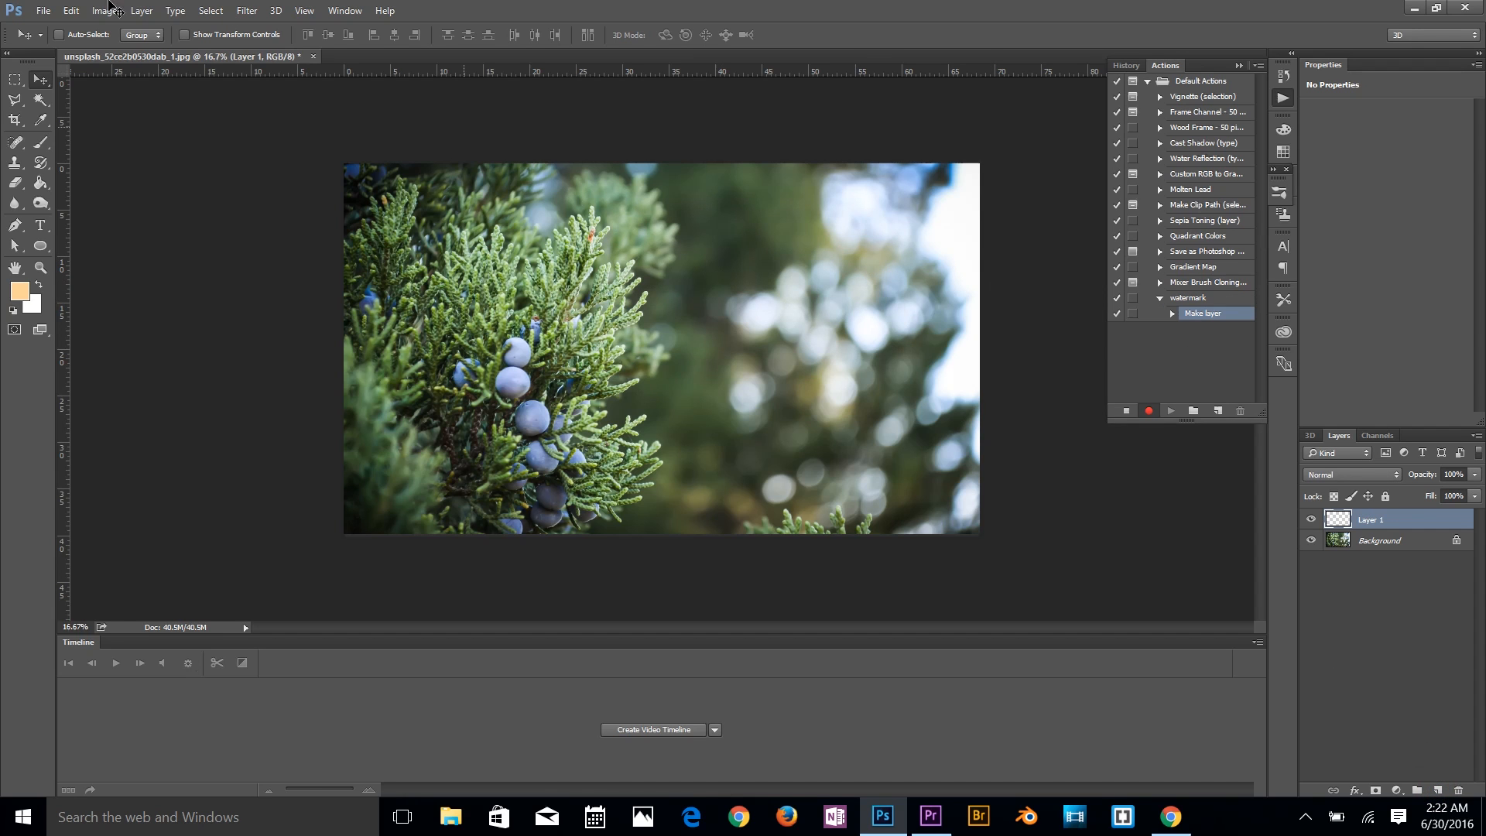
Step: Place watermark.png as an embedded layer in the juniper photo and enlarge it
{"action": "left_click", "coordinate": [55, 12]}
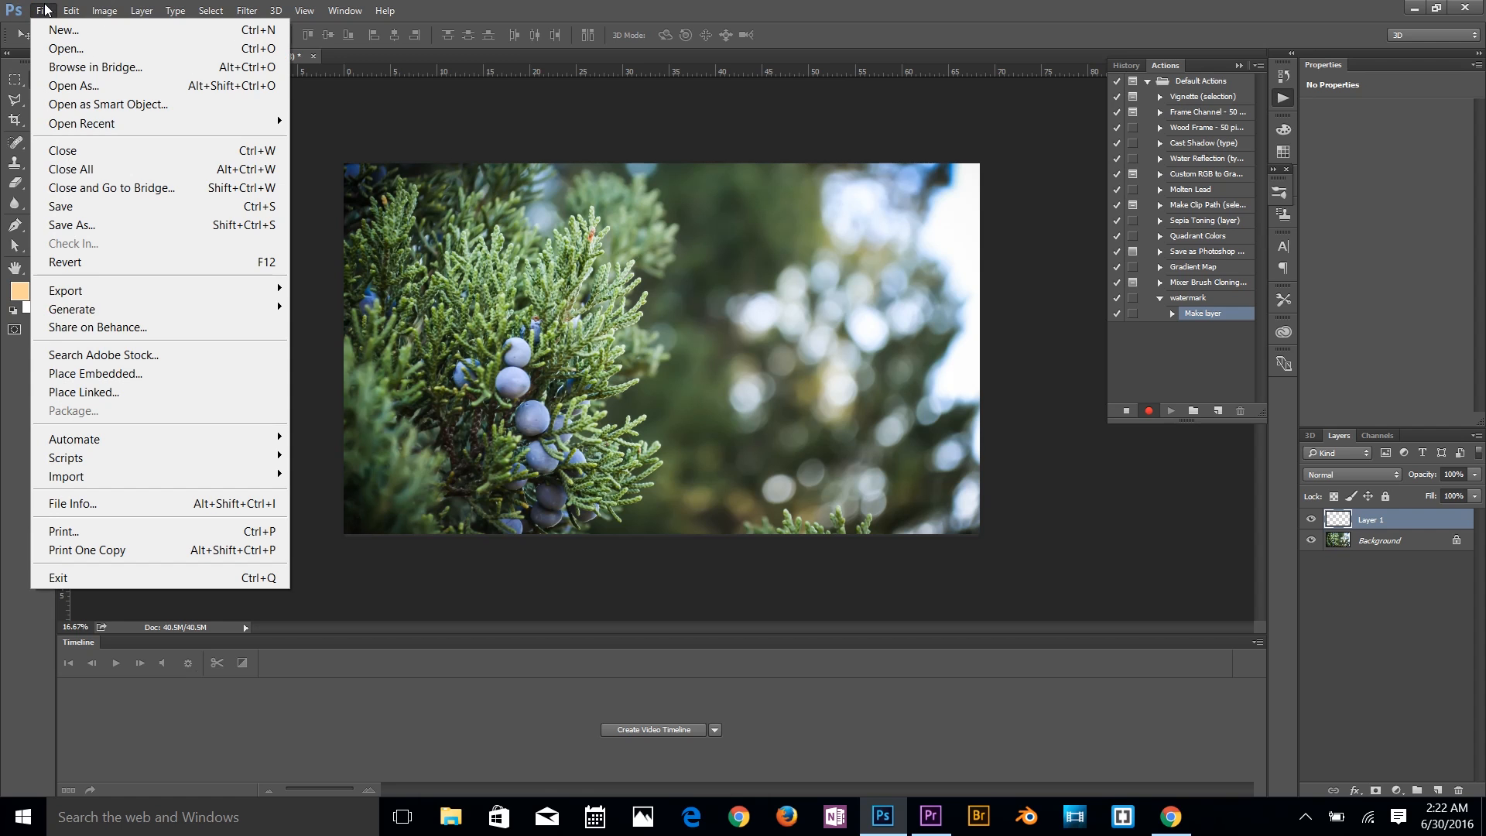
{"action": "left_click", "coordinate": [96, 373]}
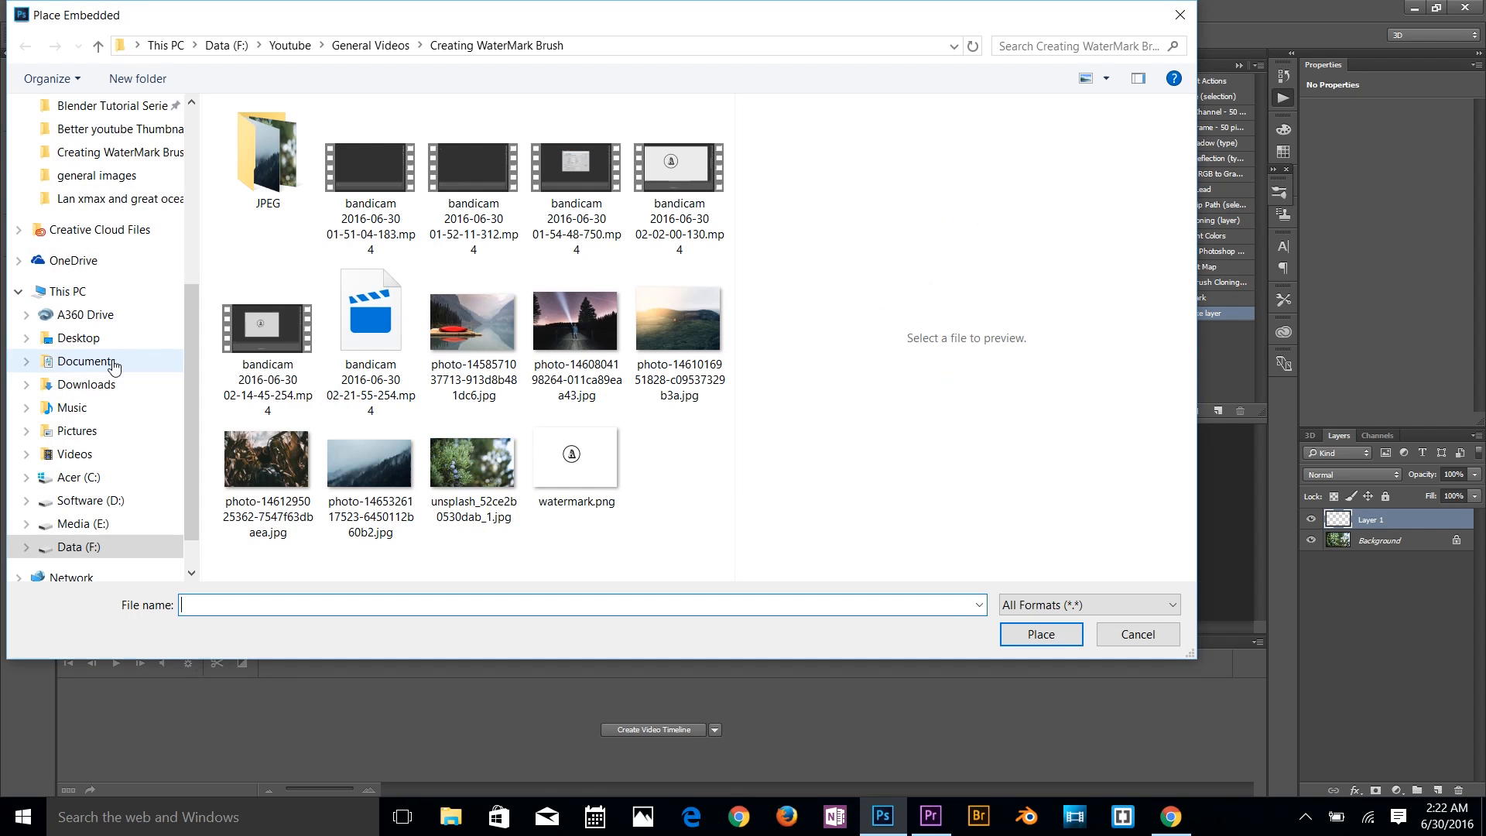
{"action": "left_click", "coordinate": [575, 458]}
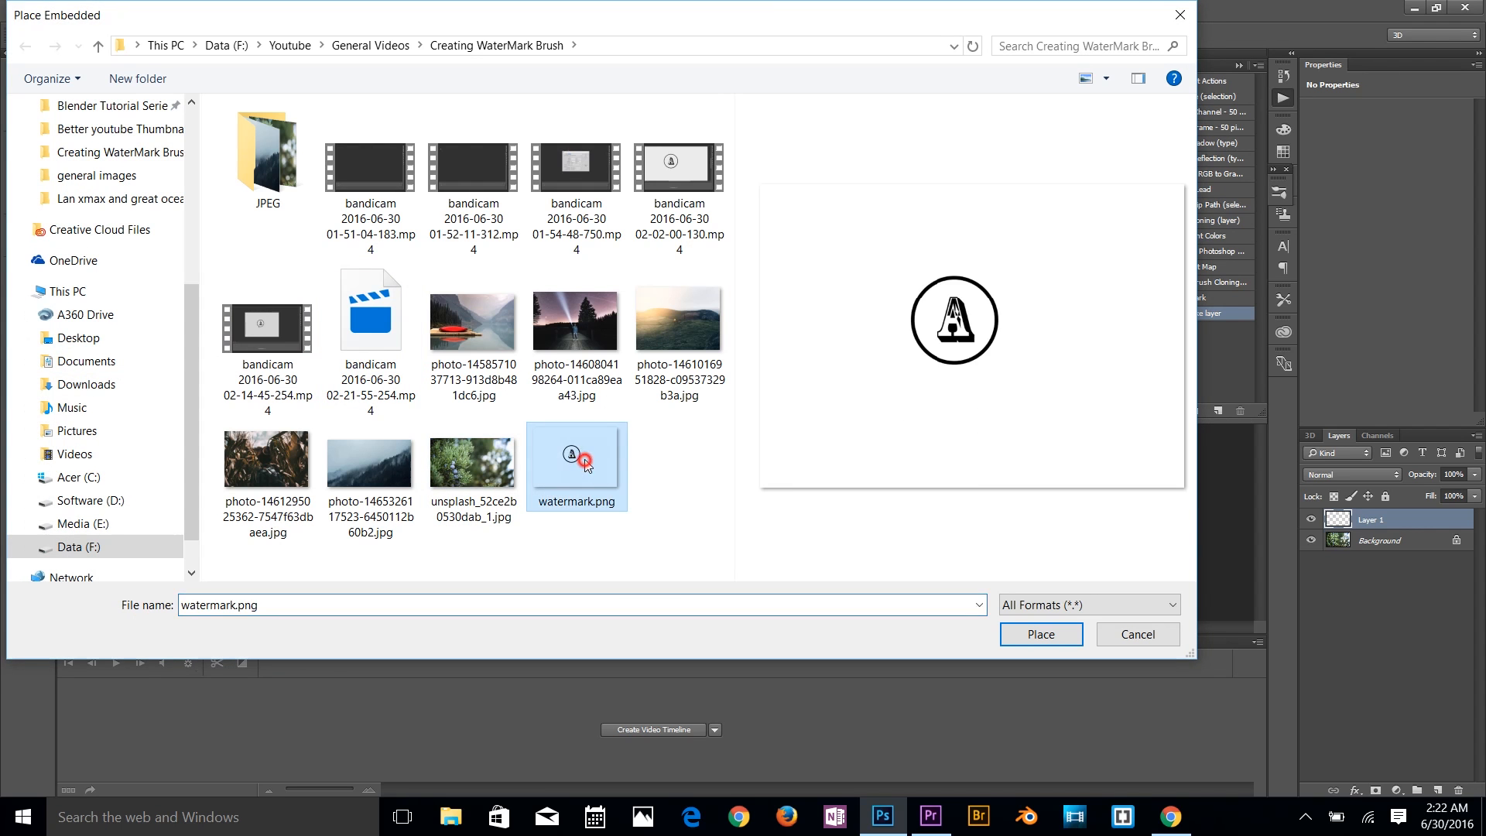
{"action": "left_click", "coordinate": [1040, 635]}
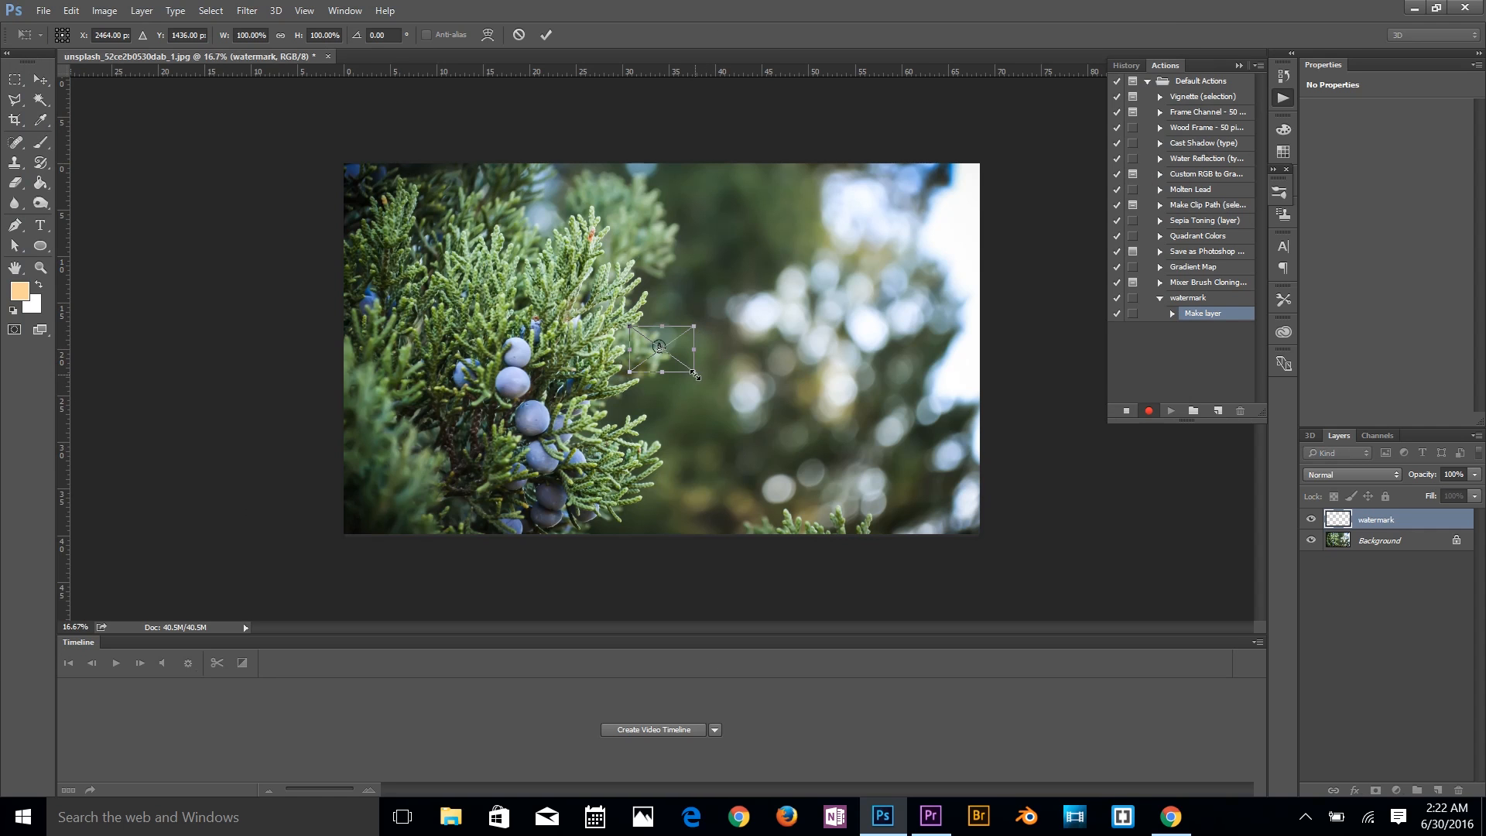
{"action": "left_click_drag", "start_coordinate": [697, 375], "coordinate": [741, 411]}
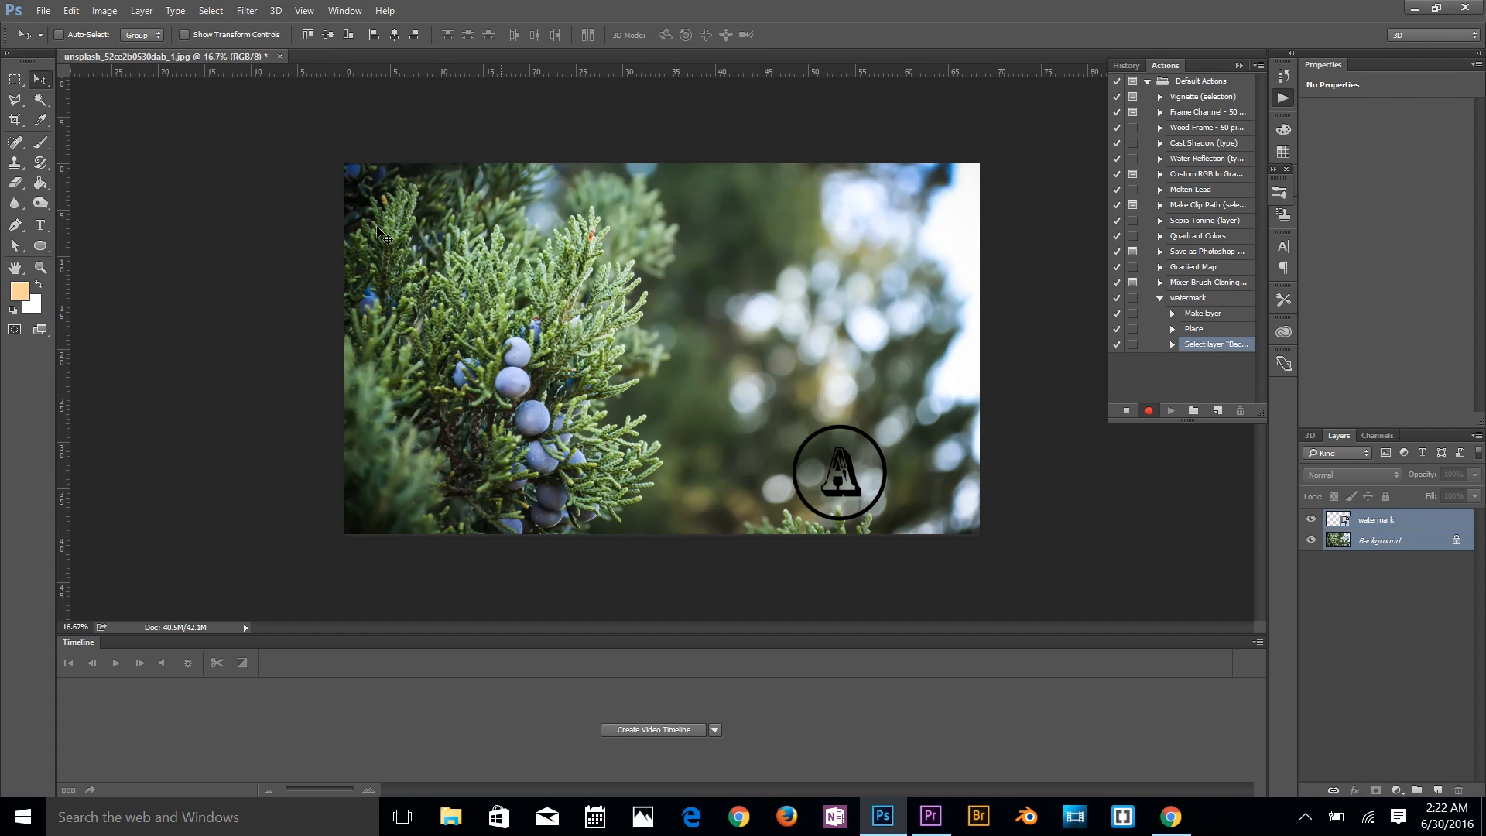
{"action": "mouse_move", "coordinate": [323, 21]}
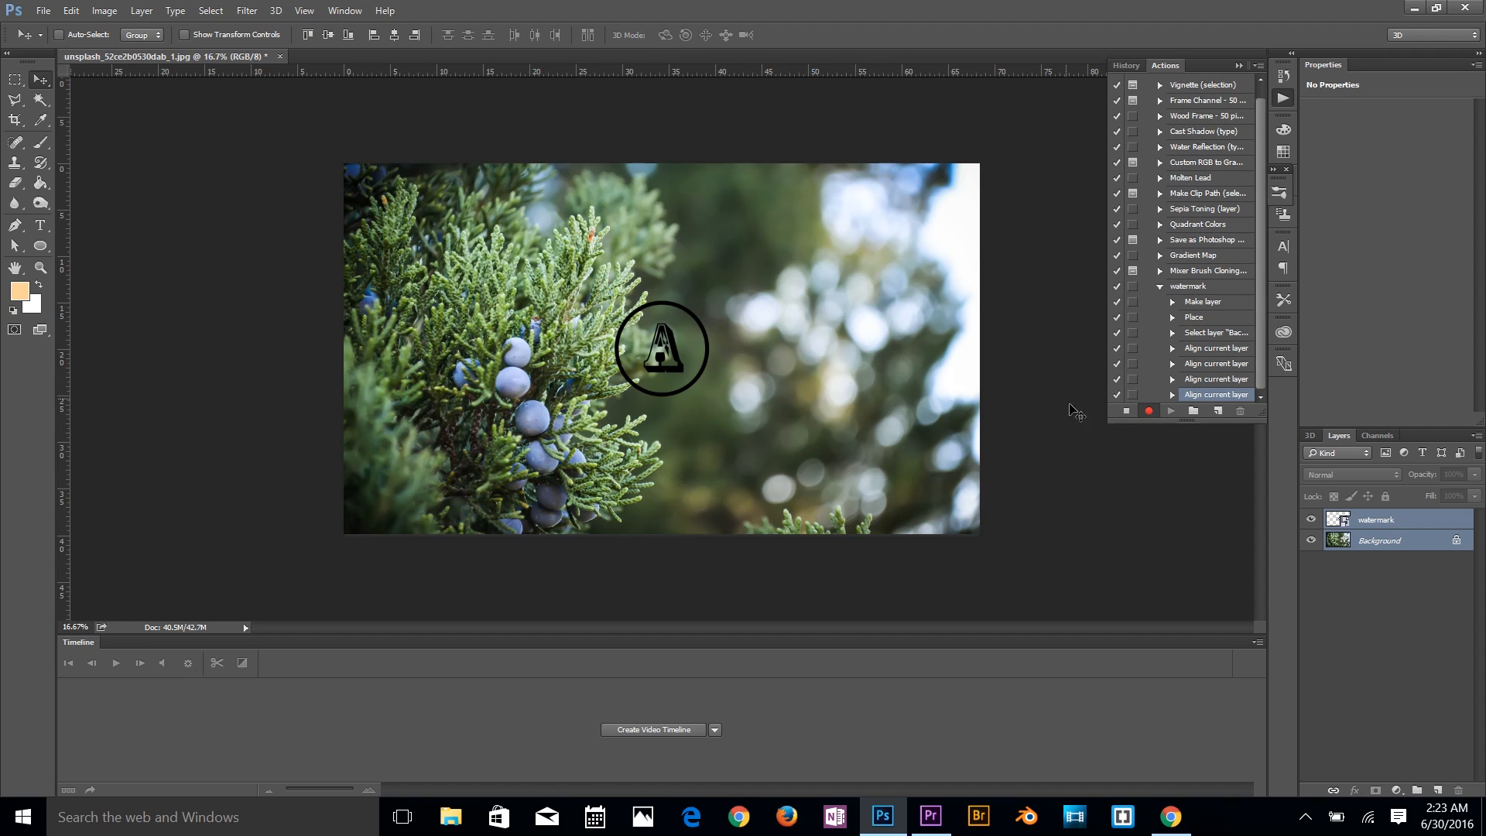
{"action": "mouse_move", "coordinate": [724, 339]}
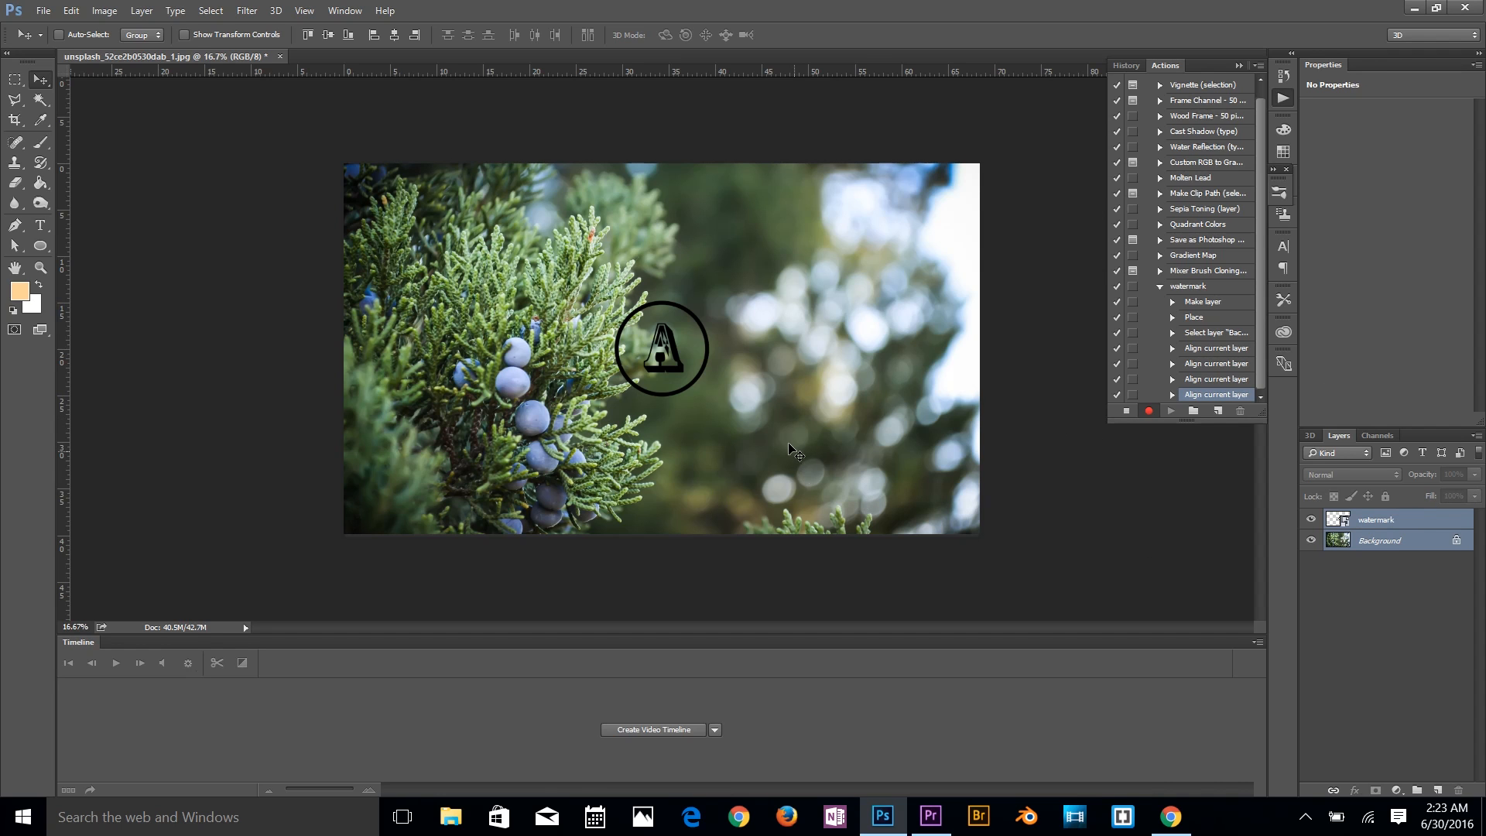
{"action": "mouse_move", "coordinate": [1288, 532]}
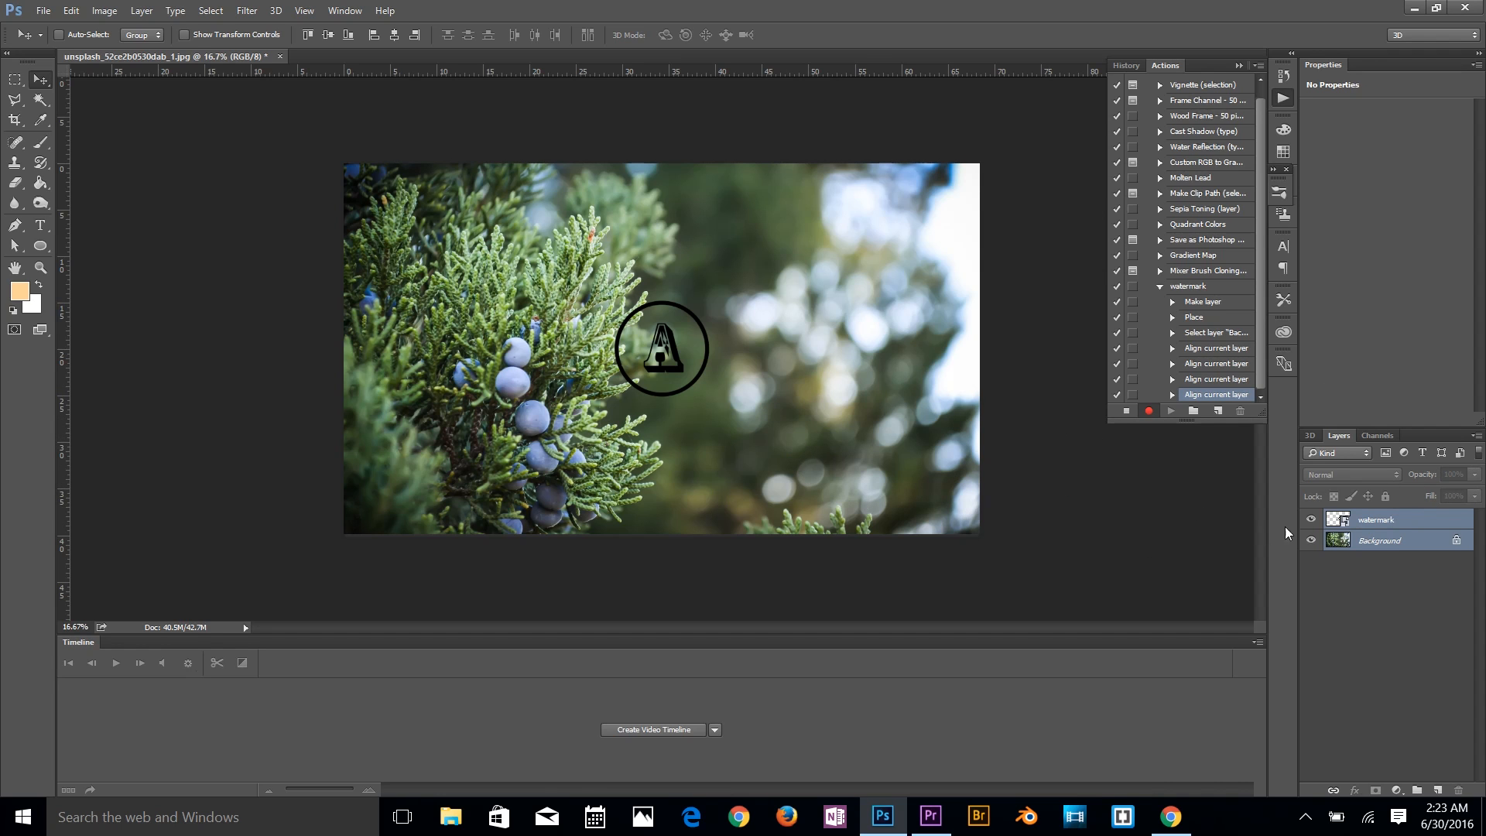
Step: Lower the watermark layer's opacity to about 32% and dismiss the move-tool error
{"action": "left_click", "coordinate": [1374, 519]}
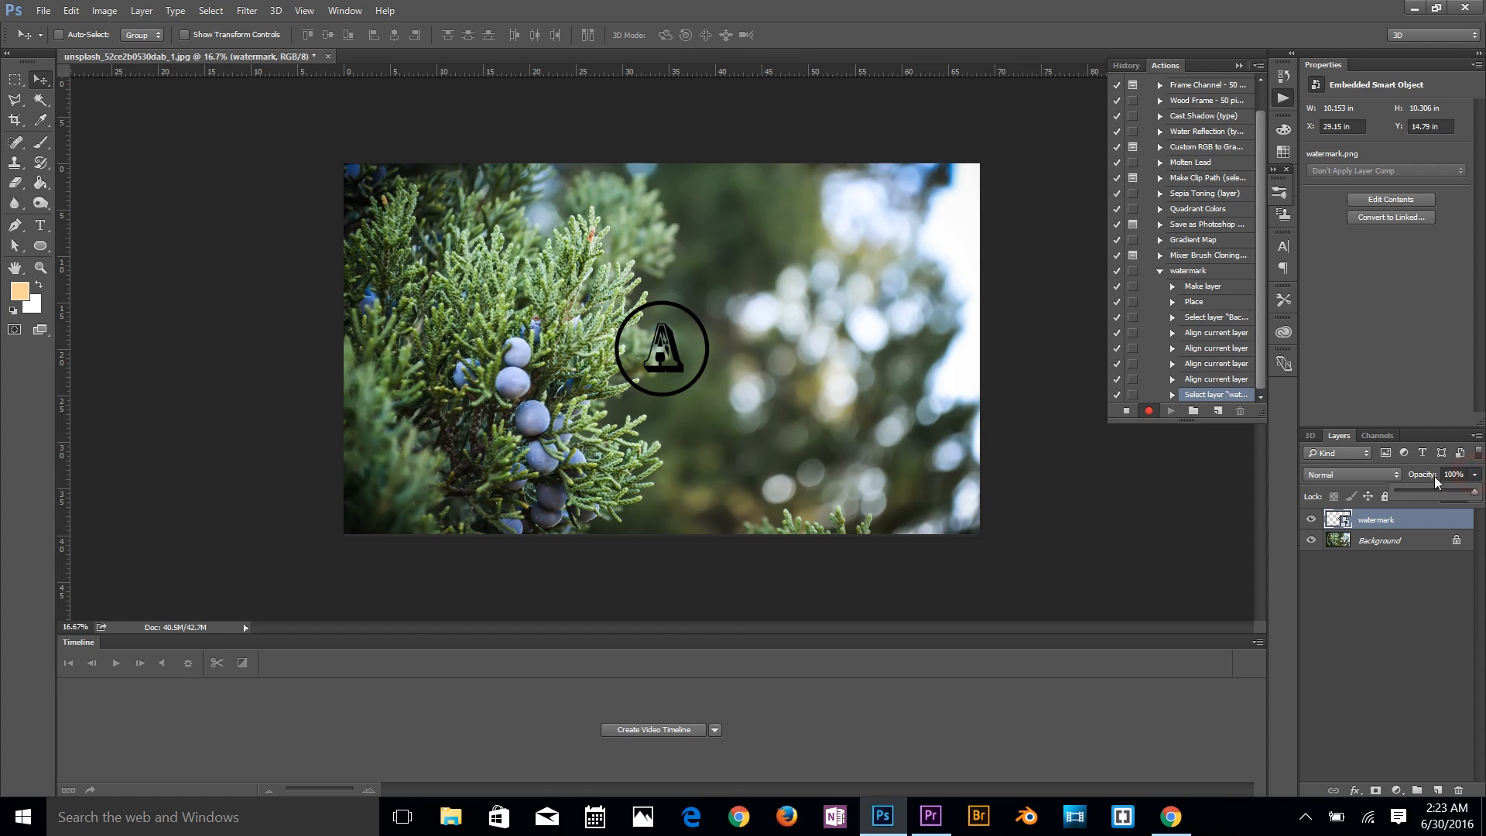
{"action": "left_click_drag", "start_coordinate": [1471, 495], "coordinate": [1432, 495]}
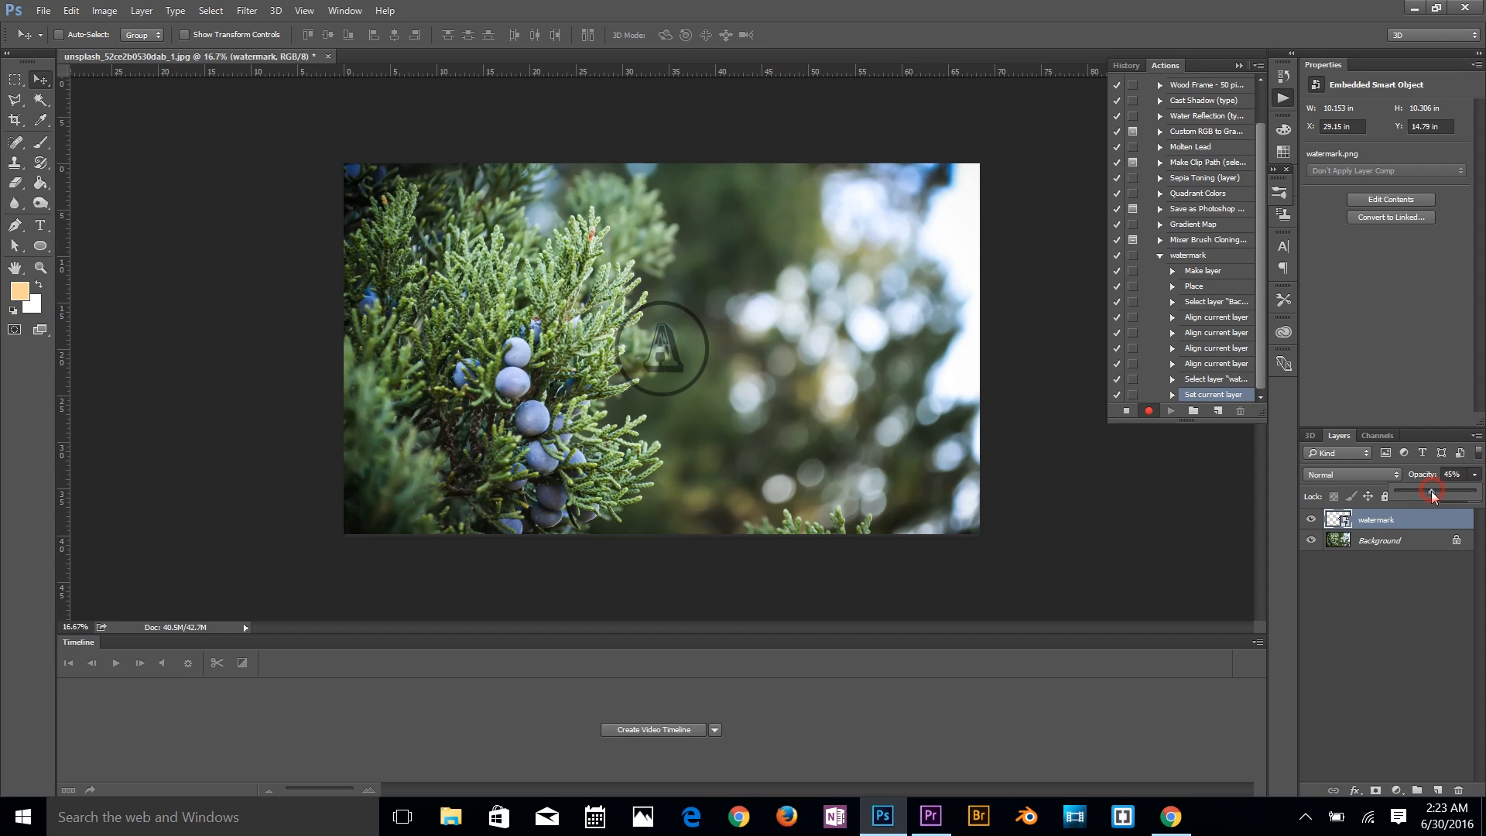
{"action": "left_click_drag", "start_coordinate": [1433, 496], "coordinate": [1424, 495]}
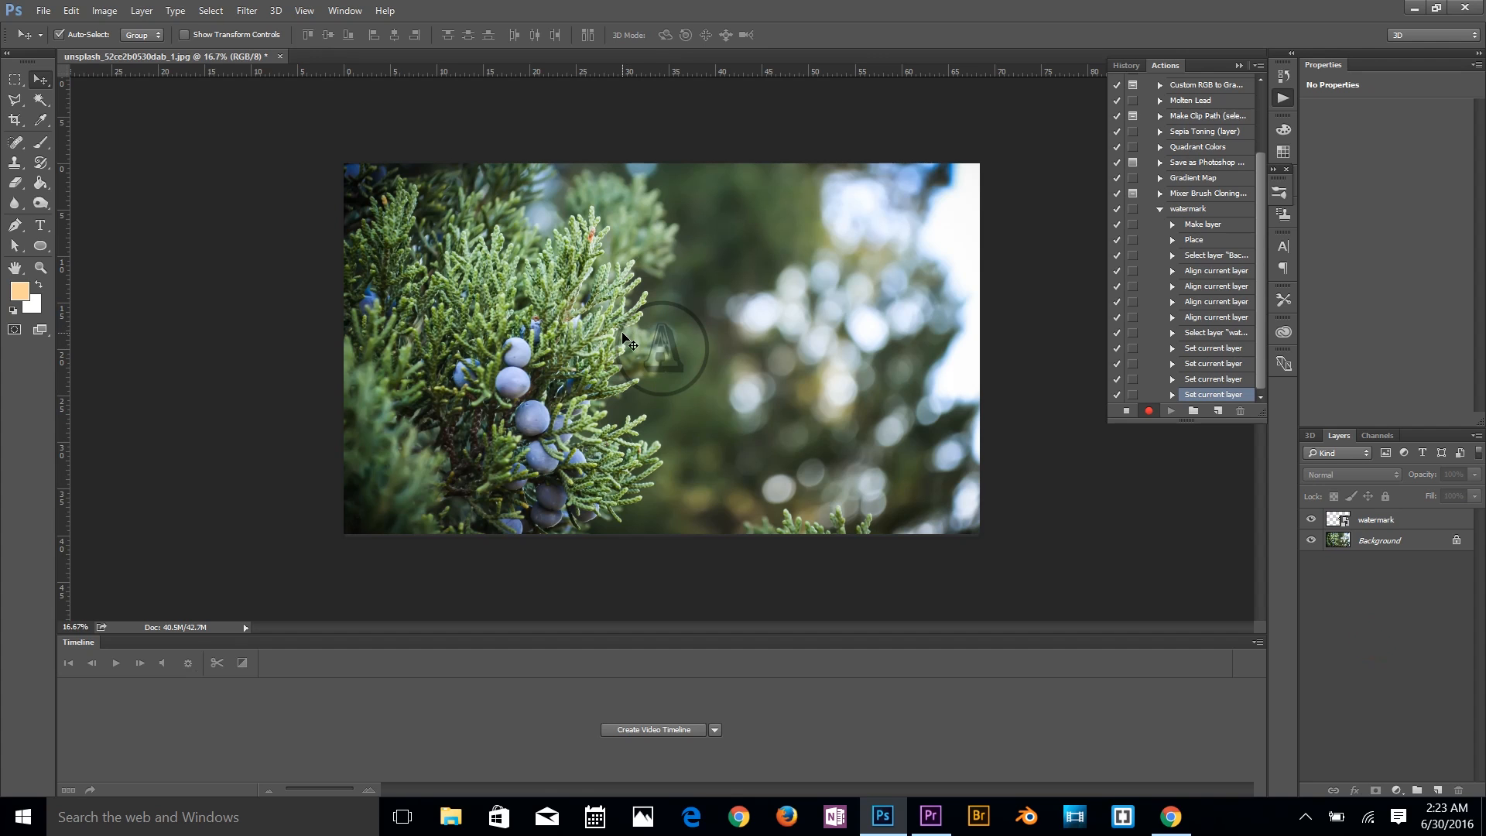
{"action": "left_click", "coordinate": [629, 342]}
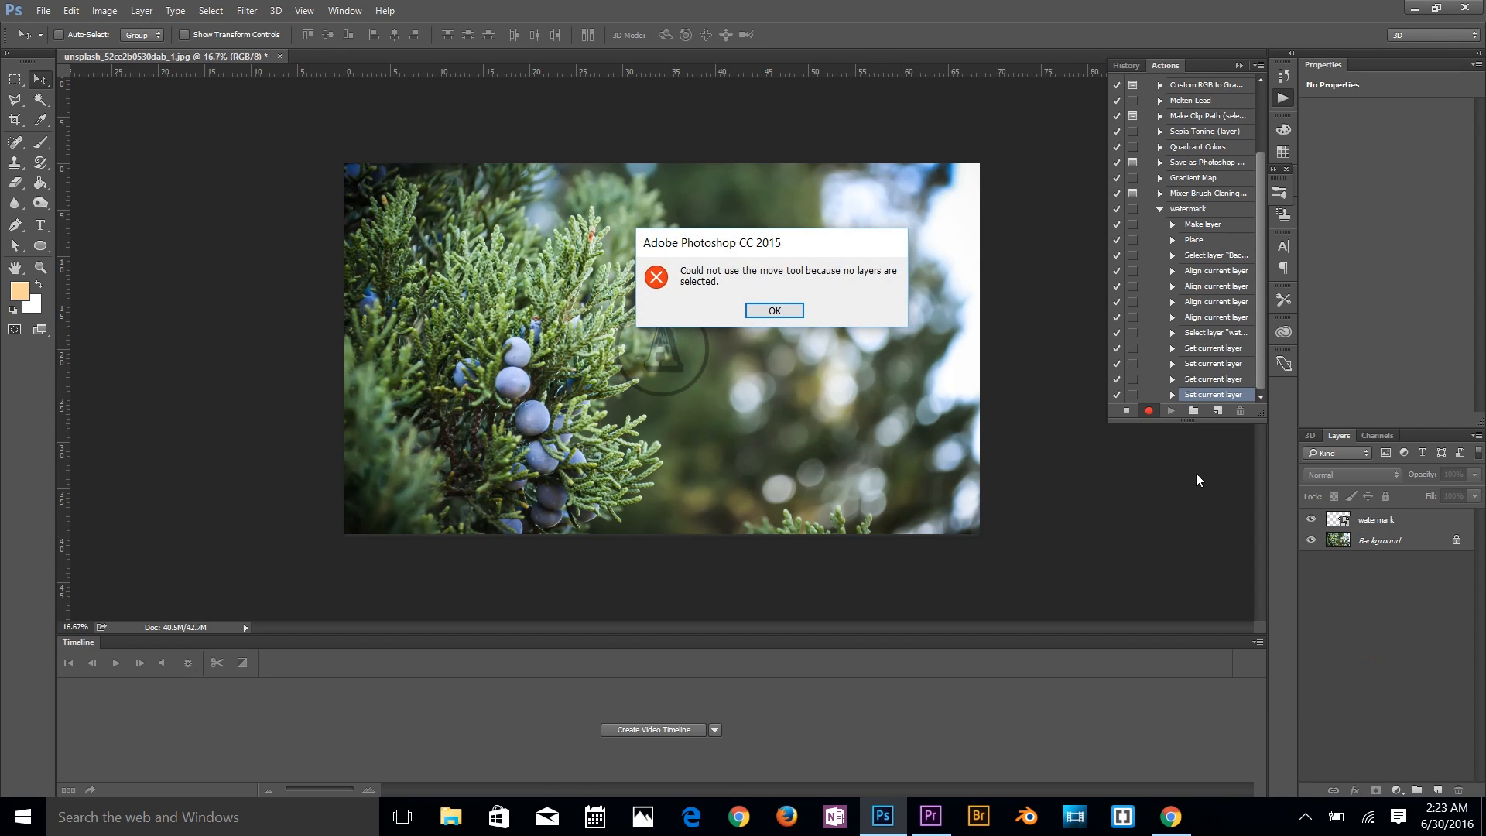
{"action": "left_click", "coordinate": [774, 309]}
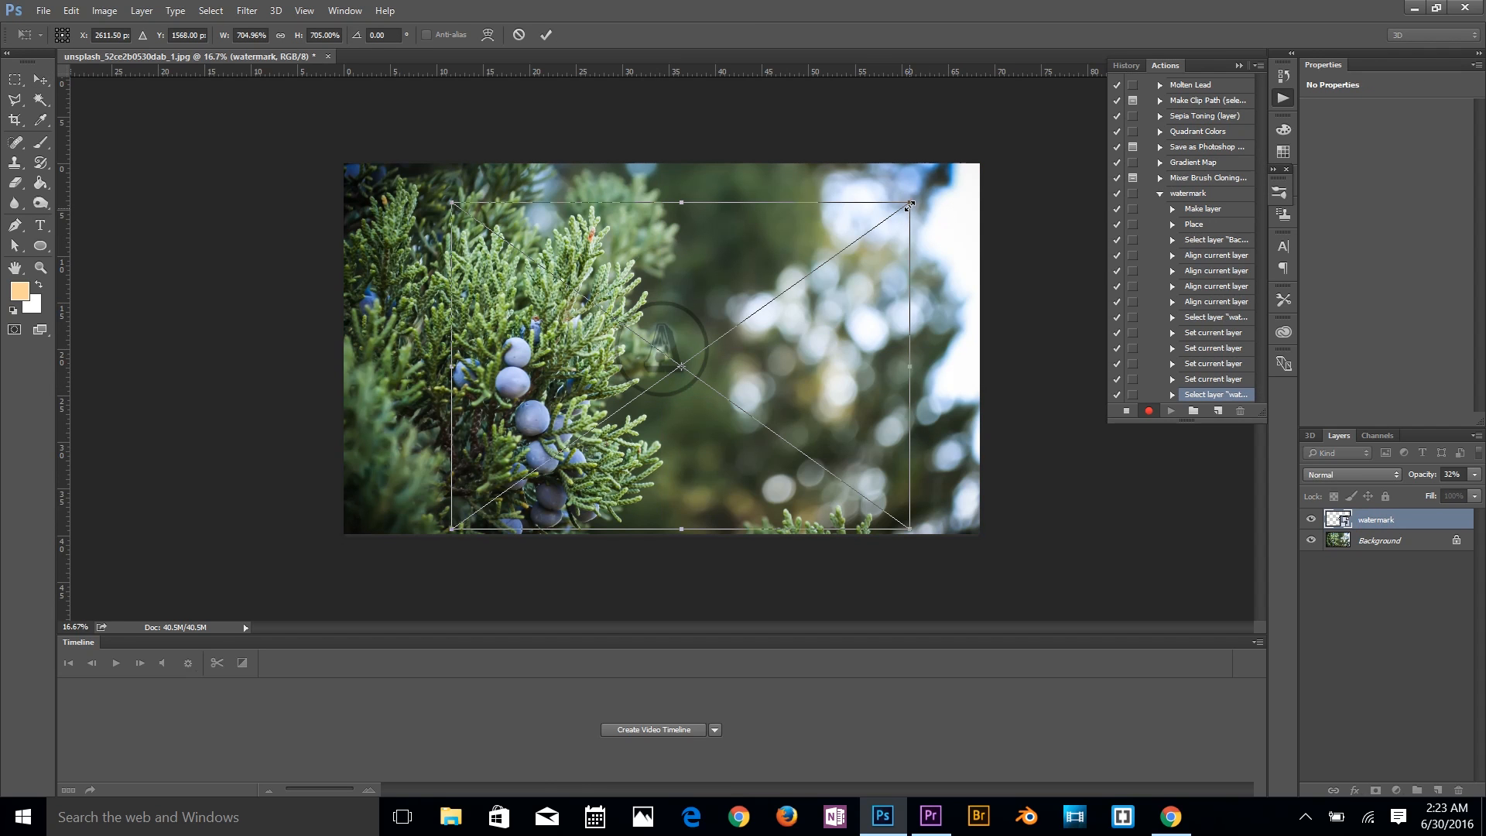
Step: Scale the watermark up and recentre it on the juniper photo
{"action": "left_click_drag", "start_coordinate": [908, 204], "coordinate": [1113, 528]}
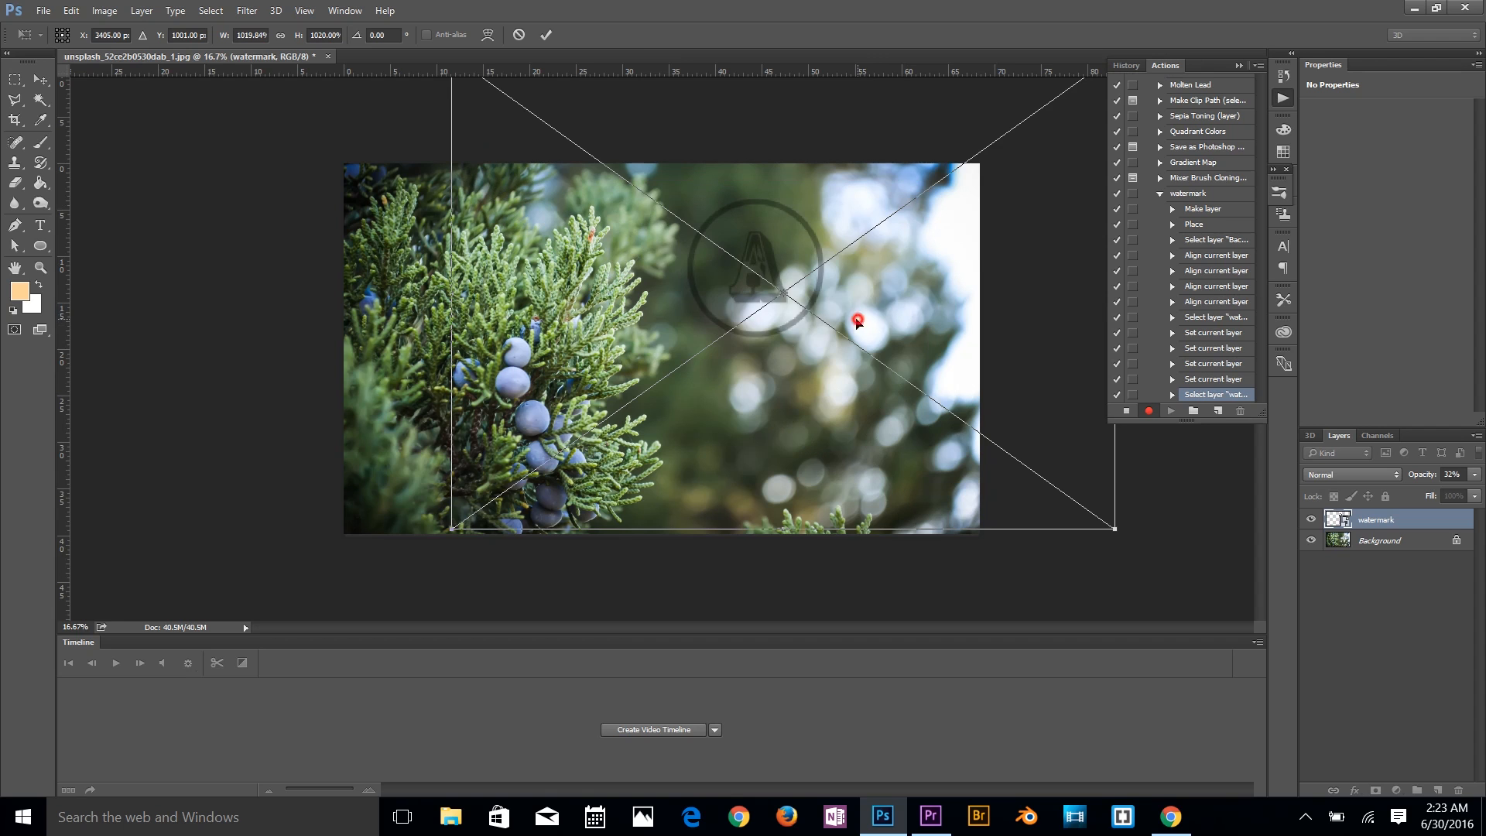
{"action": "left_click_drag", "start_coordinate": [857, 320], "coordinate": [746, 394]}
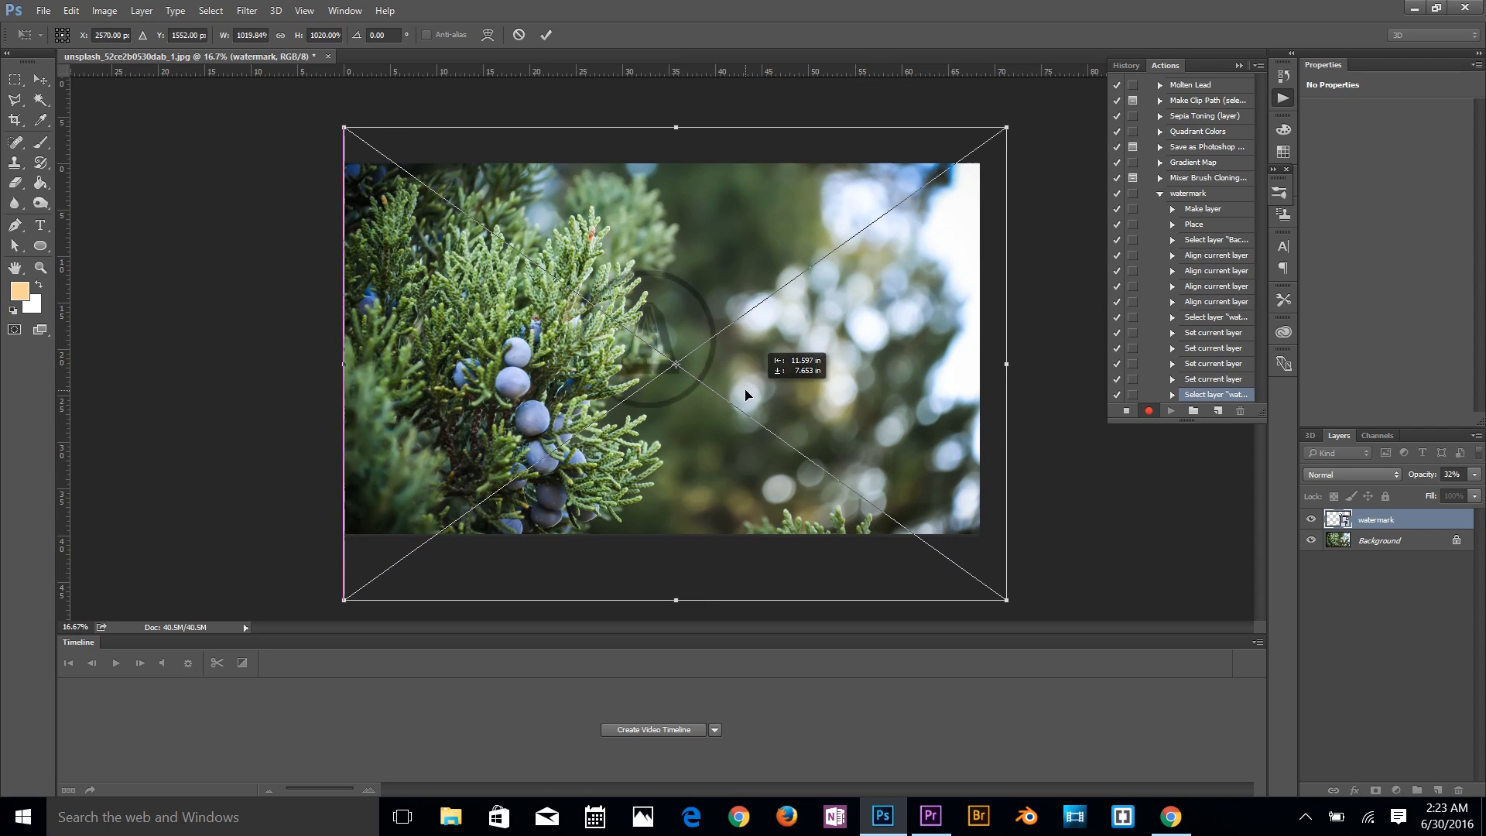
{"action": "left_click_drag", "start_coordinate": [746, 395], "coordinate": [788, 402]}
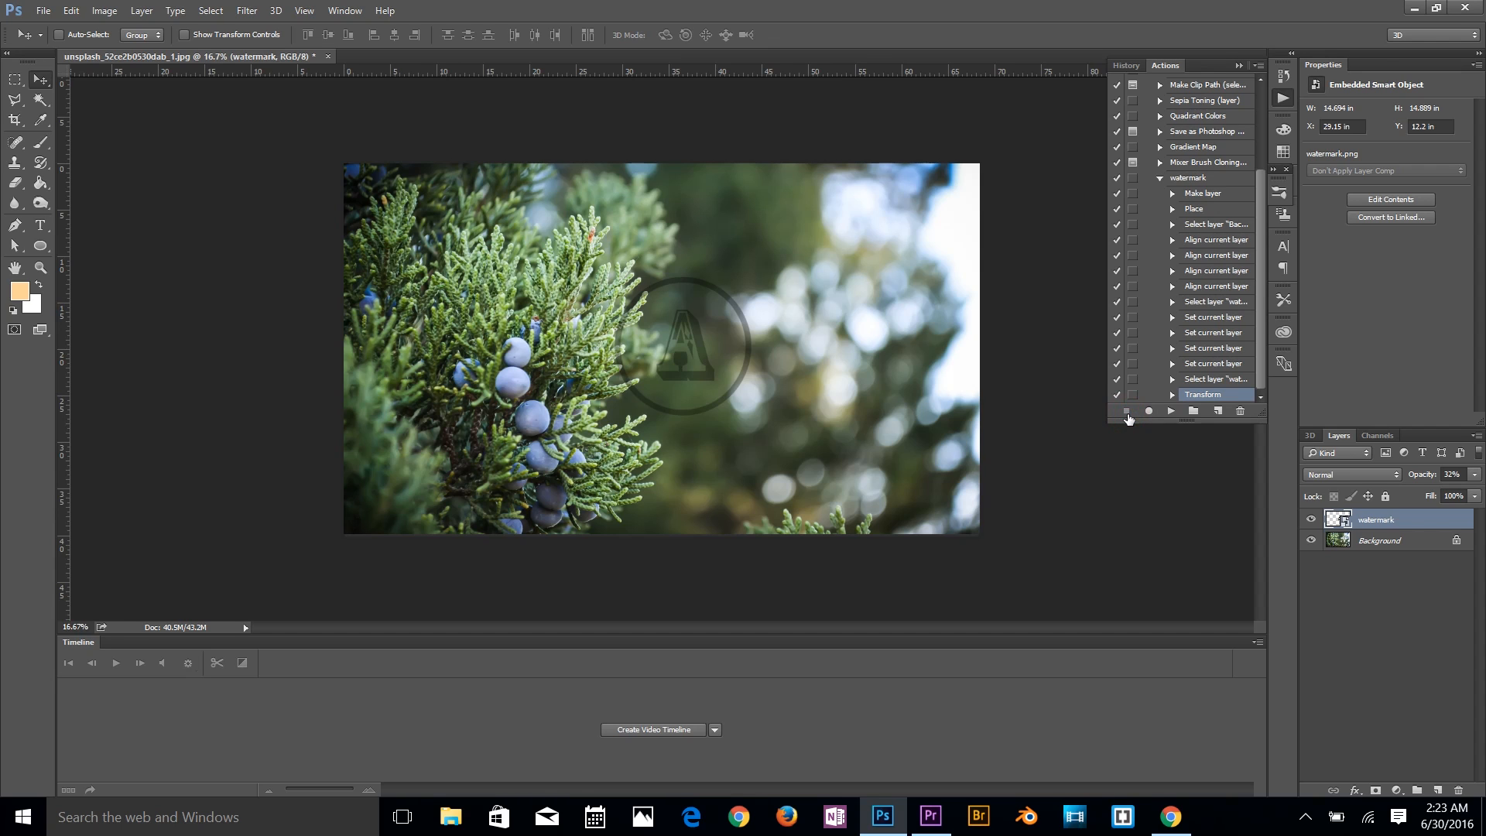
{"action": "mouse_move", "coordinate": [1185, 191]}
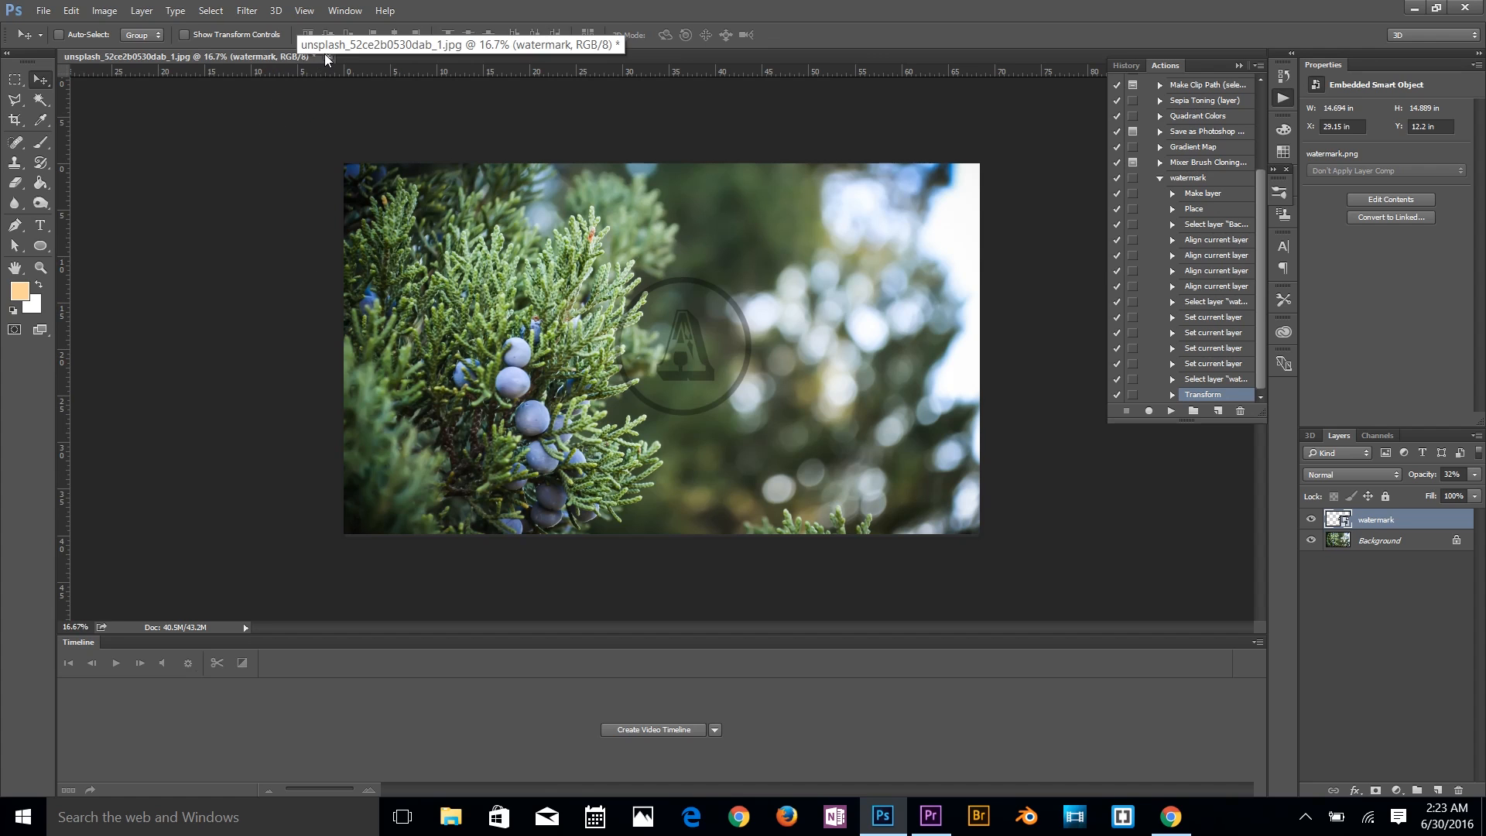
Step: Close the juniper photo without saving and return to the File commands
{"action": "left_click", "coordinate": [320, 56]}
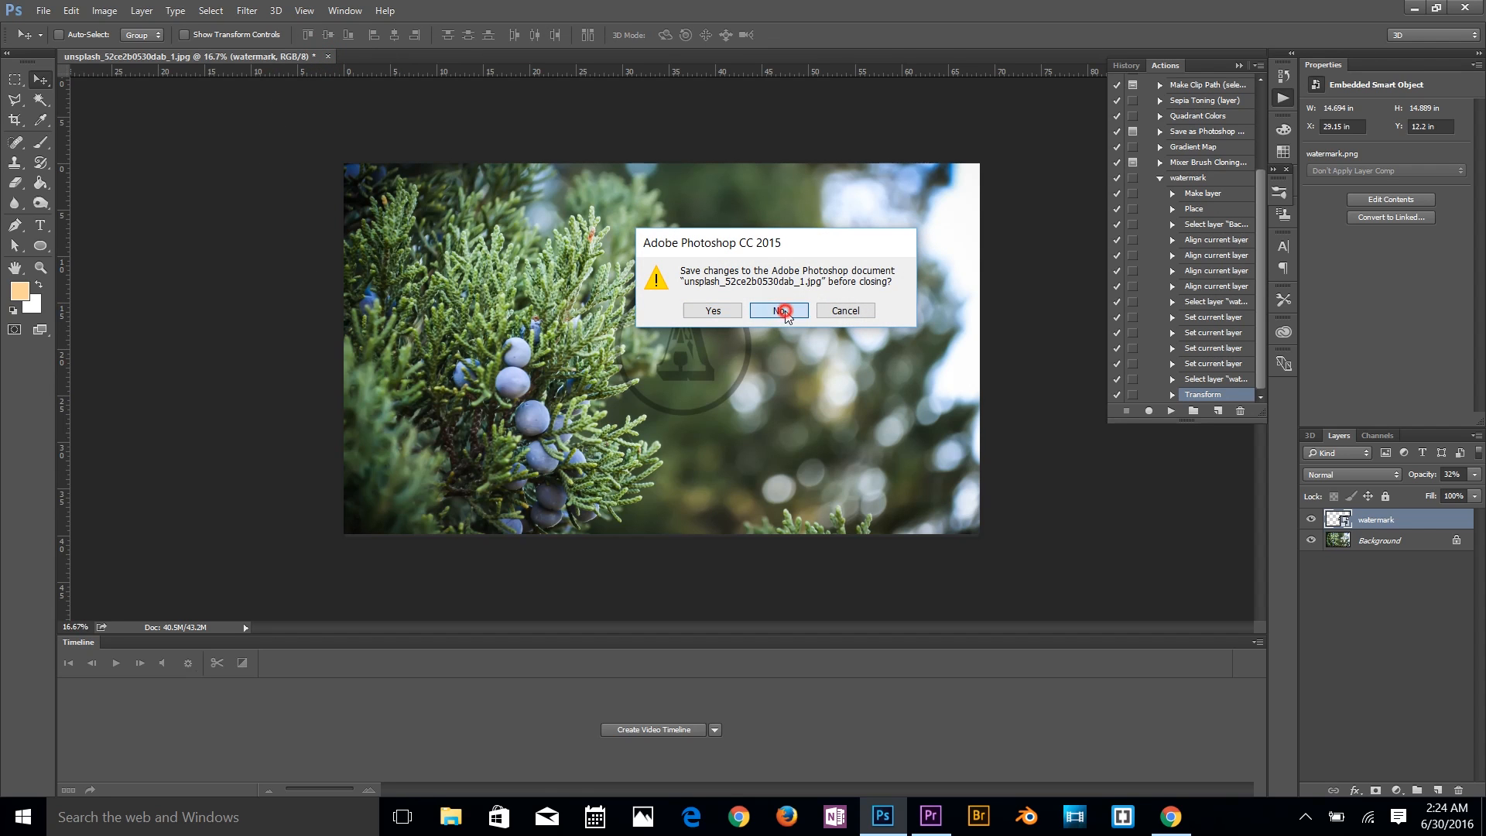
{"action": "left_click", "coordinate": [778, 309]}
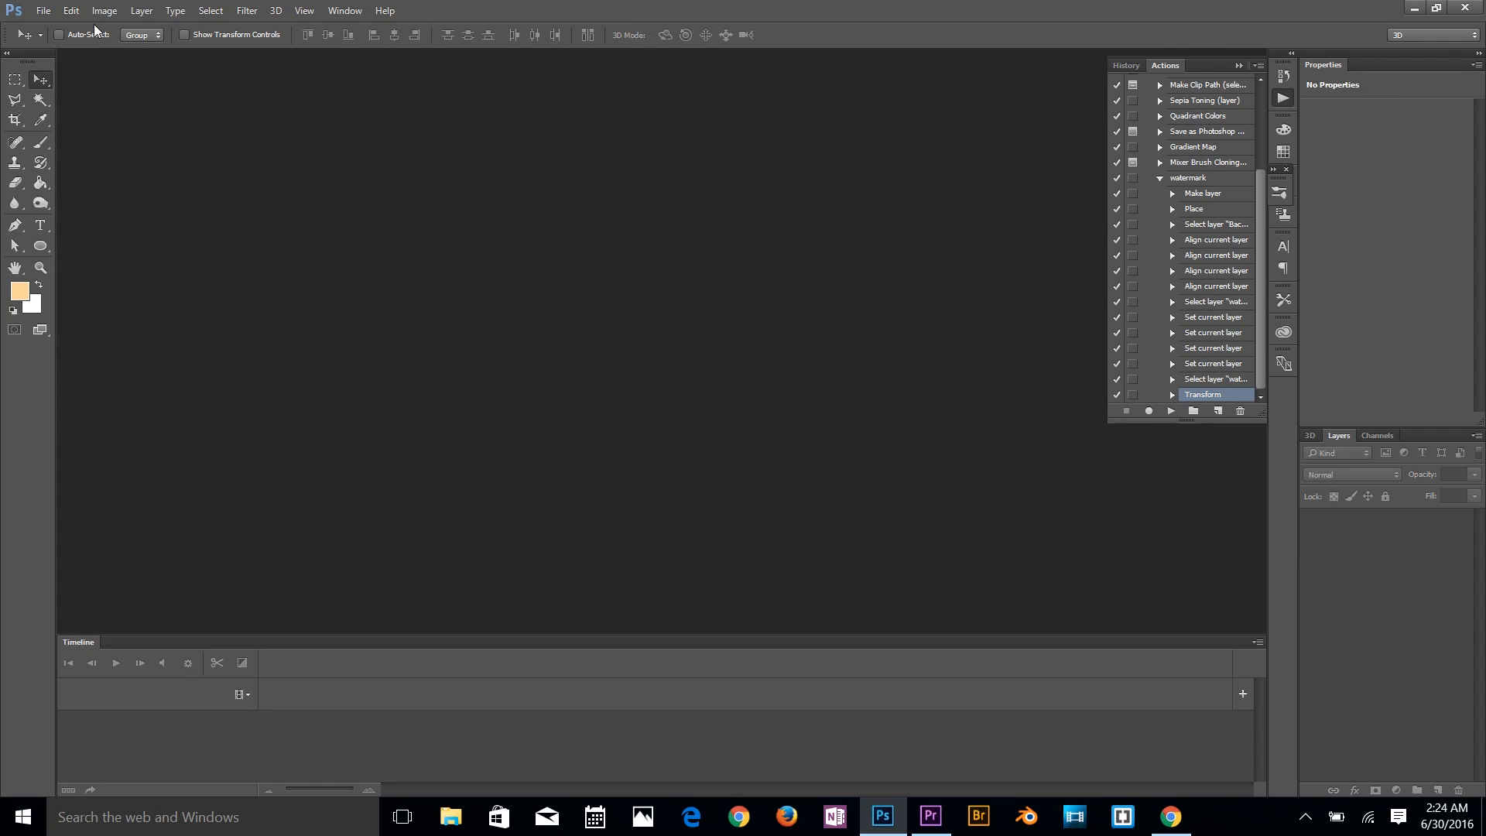
{"action": "left_click", "coordinate": [46, 13]}
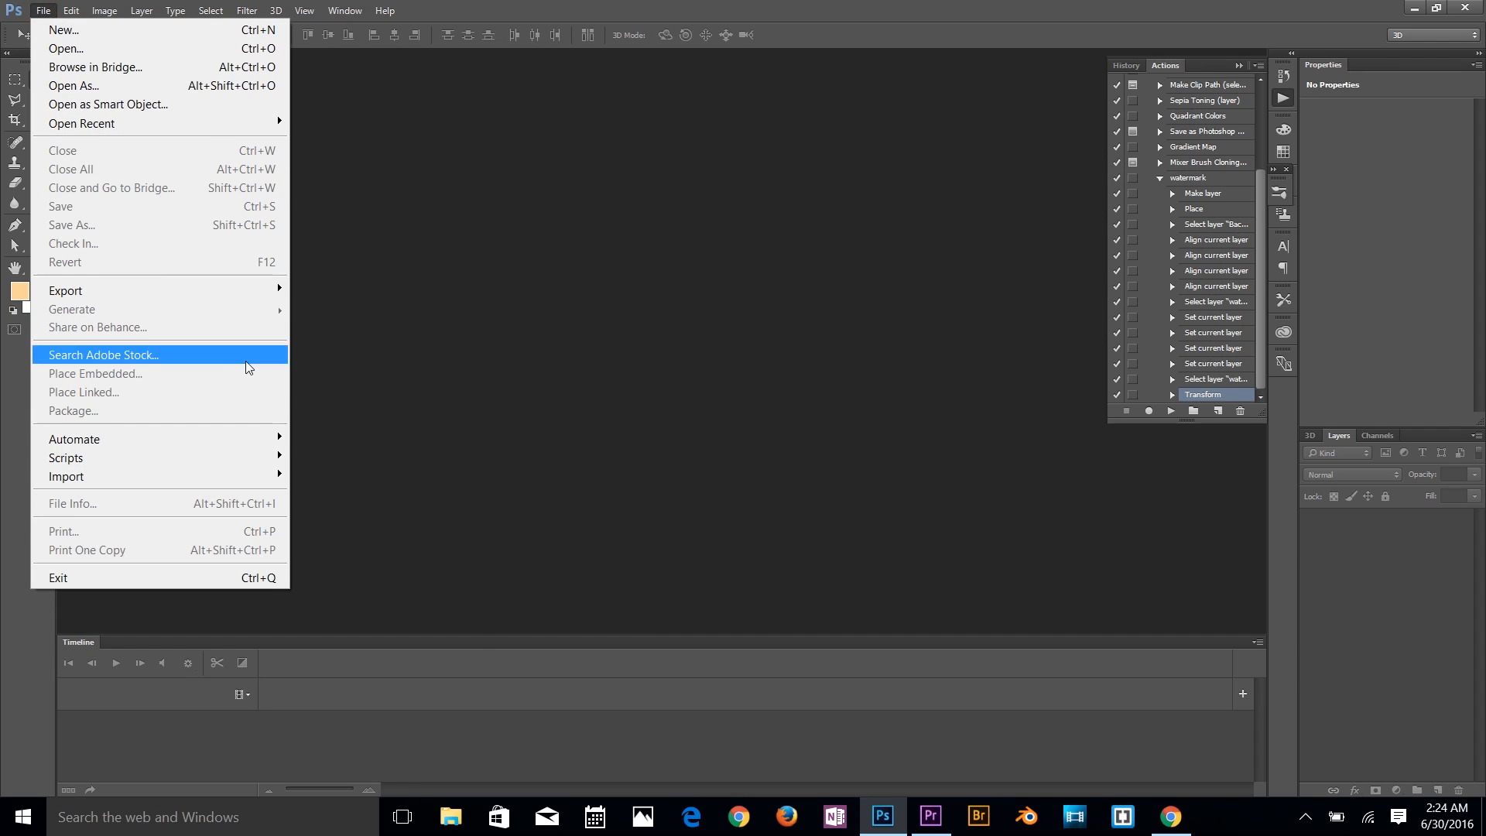
{"action": "mouse_move", "coordinate": [65, 456]}
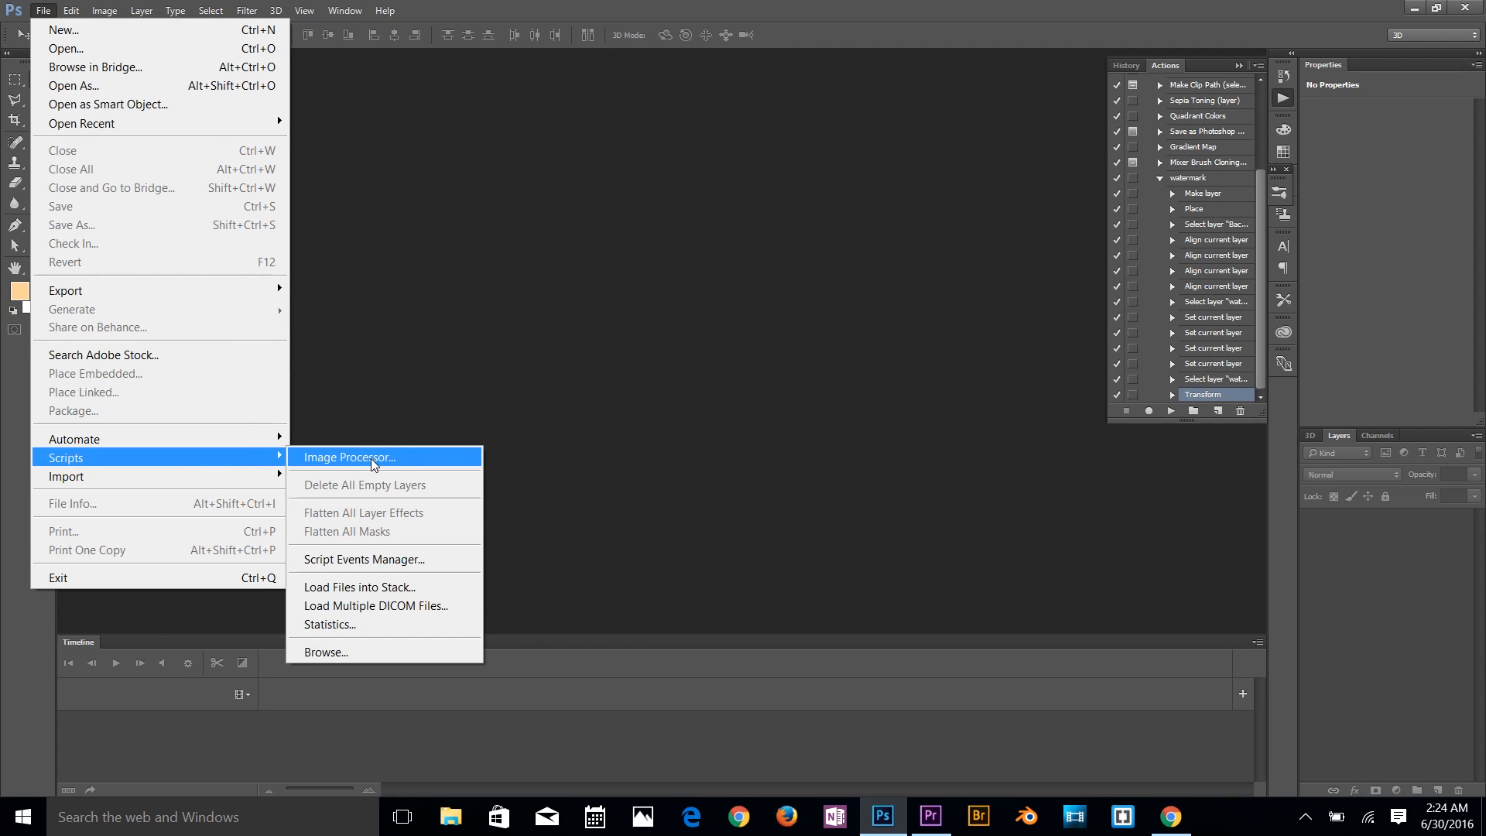
Step: In Image Processor, set the source to the 'Creating WaterMark Brush' folder
{"action": "left_click", "coordinate": [348, 456]}
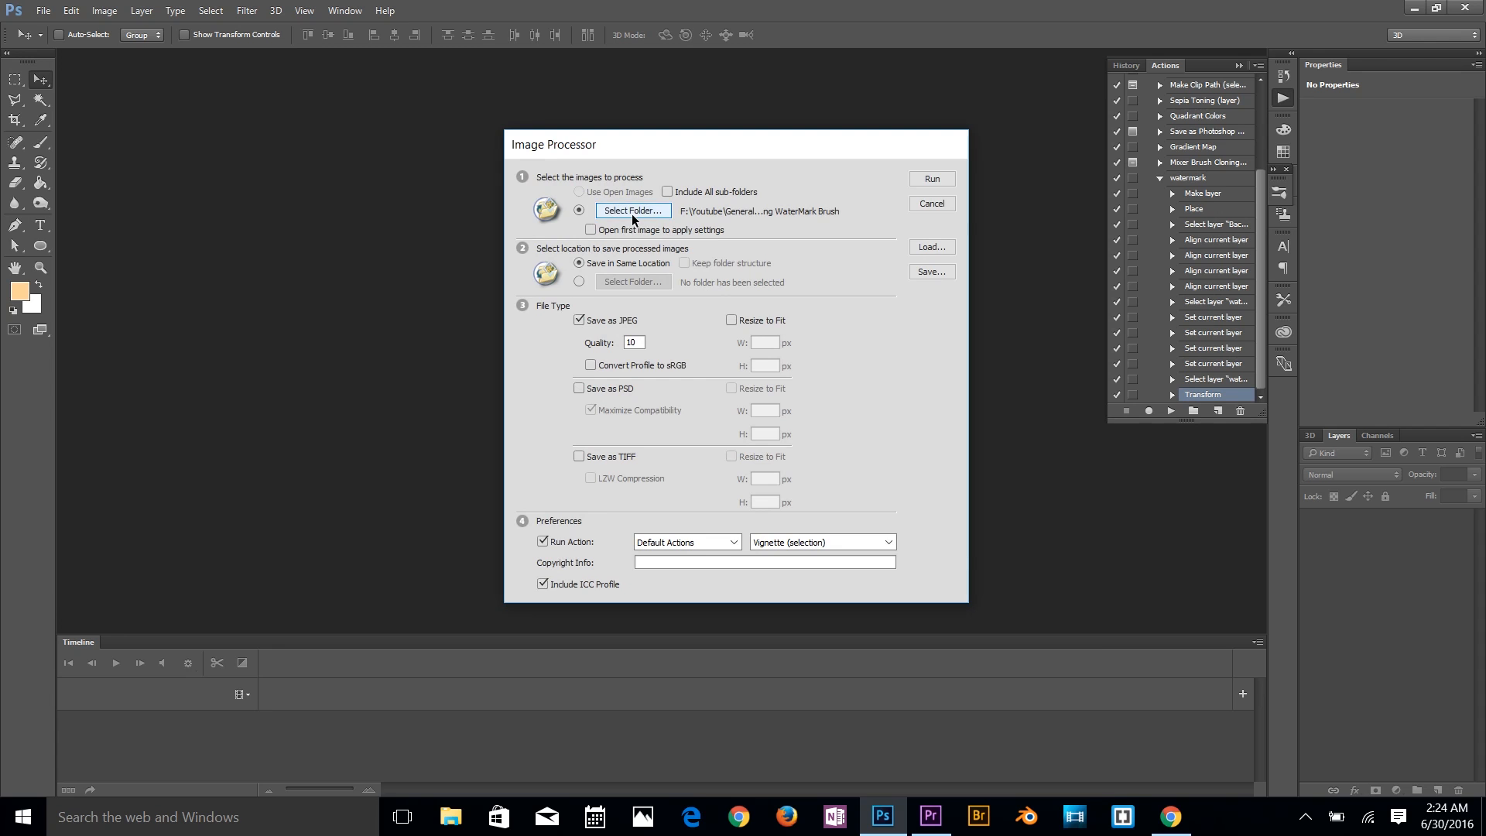
{"action": "left_click", "coordinate": [633, 211]}
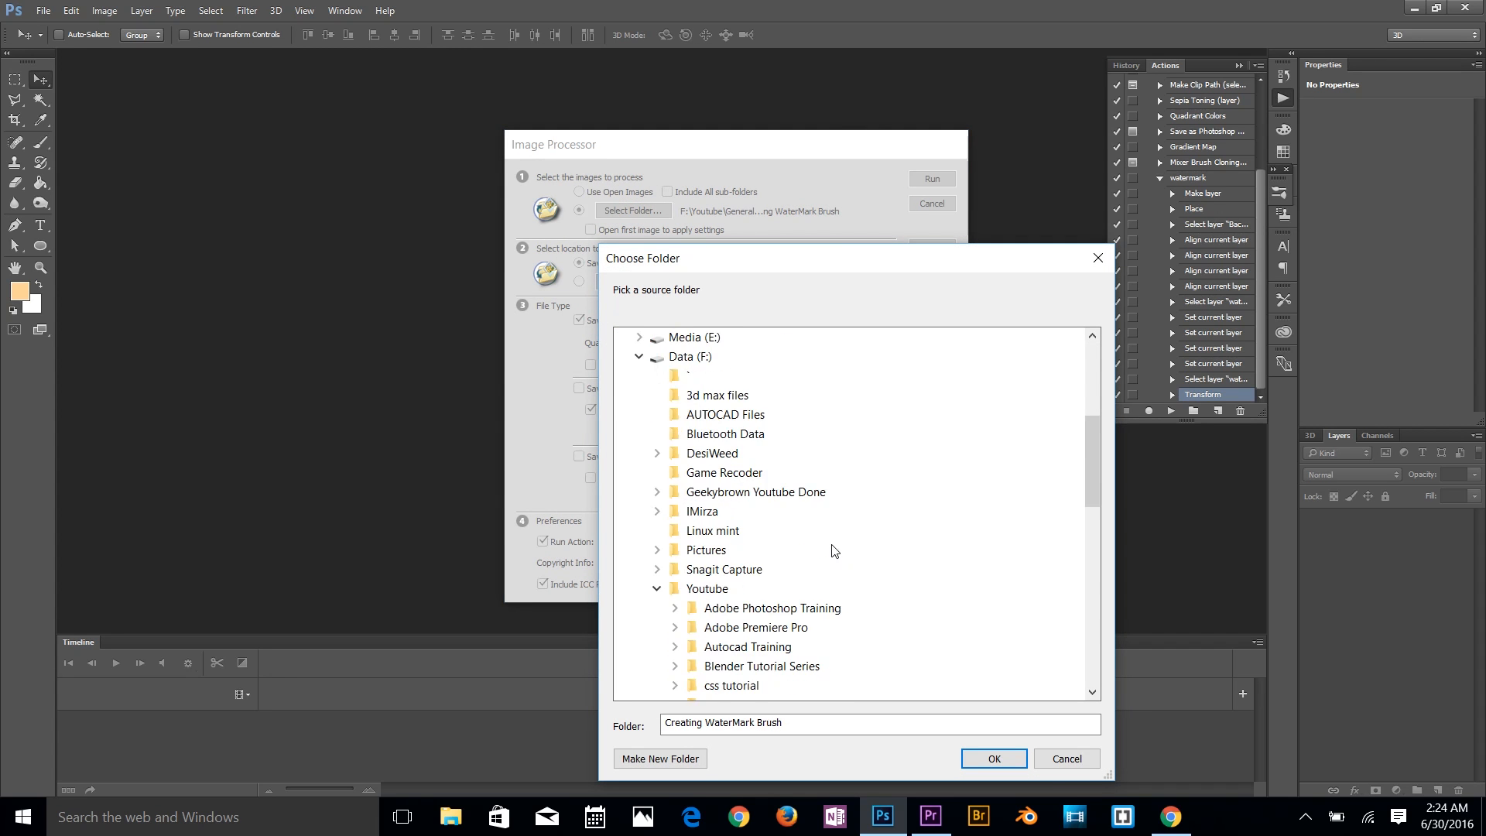
{"action": "left_click", "coordinate": [787, 511]}
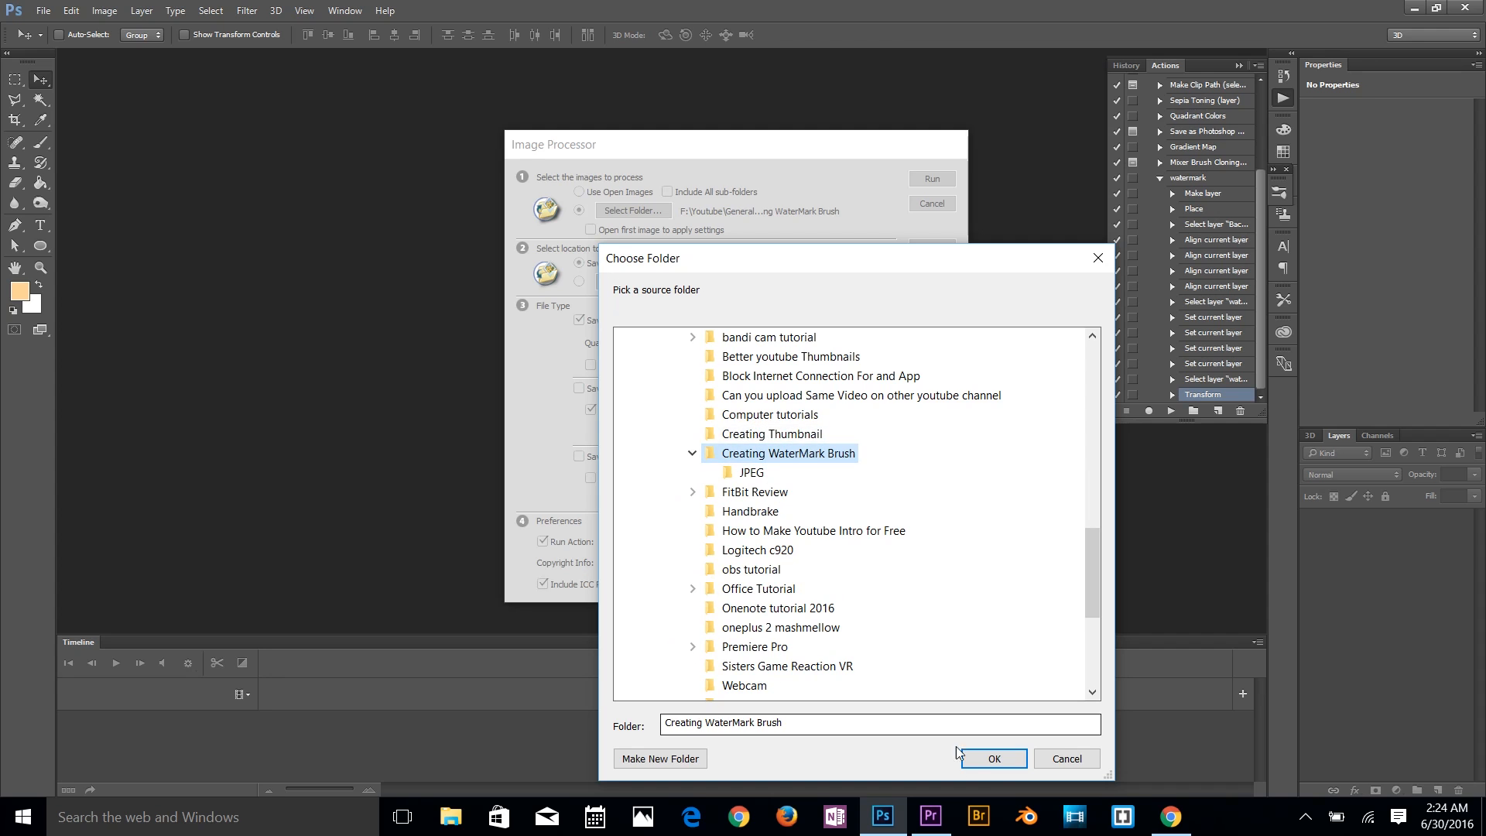
{"action": "left_click", "coordinate": [994, 759]}
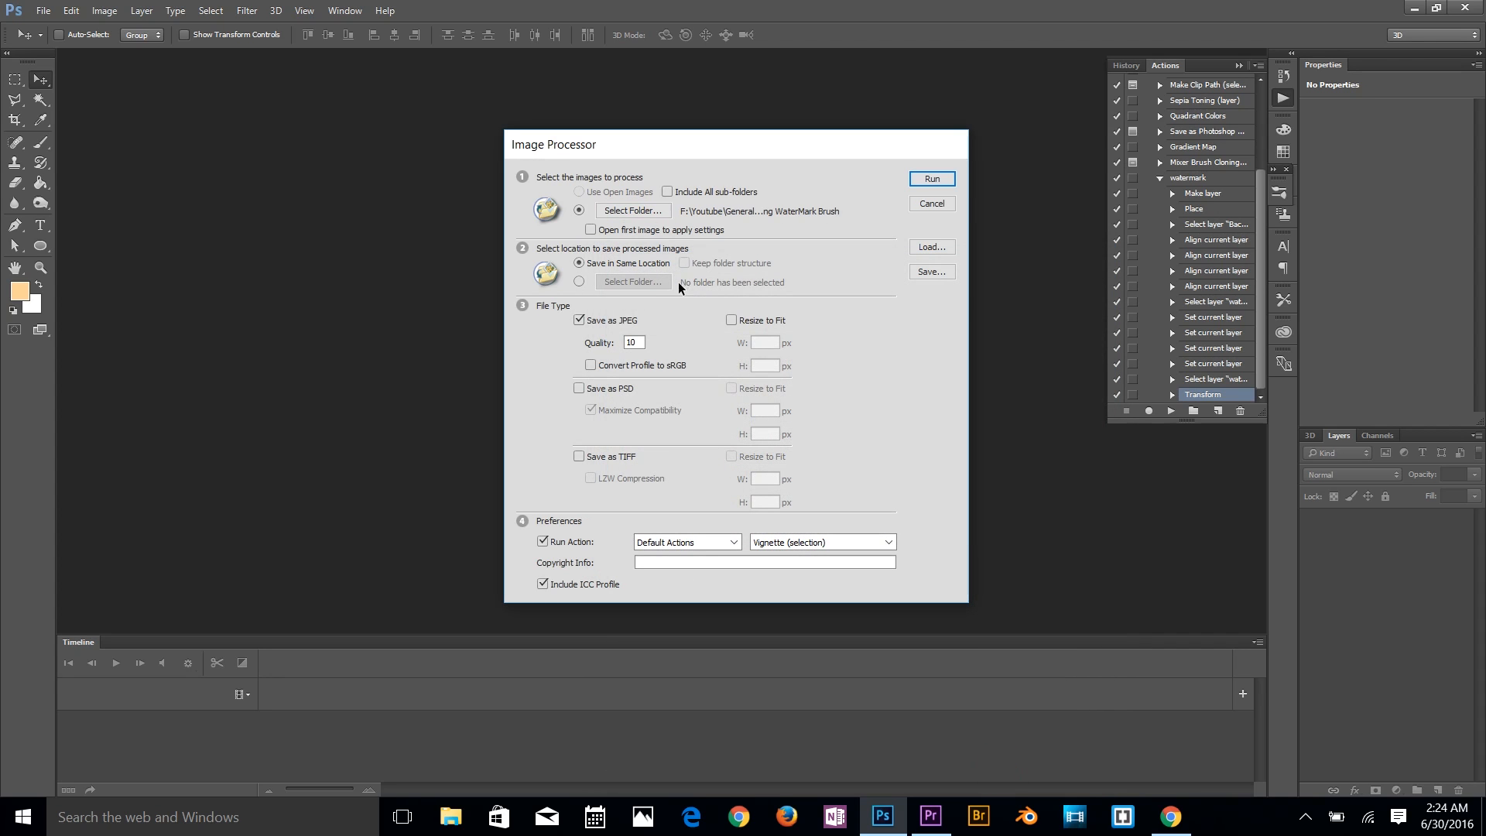
{"action": "left_click", "coordinate": [635, 342]}
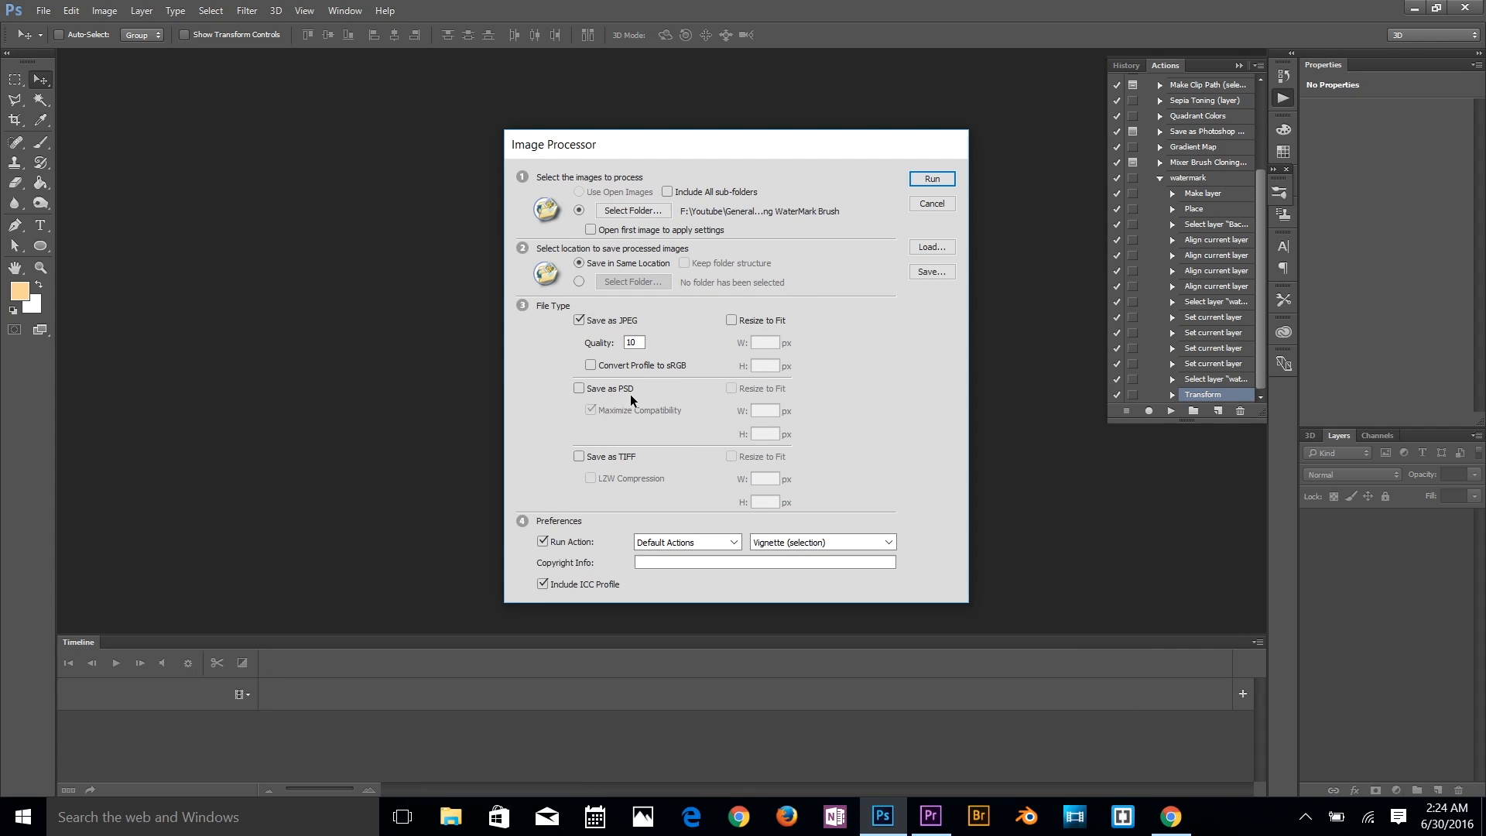
{"action": "mouse_move", "coordinate": [550, 565]}
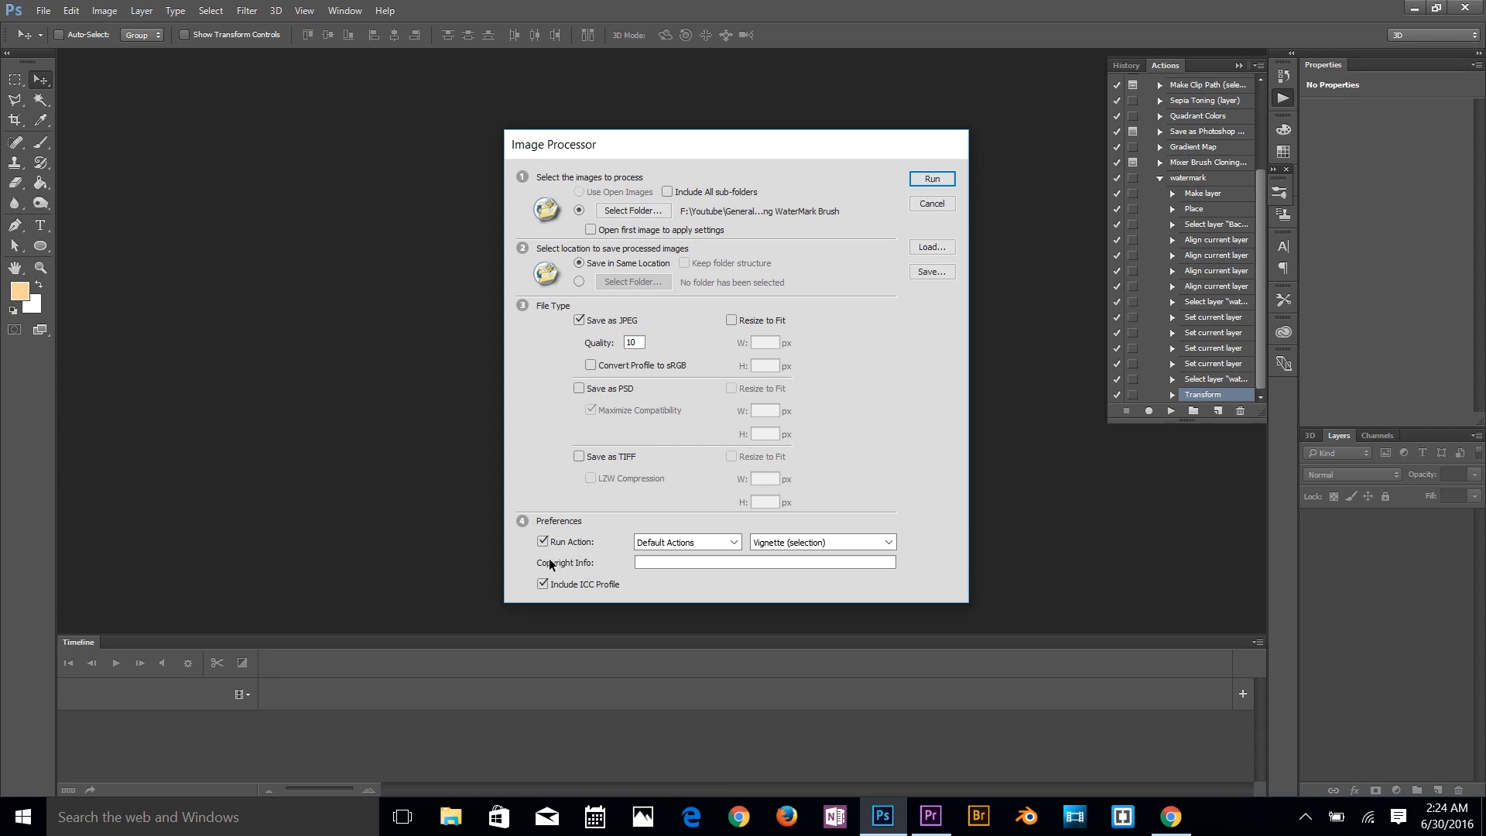
{"action": "mouse_move", "coordinate": [582, 553]}
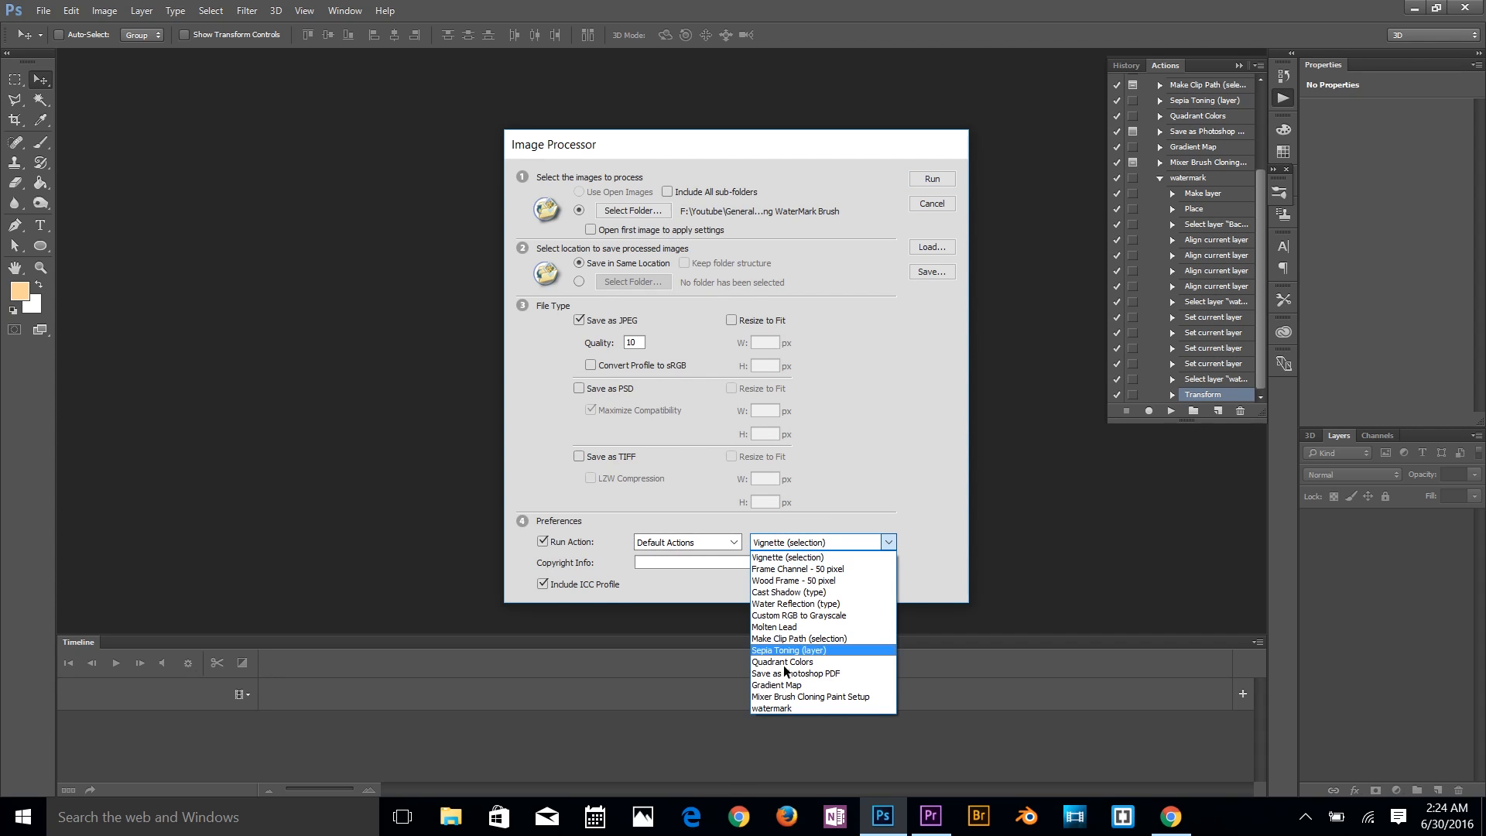
Step: Set Run Action to 'watermark' and run the batch on all photos
{"action": "left_click", "coordinate": [771, 708]}
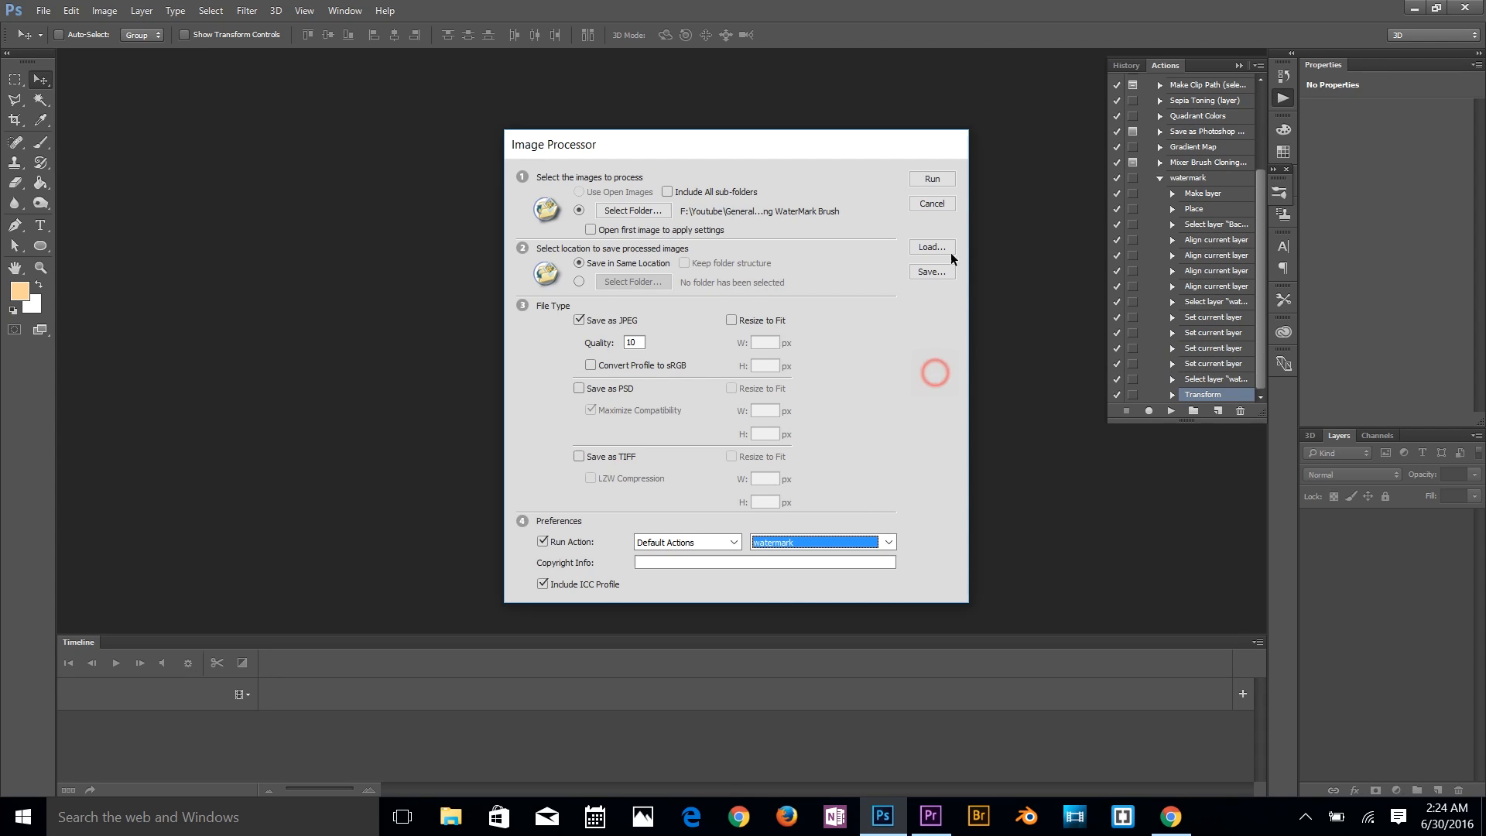
{"action": "left_click", "coordinate": [932, 203]}
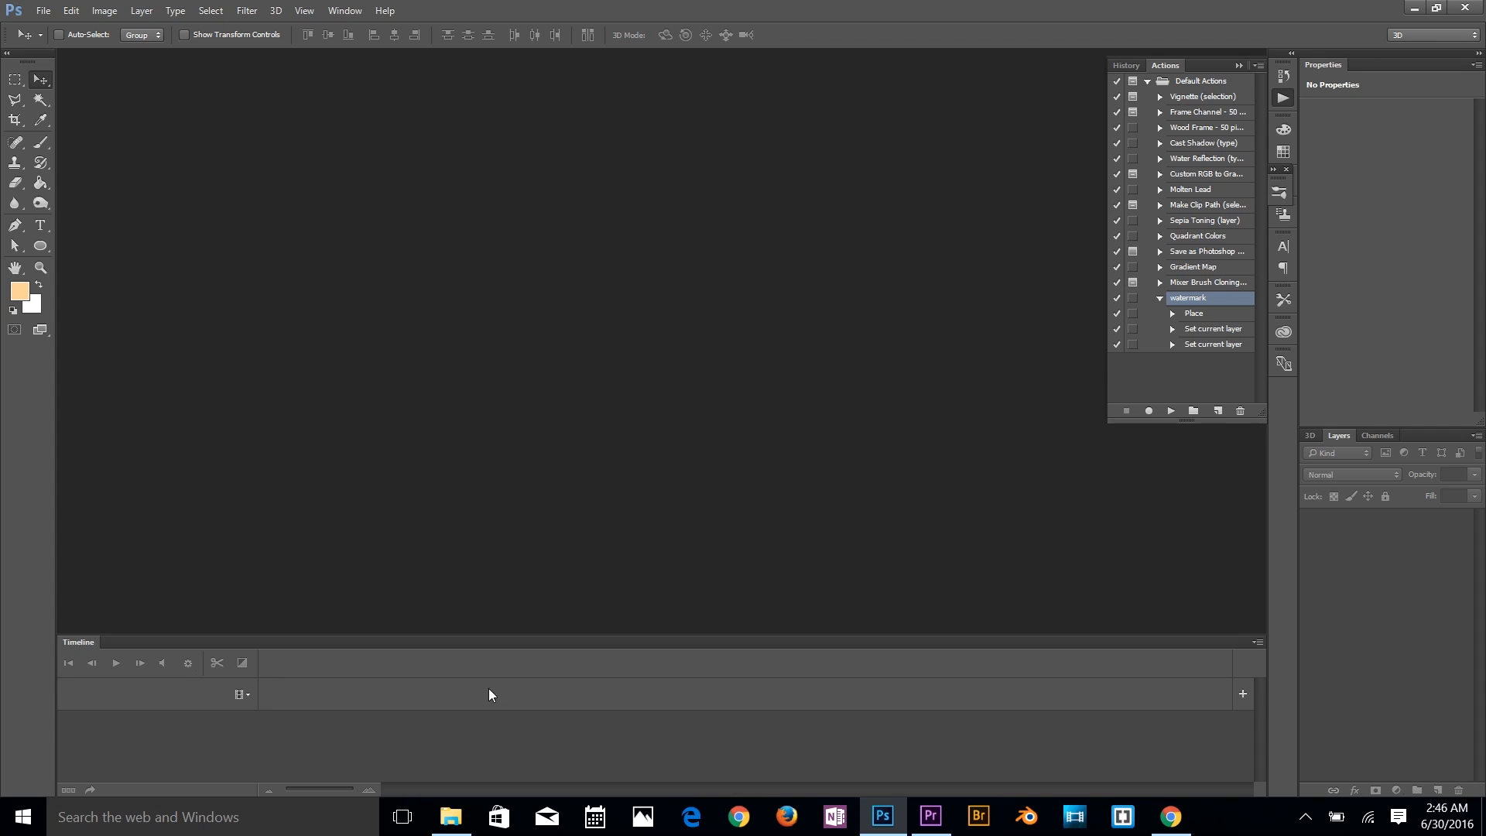
Step: Switch to File Explorer and open the JPEG output folder of processed photos
{"action": "left_click", "coordinate": [452, 817]}
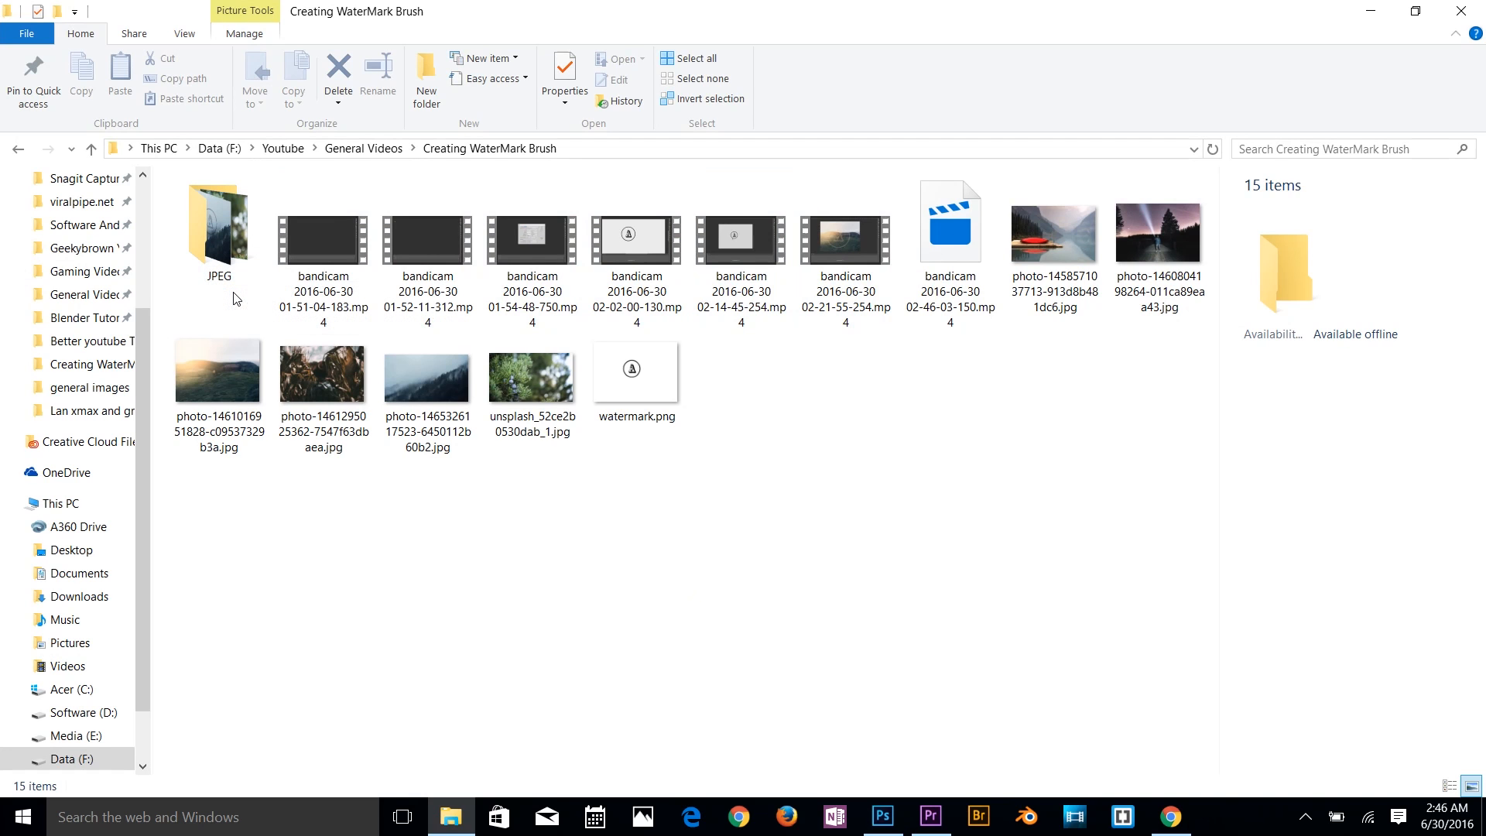
{"action": "left_click", "coordinate": [225, 229]}
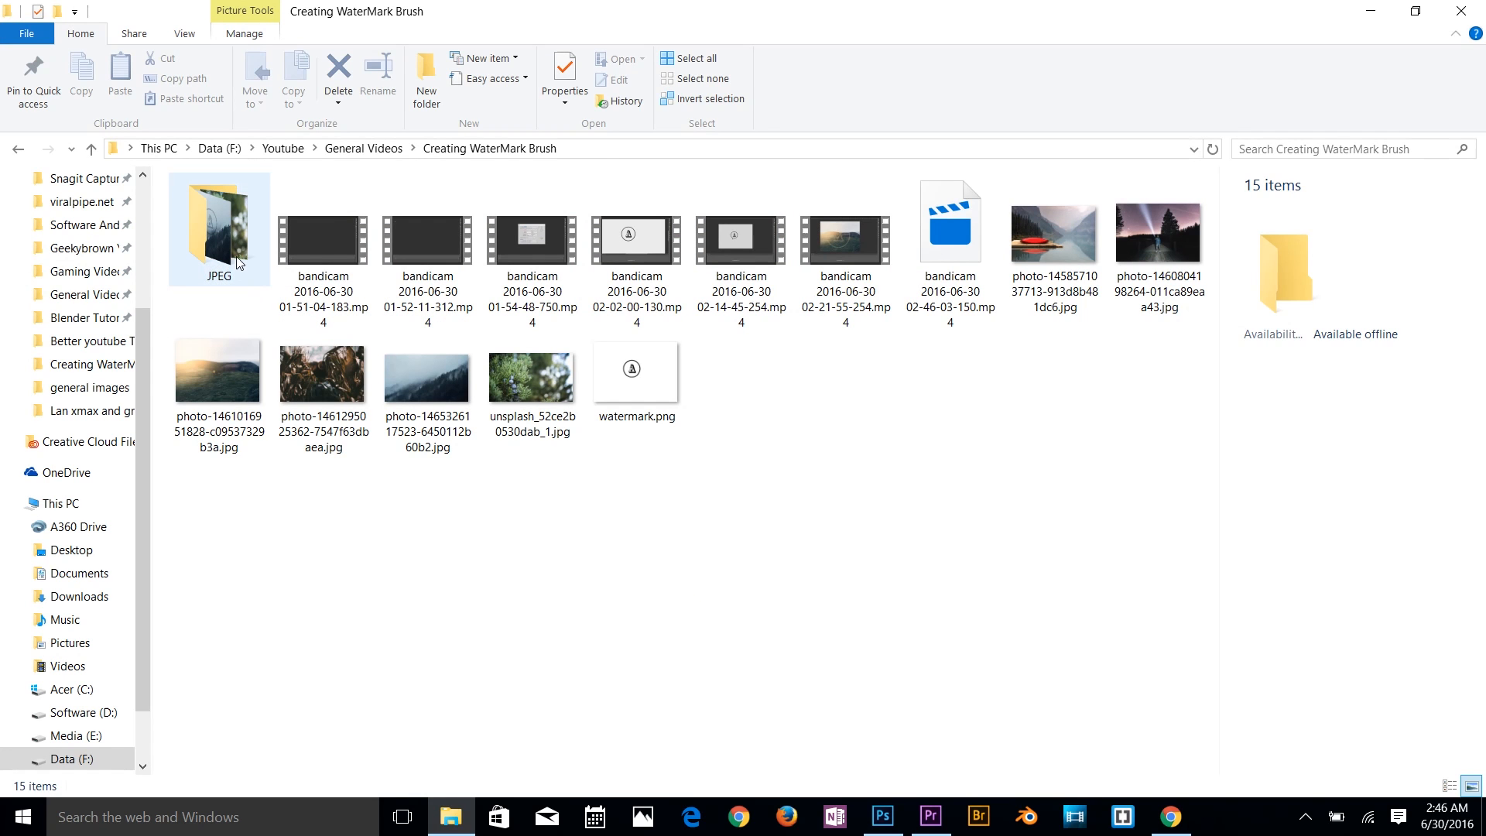
{"action": "double_click", "coordinate": [220, 224]}
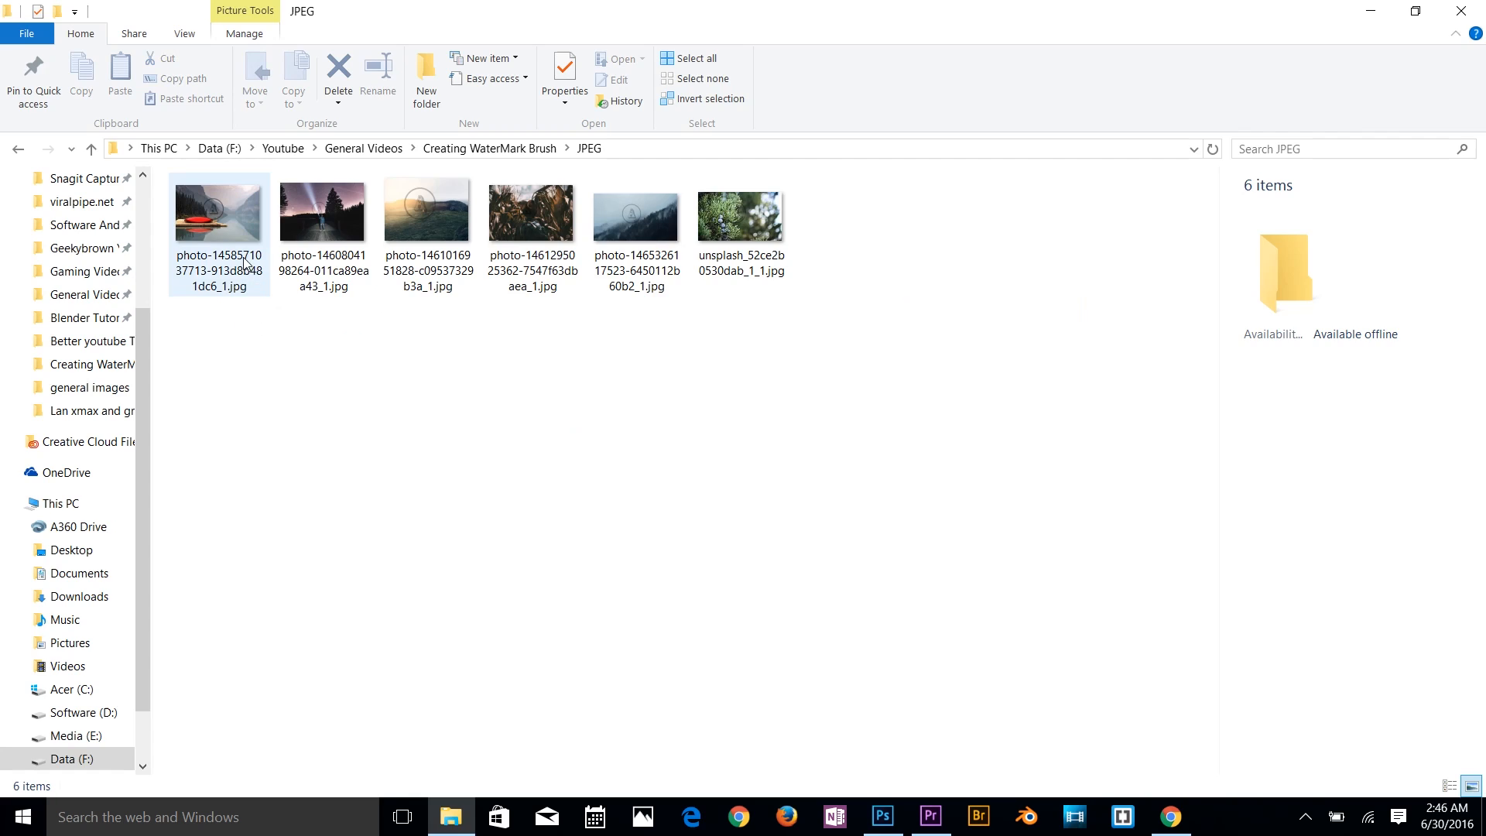
Step: View the watermarked photos in Photos, stepping through them, then return to Photoshop
{"action": "double_click", "coordinate": [219, 211]}
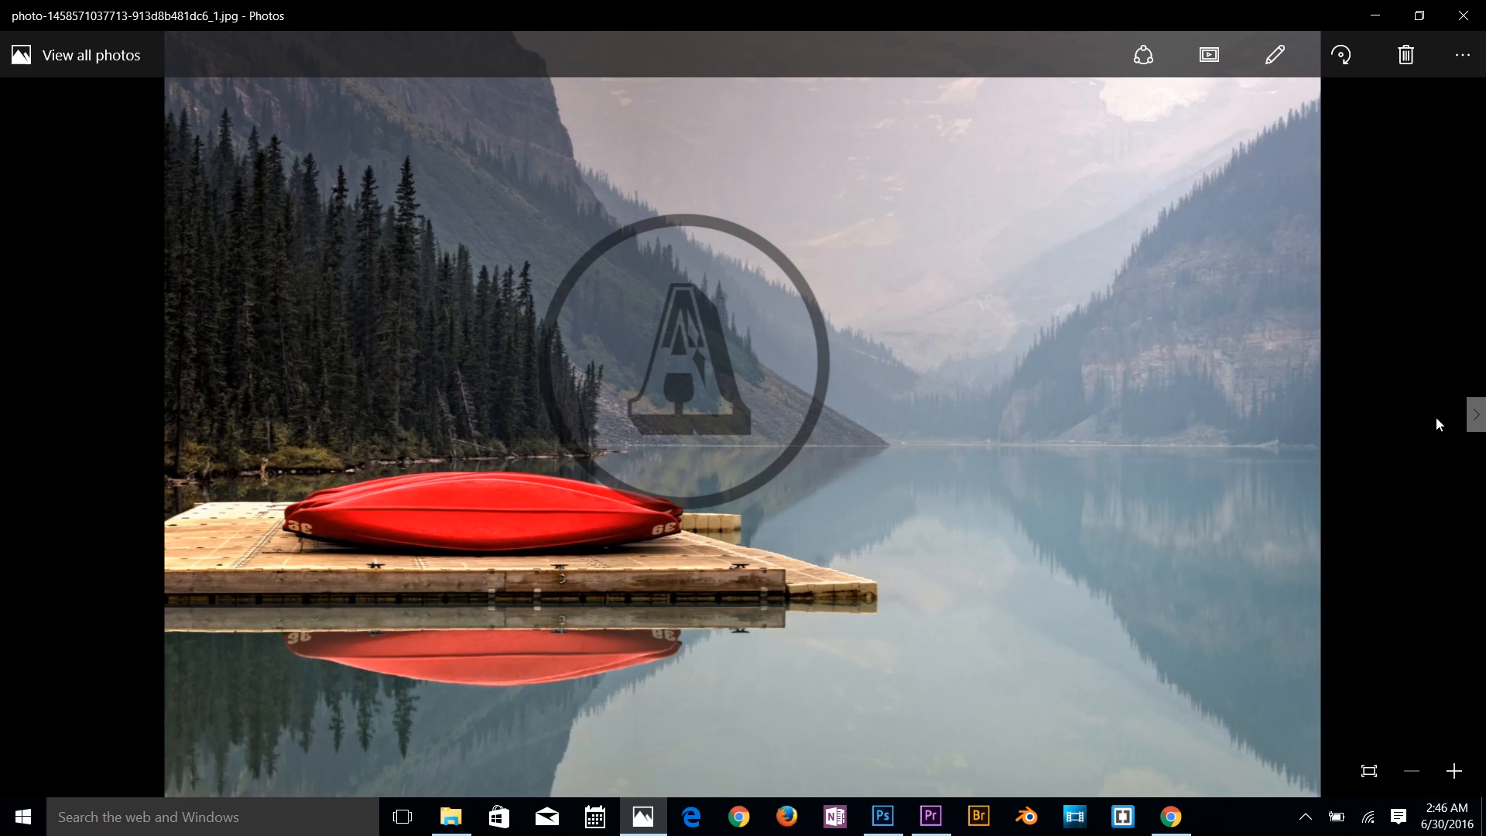
{"action": "left_click", "coordinate": [1477, 415]}
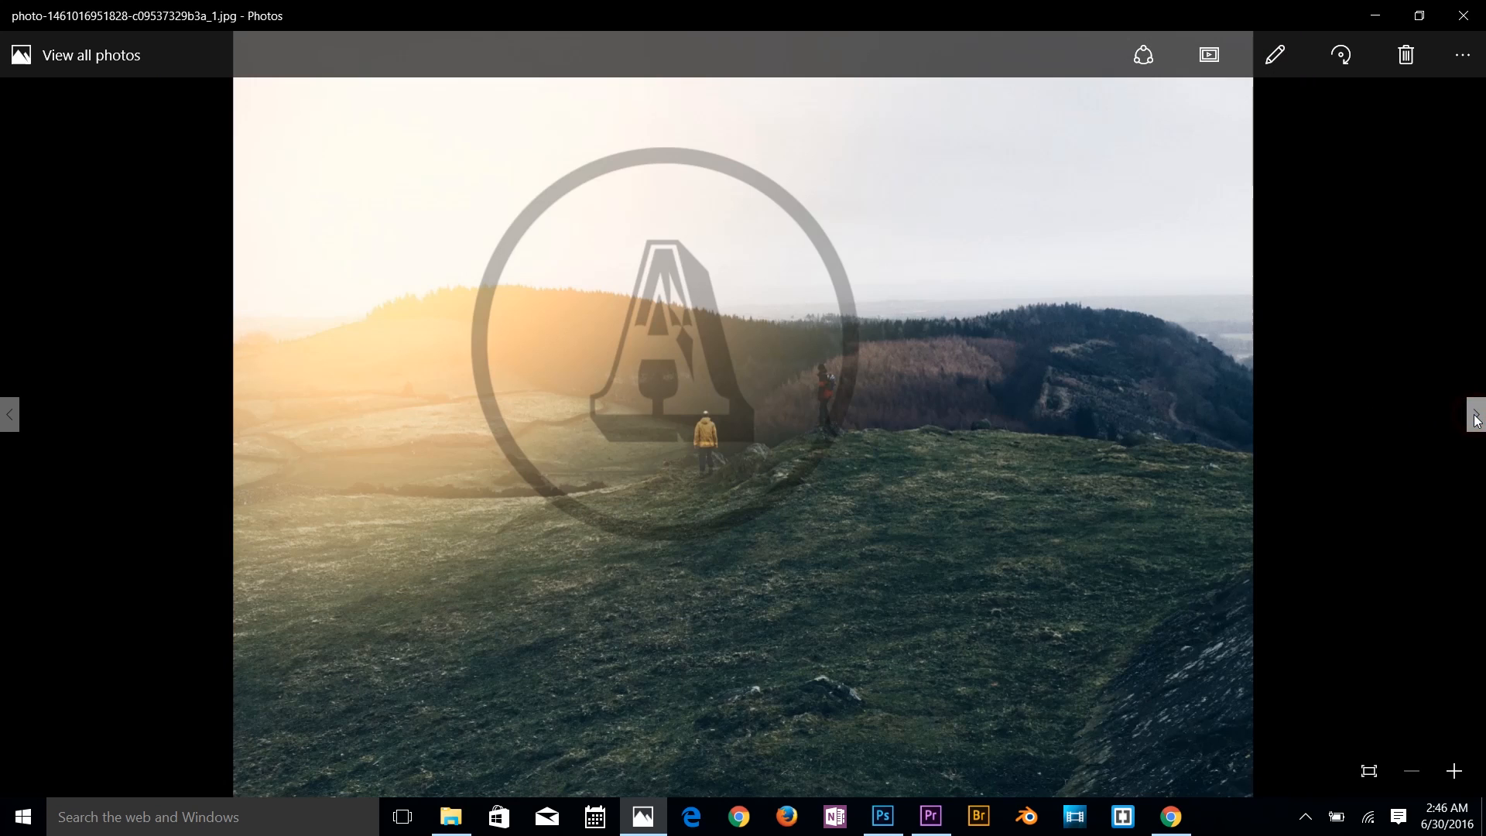
{"action": "left_click", "coordinate": [1475, 420]}
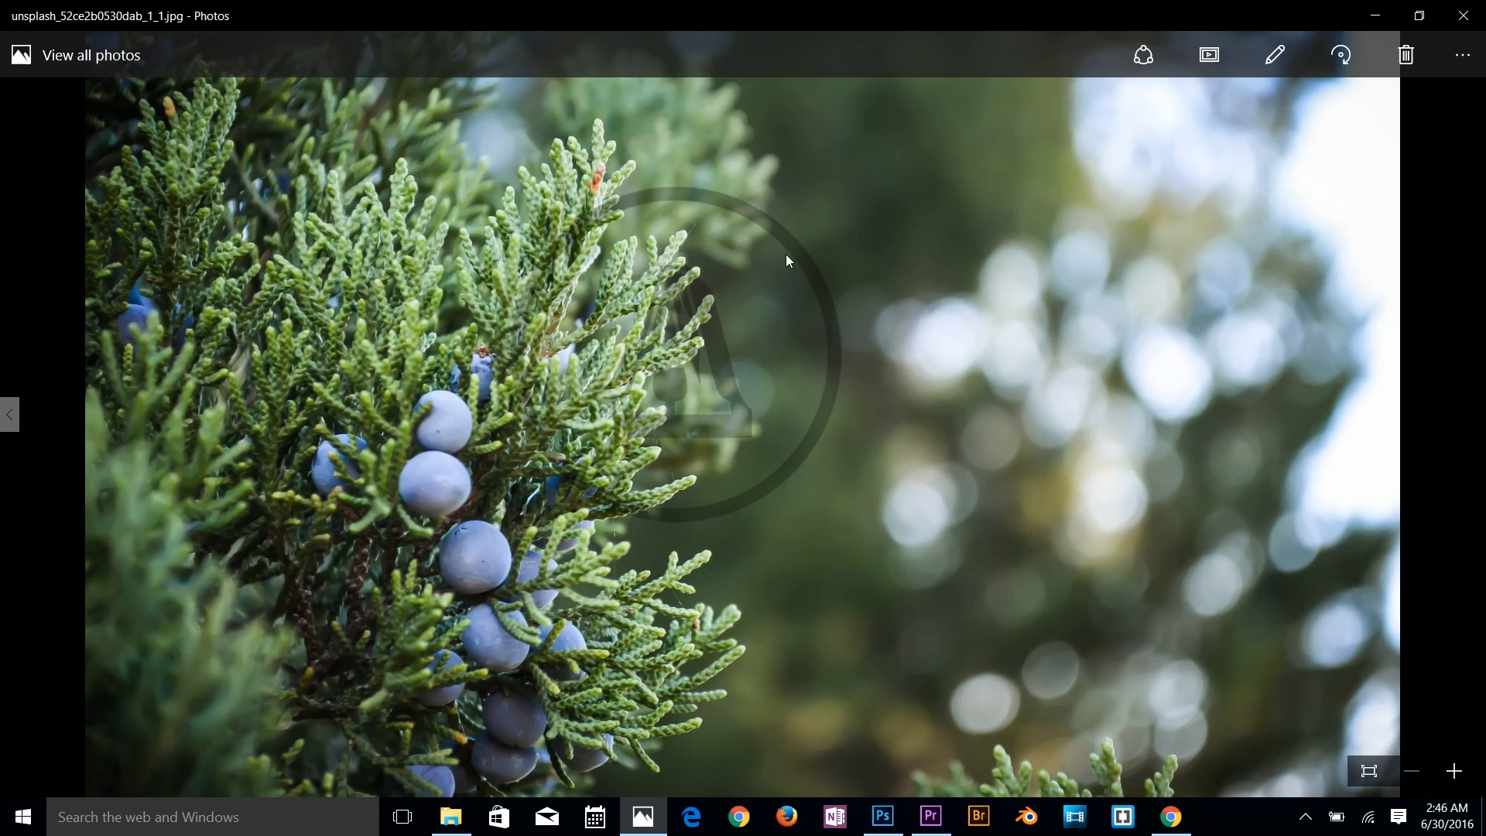
{"action": "mouse_move", "coordinate": [814, 344]}
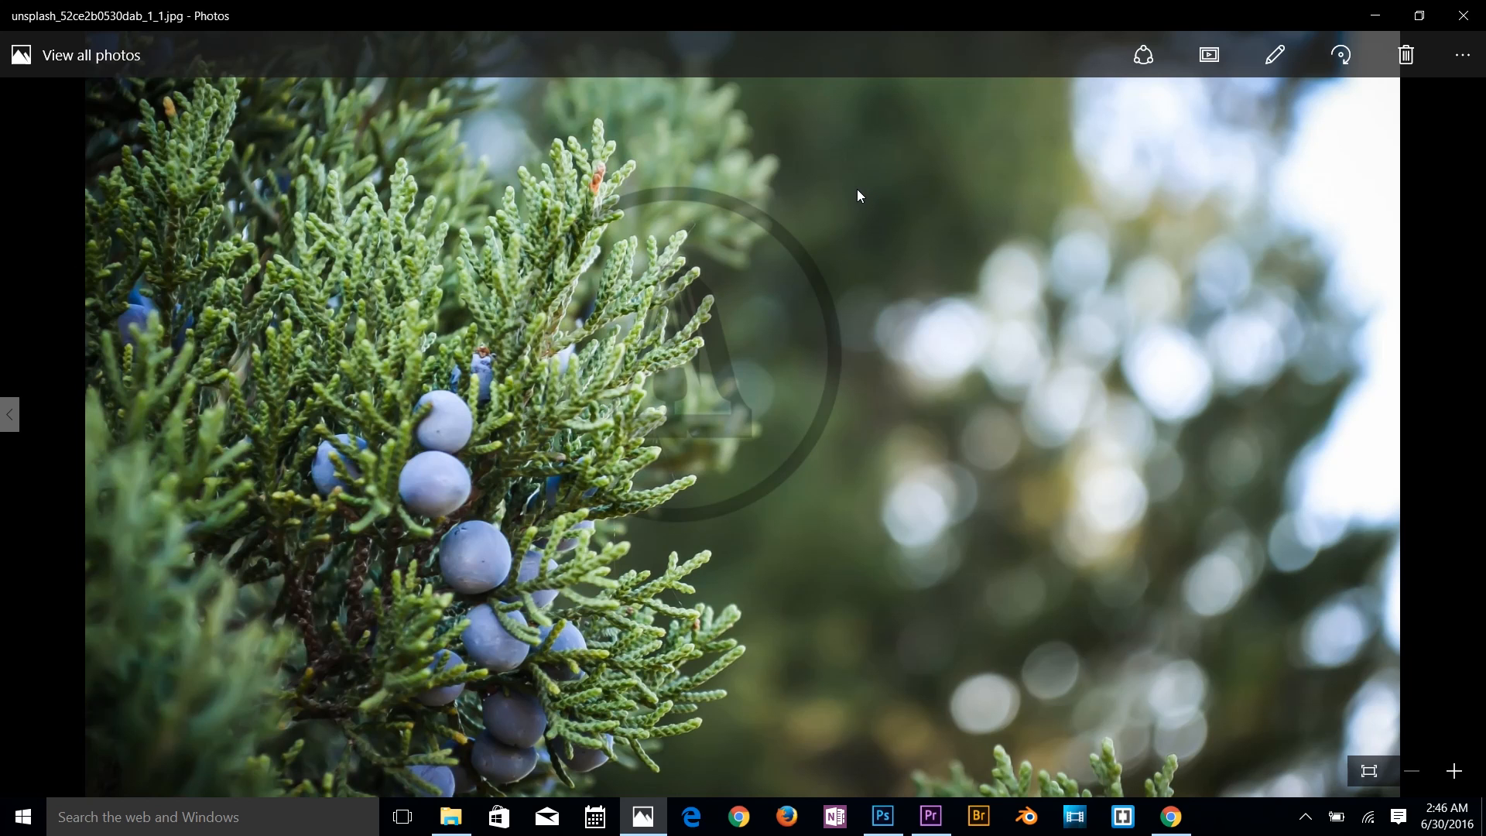
{"action": "mouse_move", "coordinate": [753, 224]}
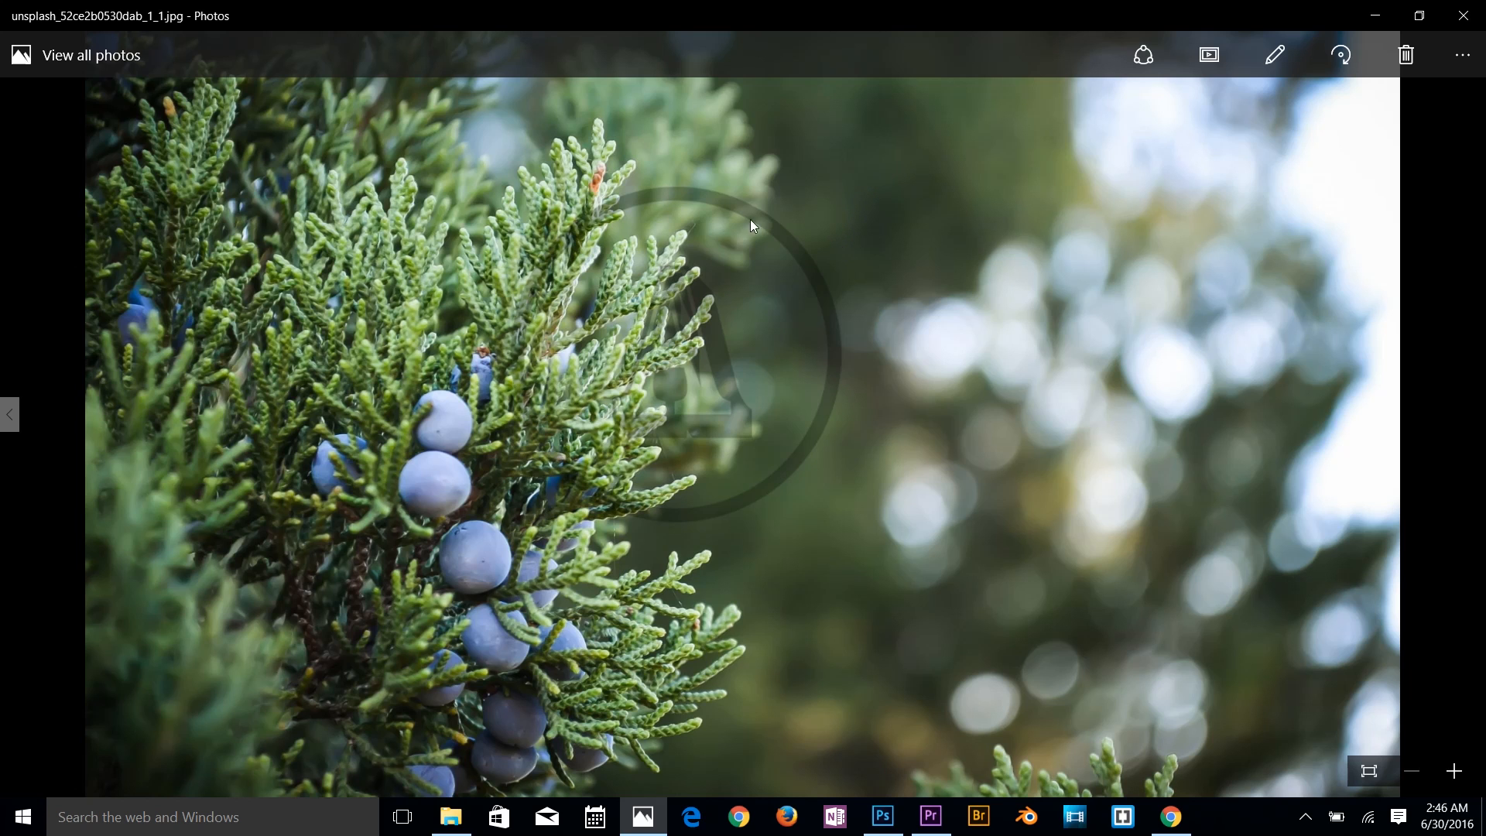
{"action": "mouse_move", "coordinate": [698, 223]}
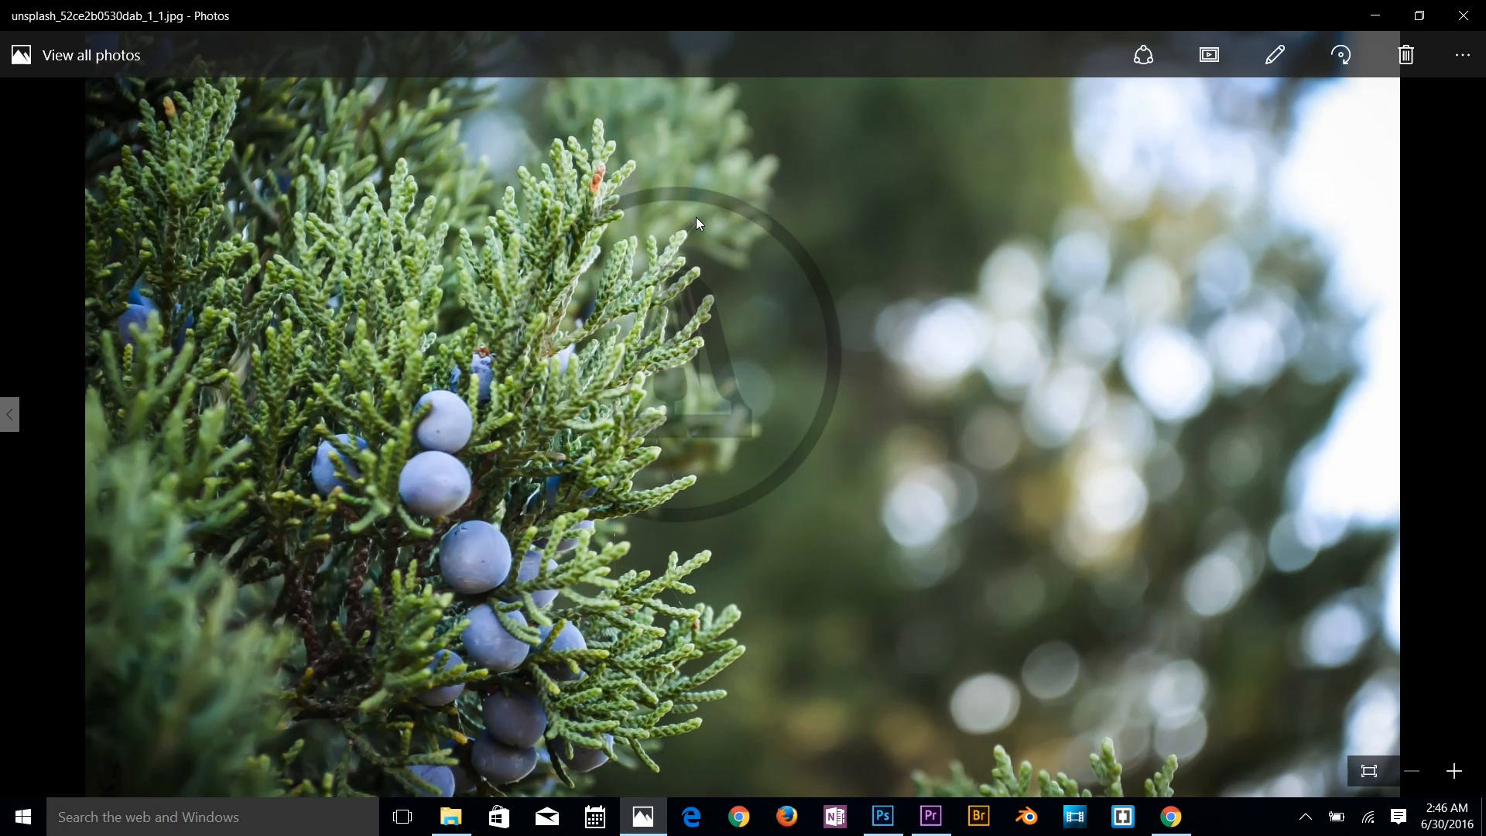
{"action": "left_click", "coordinate": [883, 816]}
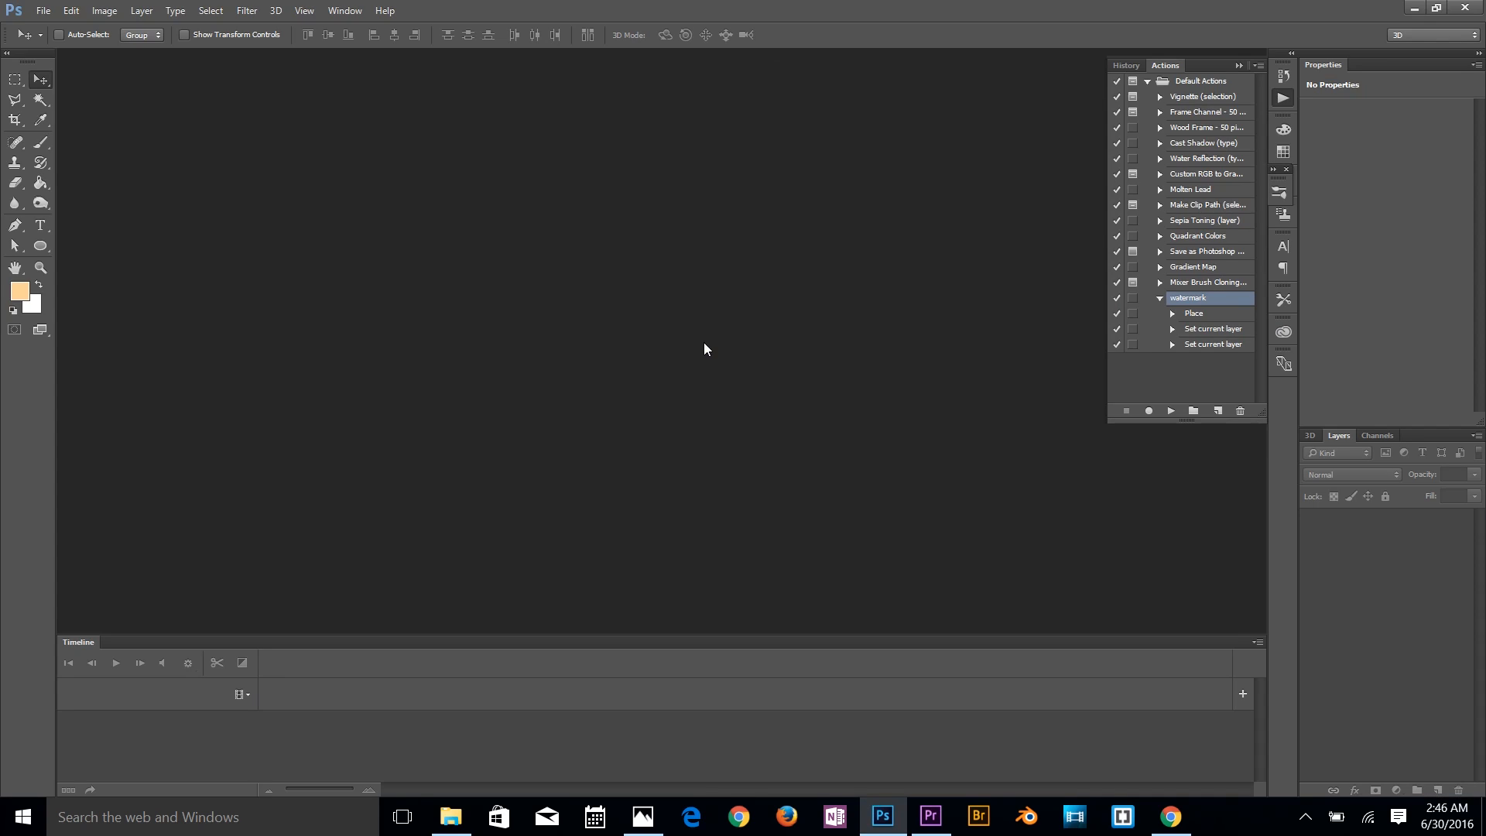
{"action": "mouse_move", "coordinate": [681, 342]}
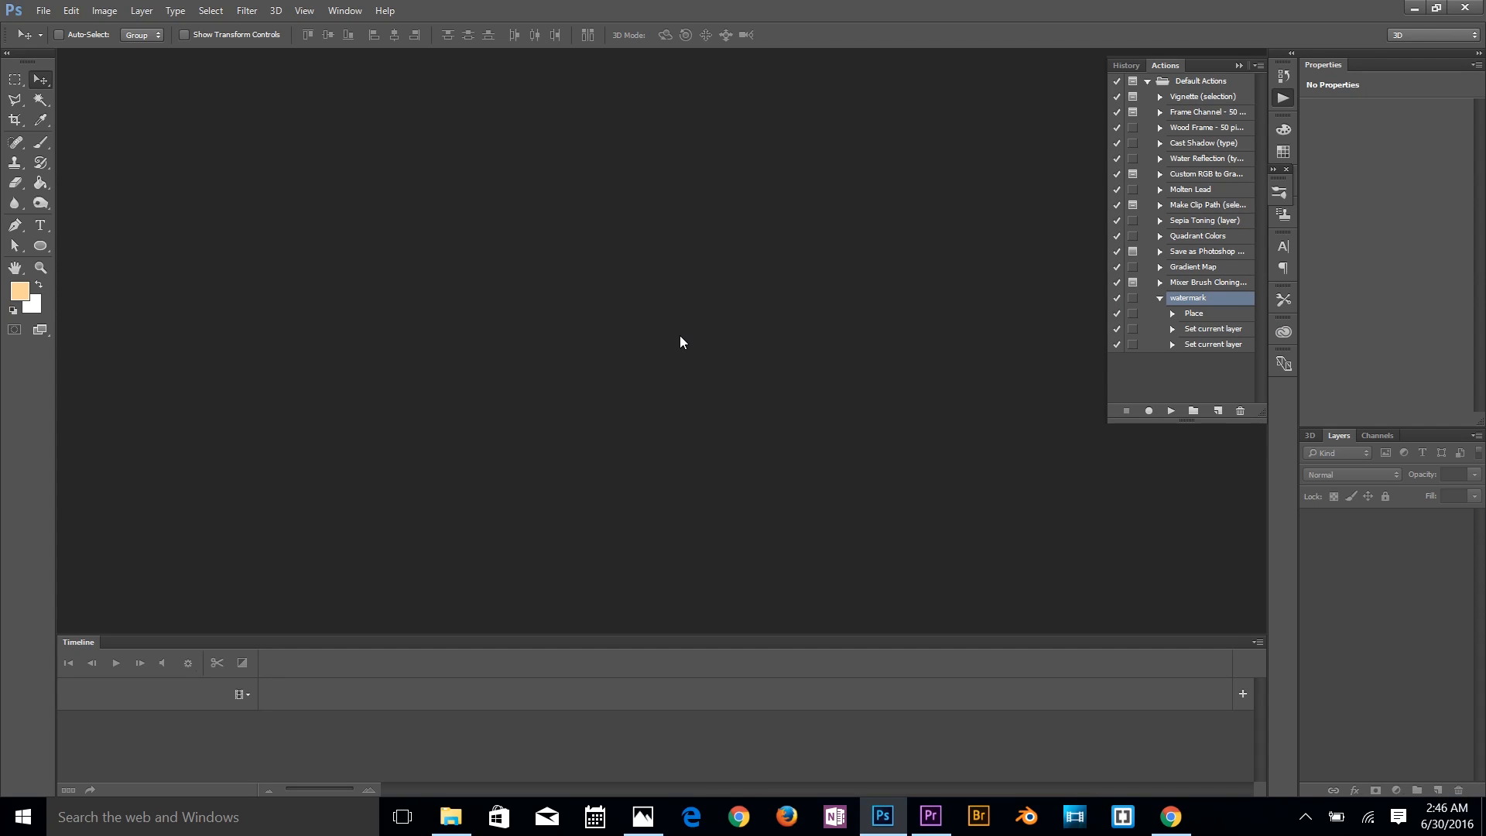